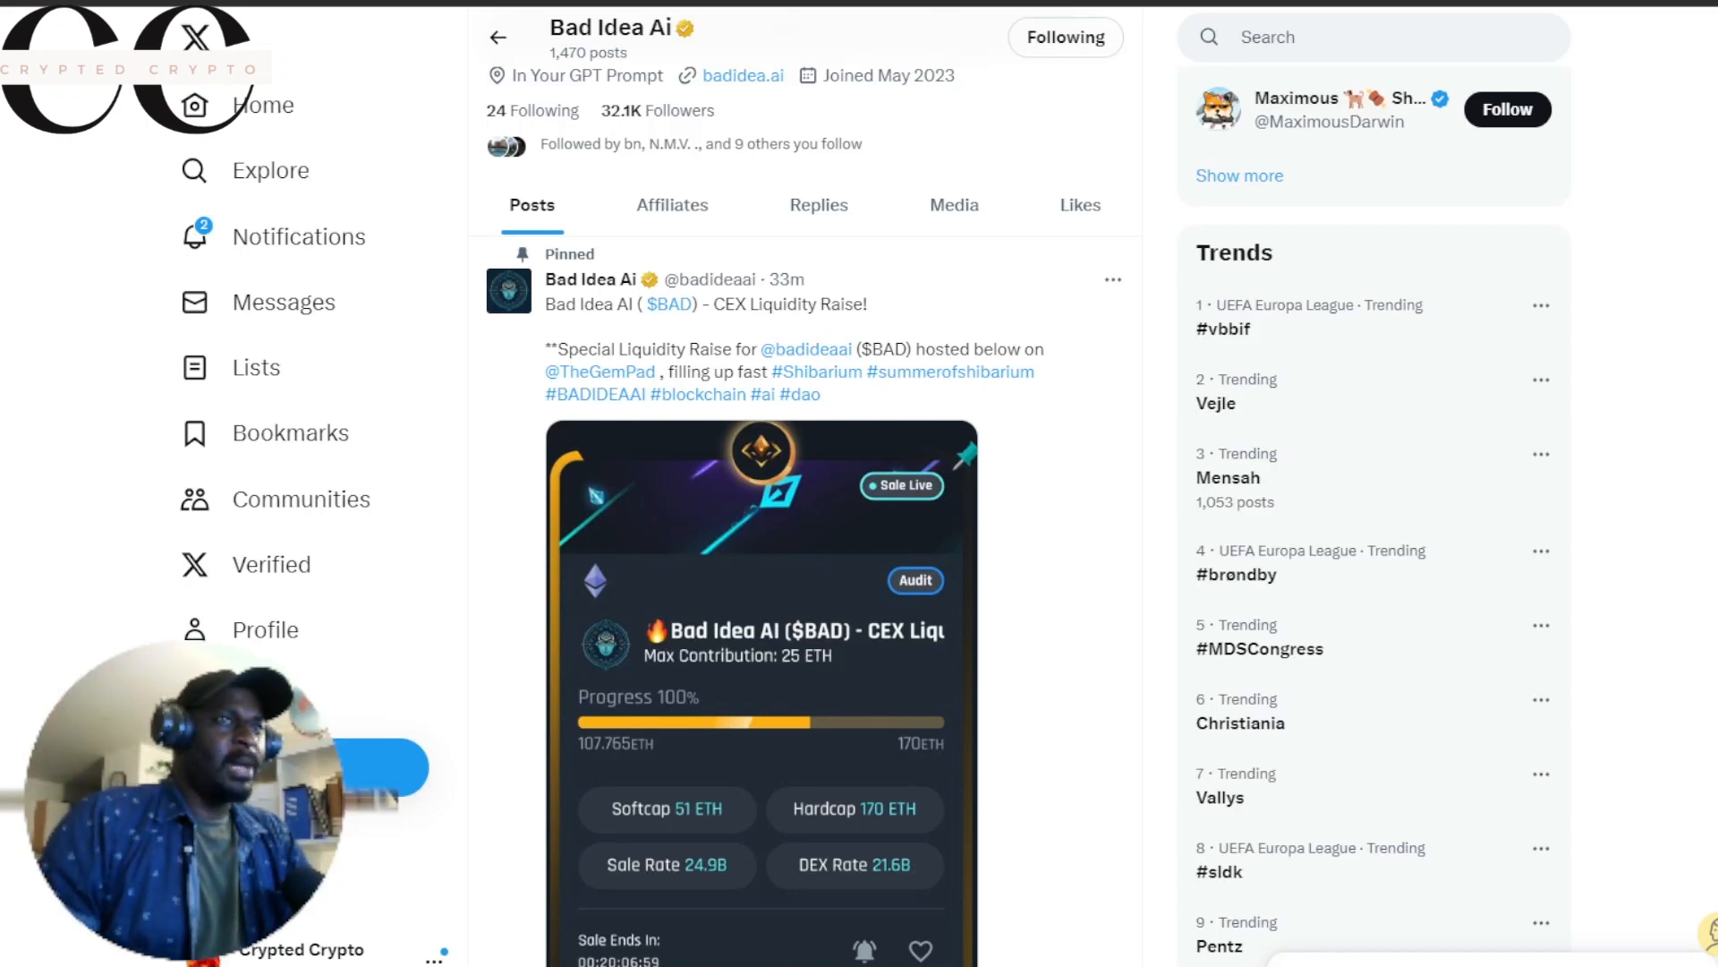
{"action": "mouse_move", "coordinate": [1518, 466]}
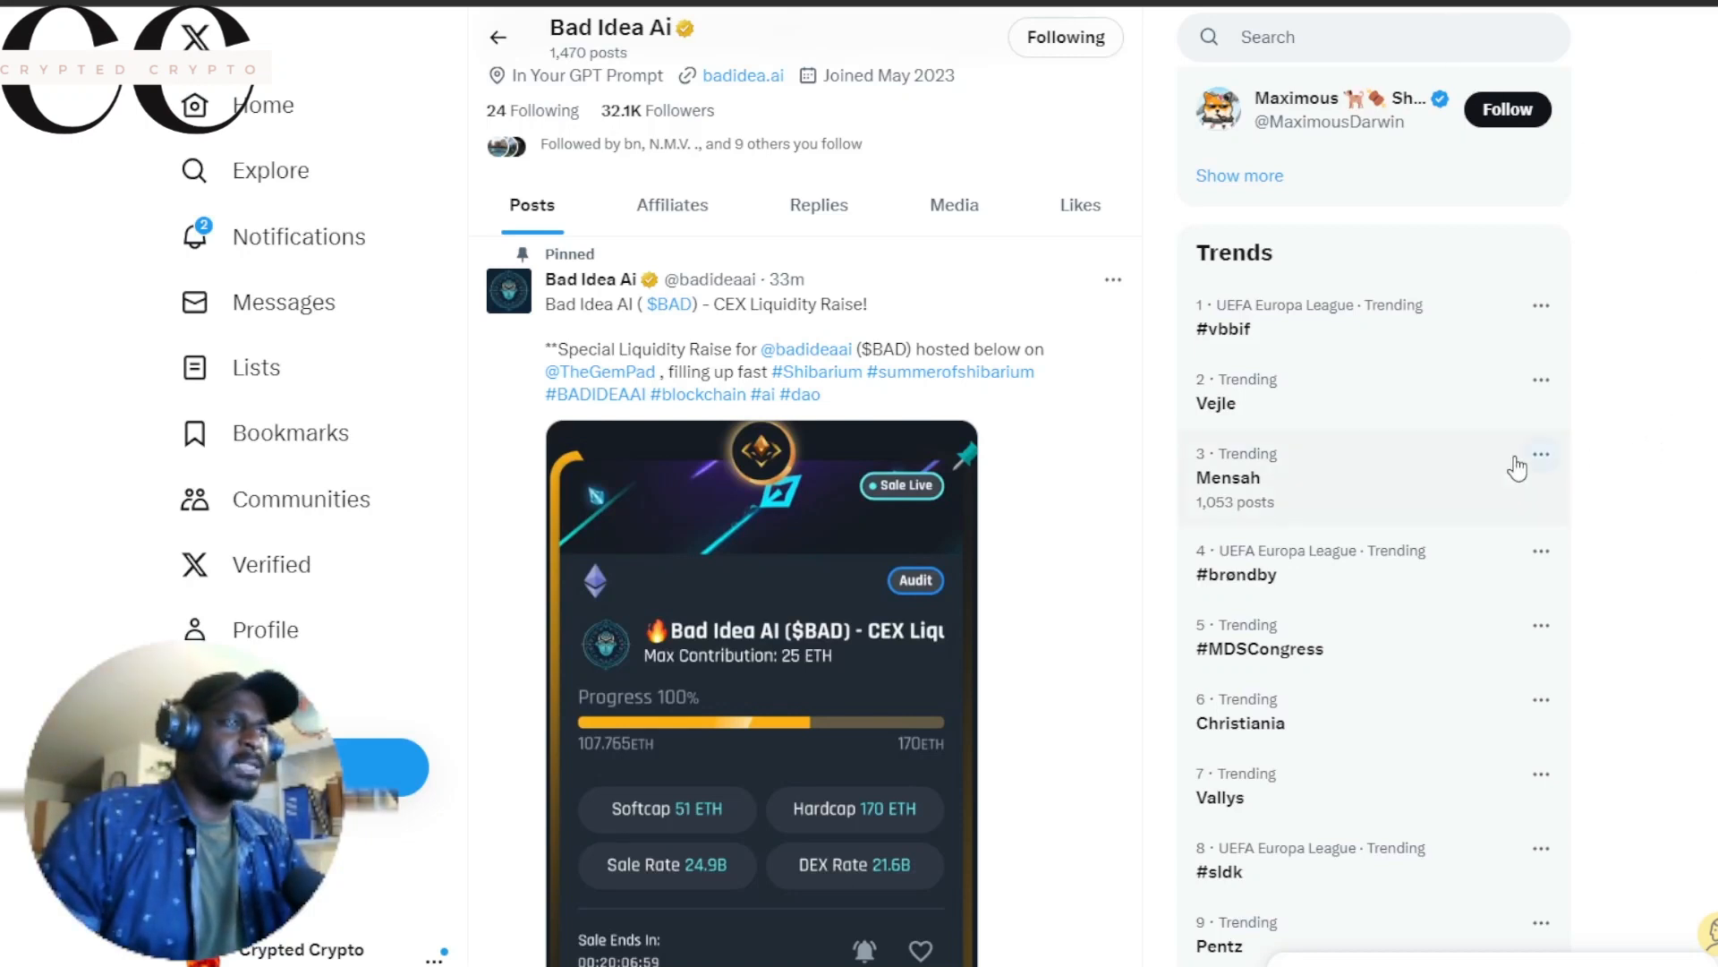
{"action": "mouse_move", "coordinate": [1164, 809]}
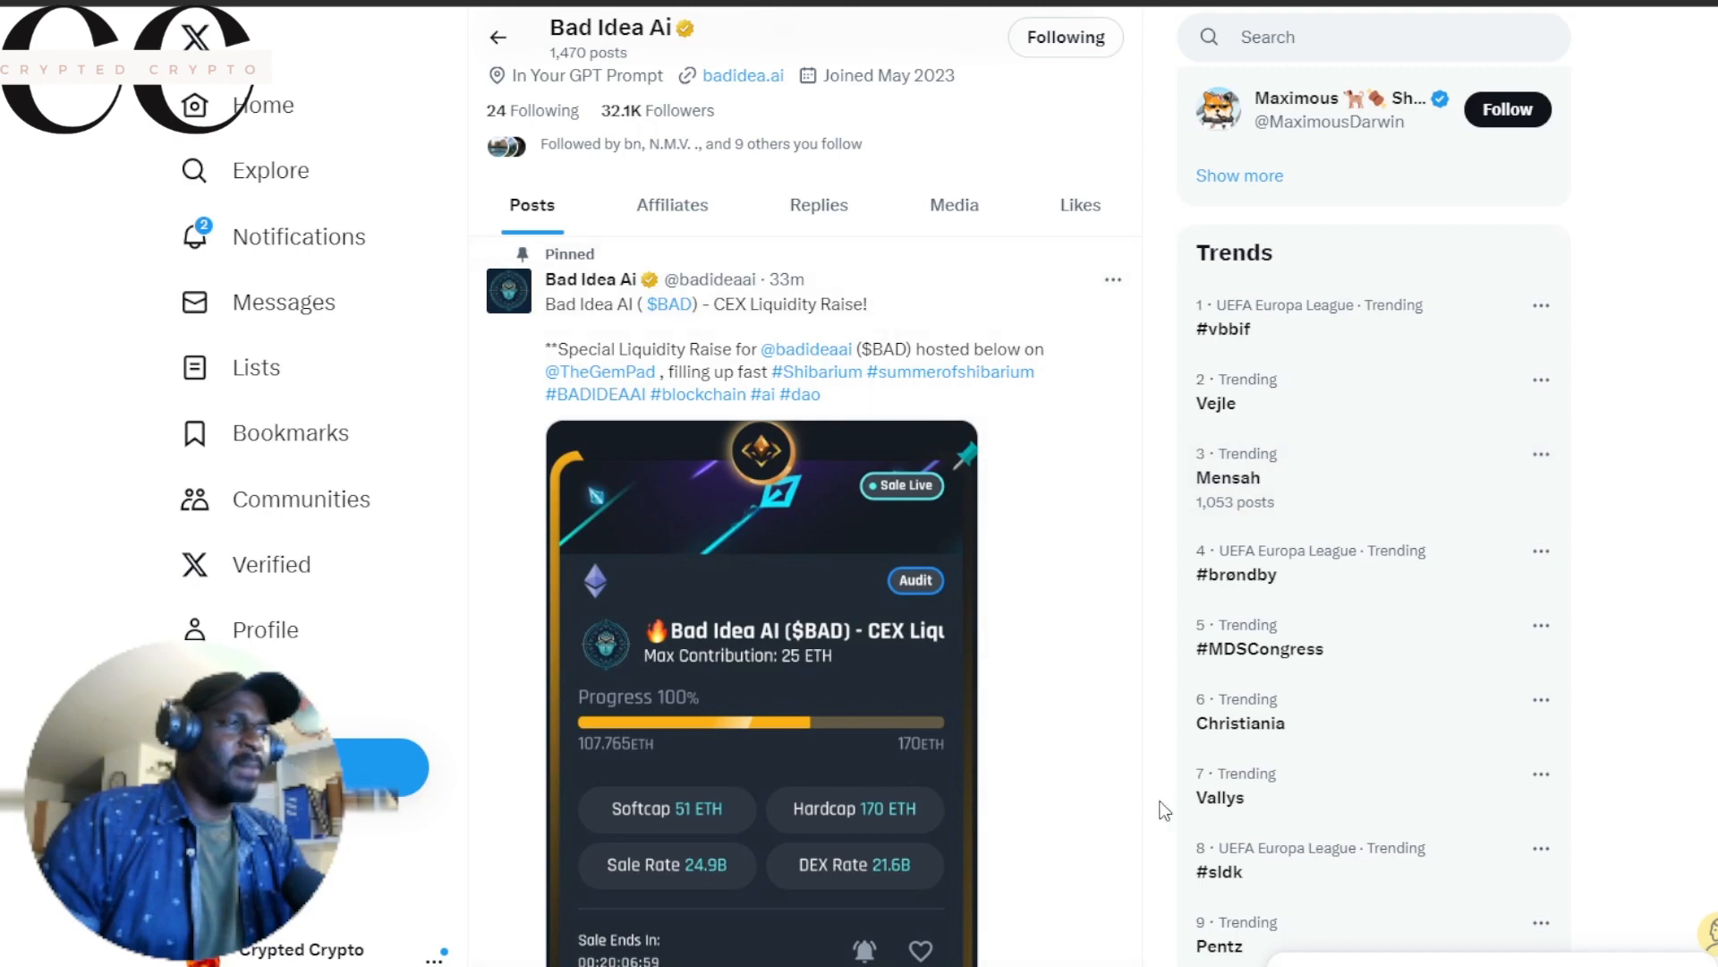
{"action": "mouse_move", "coordinate": [863, 772]}
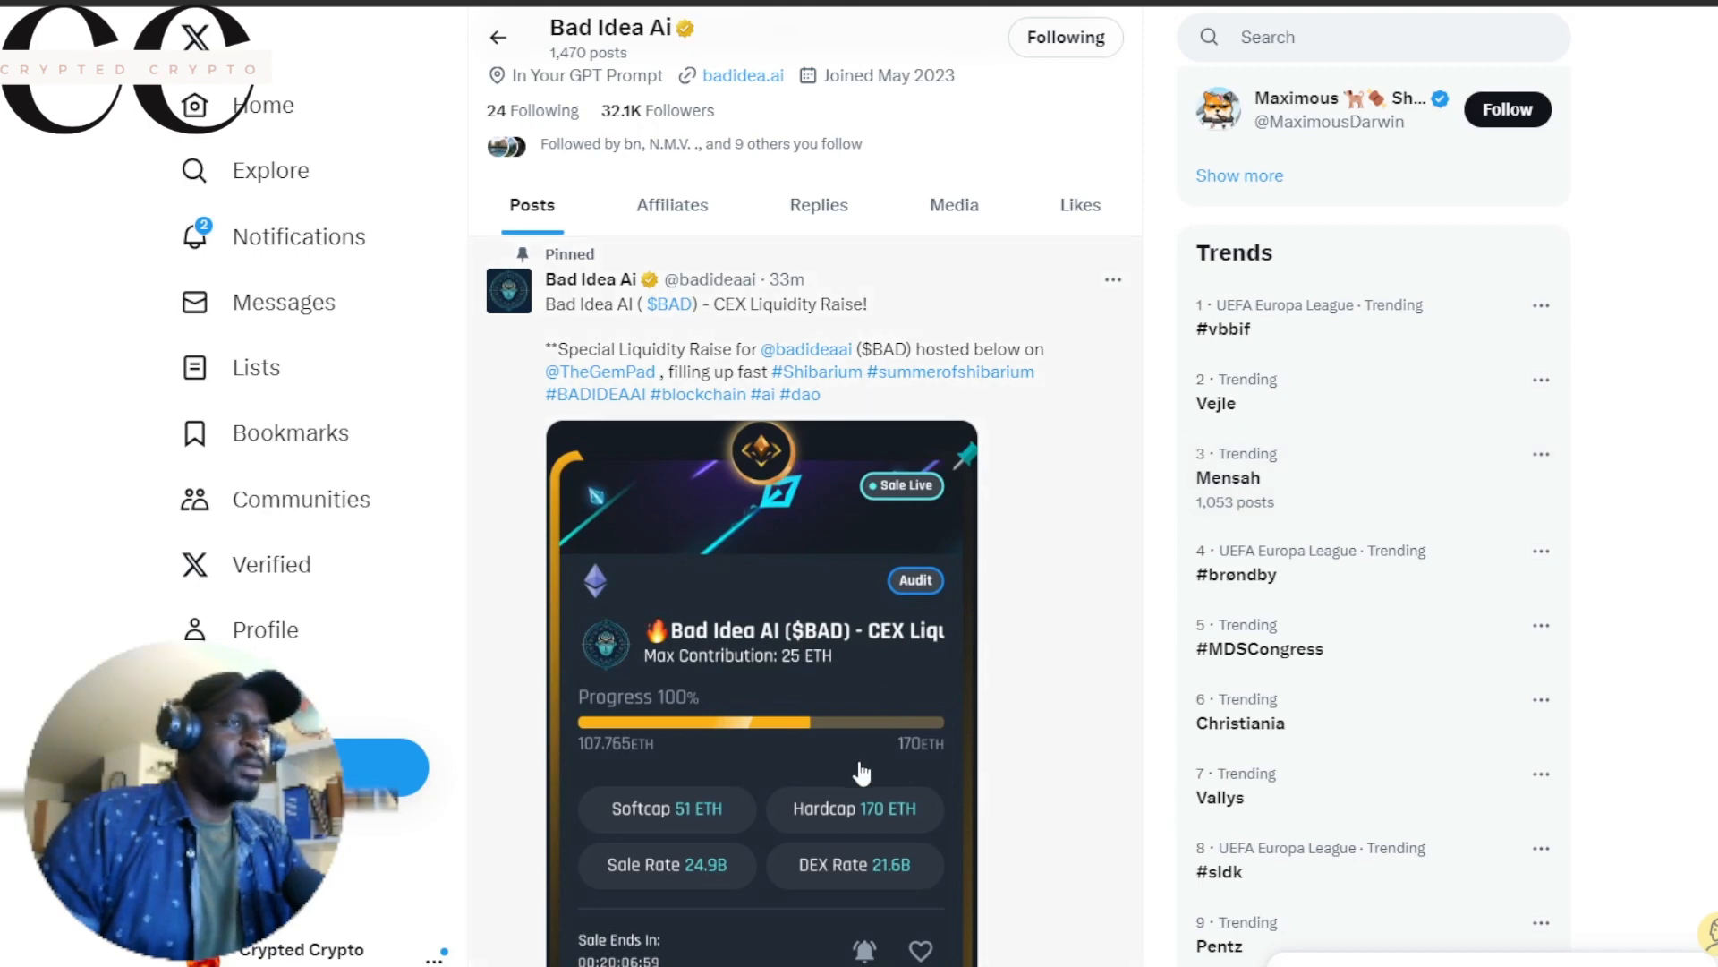
Step: Scroll down until the pinned $BAD CEX liquidity raise post and its sale stats show fully
{"action": "scroll", "scroll_direction": "down", "scroll_amount": 3}
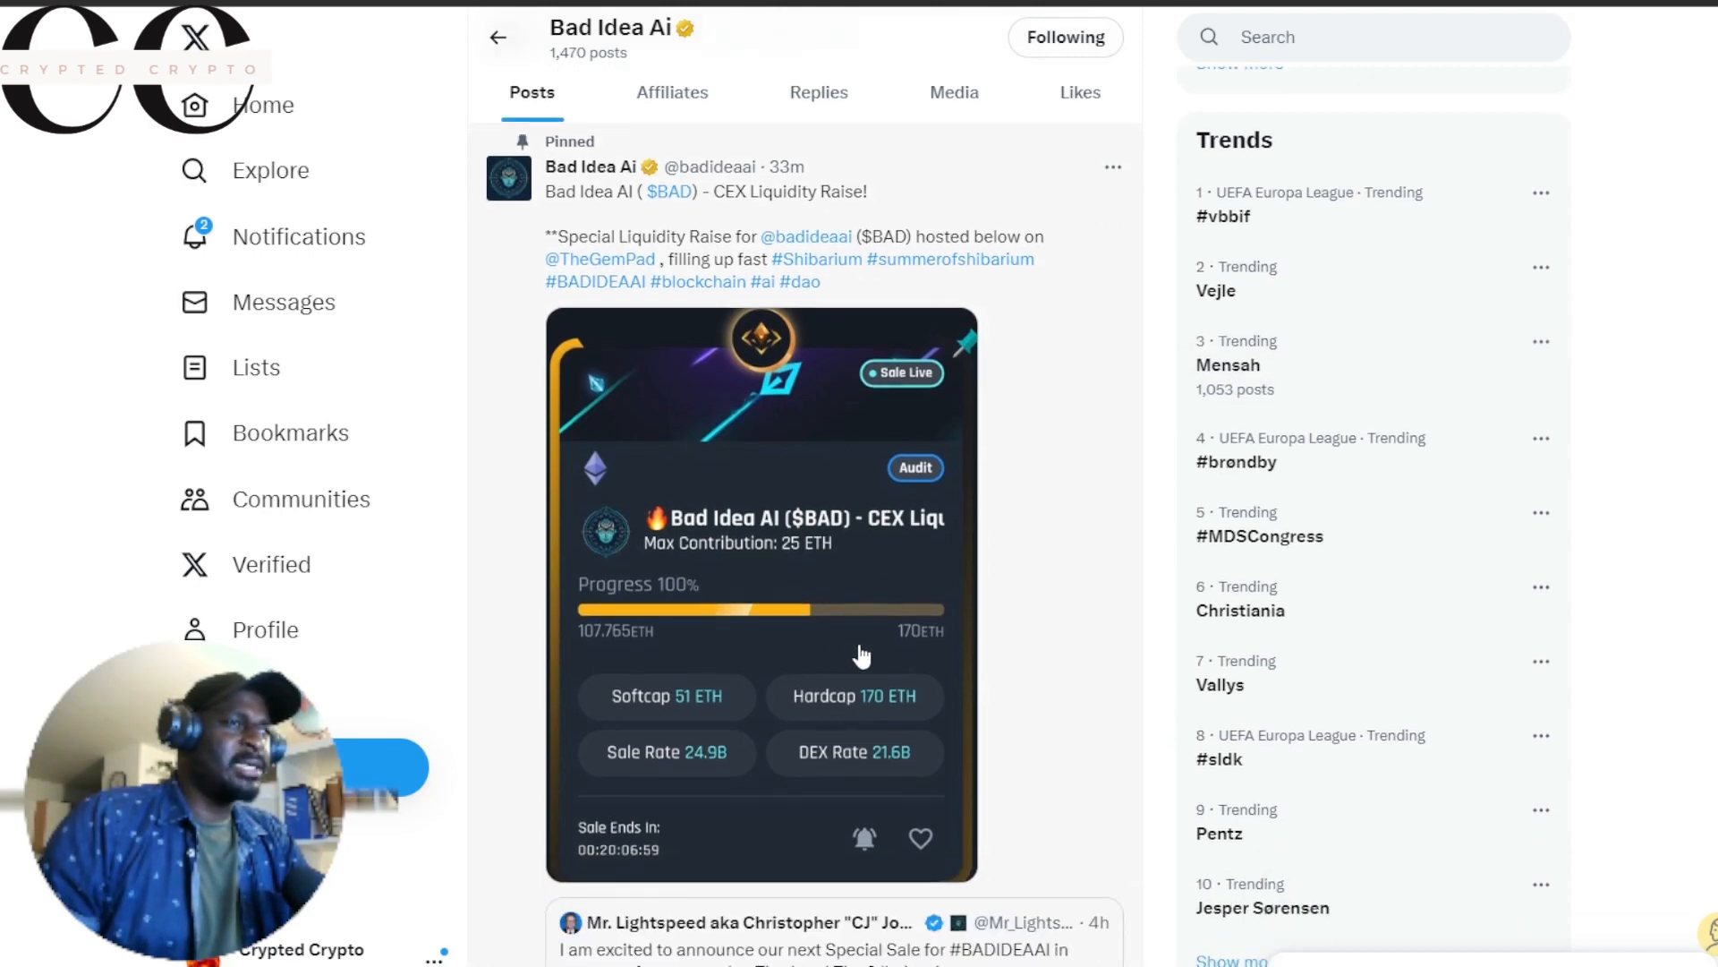
{"action": "mouse_move", "coordinate": [877, 298]}
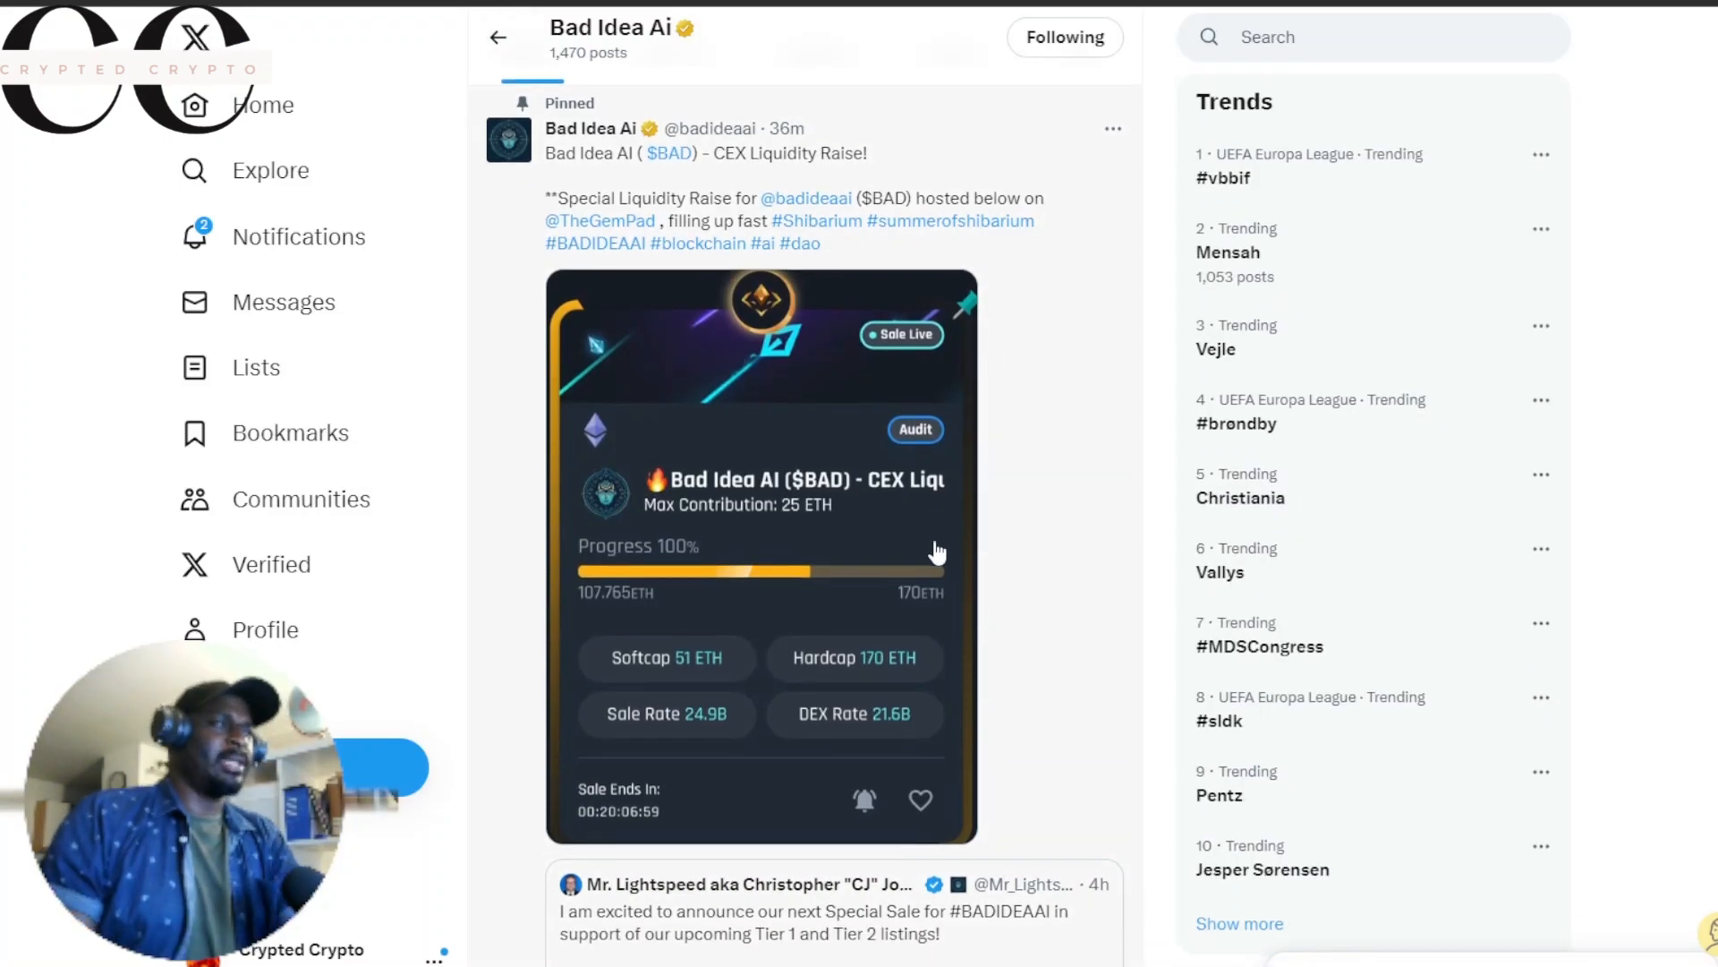
Step: Scroll to the reposted 'Work faster!' post with its 126.628/170 ETH sale card
{"action": "scroll", "scroll_direction": "down", "scroll_amount": 3}
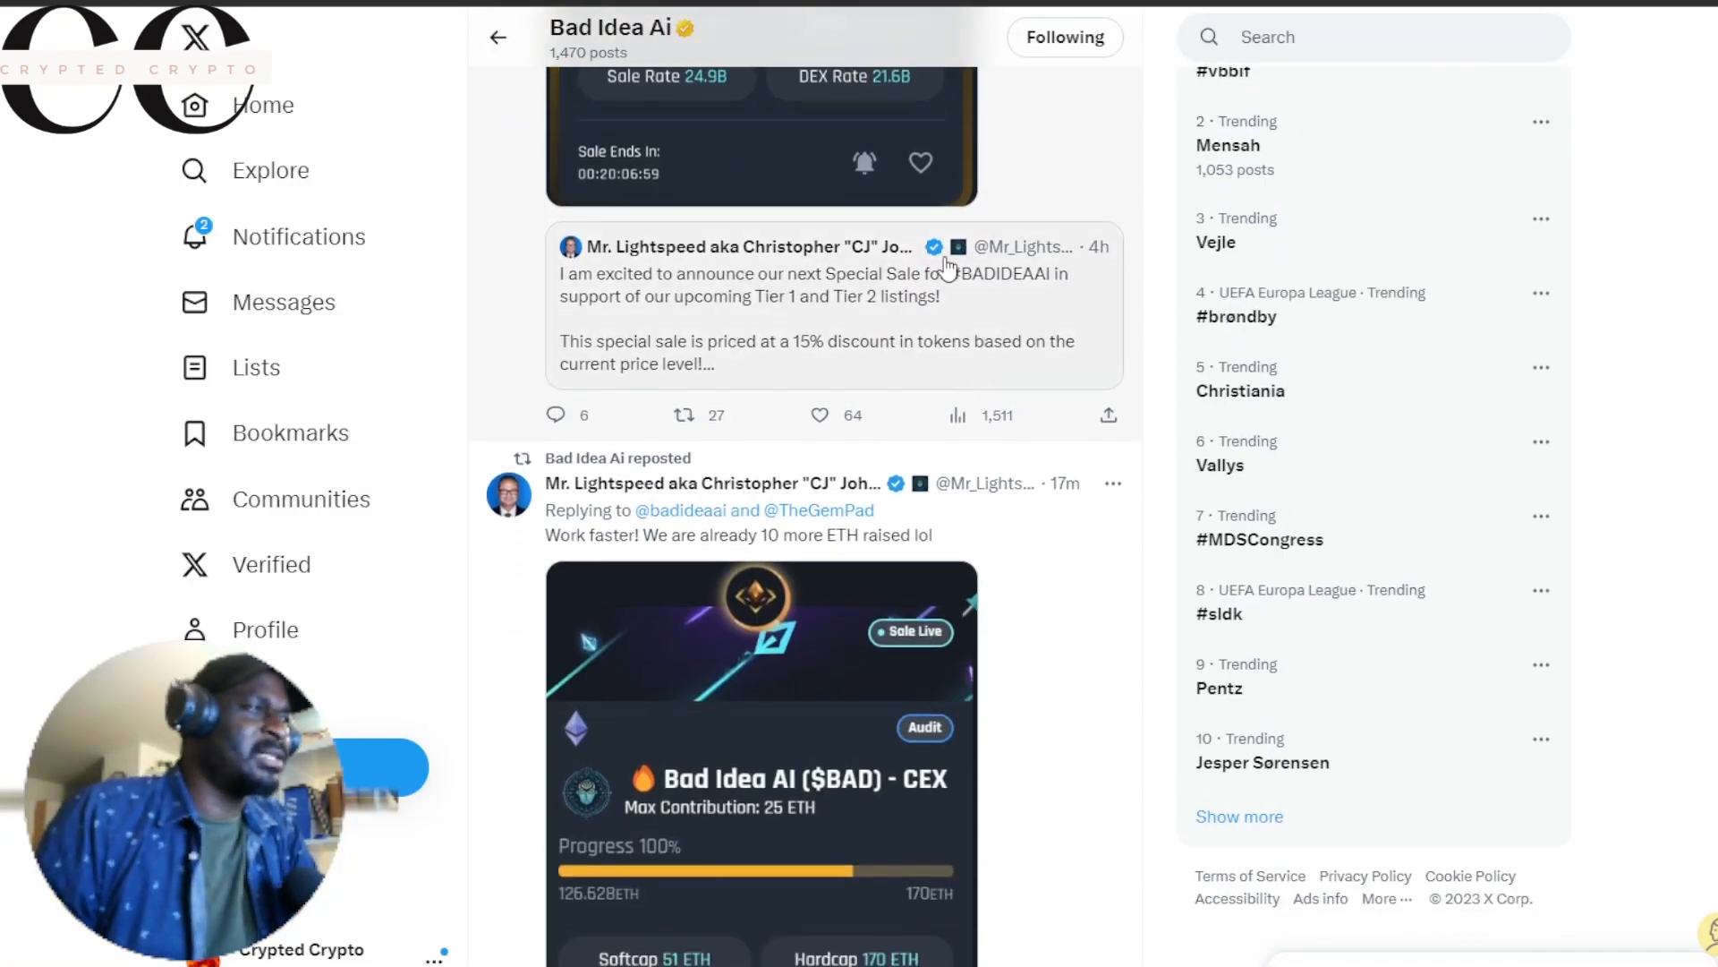
{"action": "mouse_move", "coordinate": [1241, 395]}
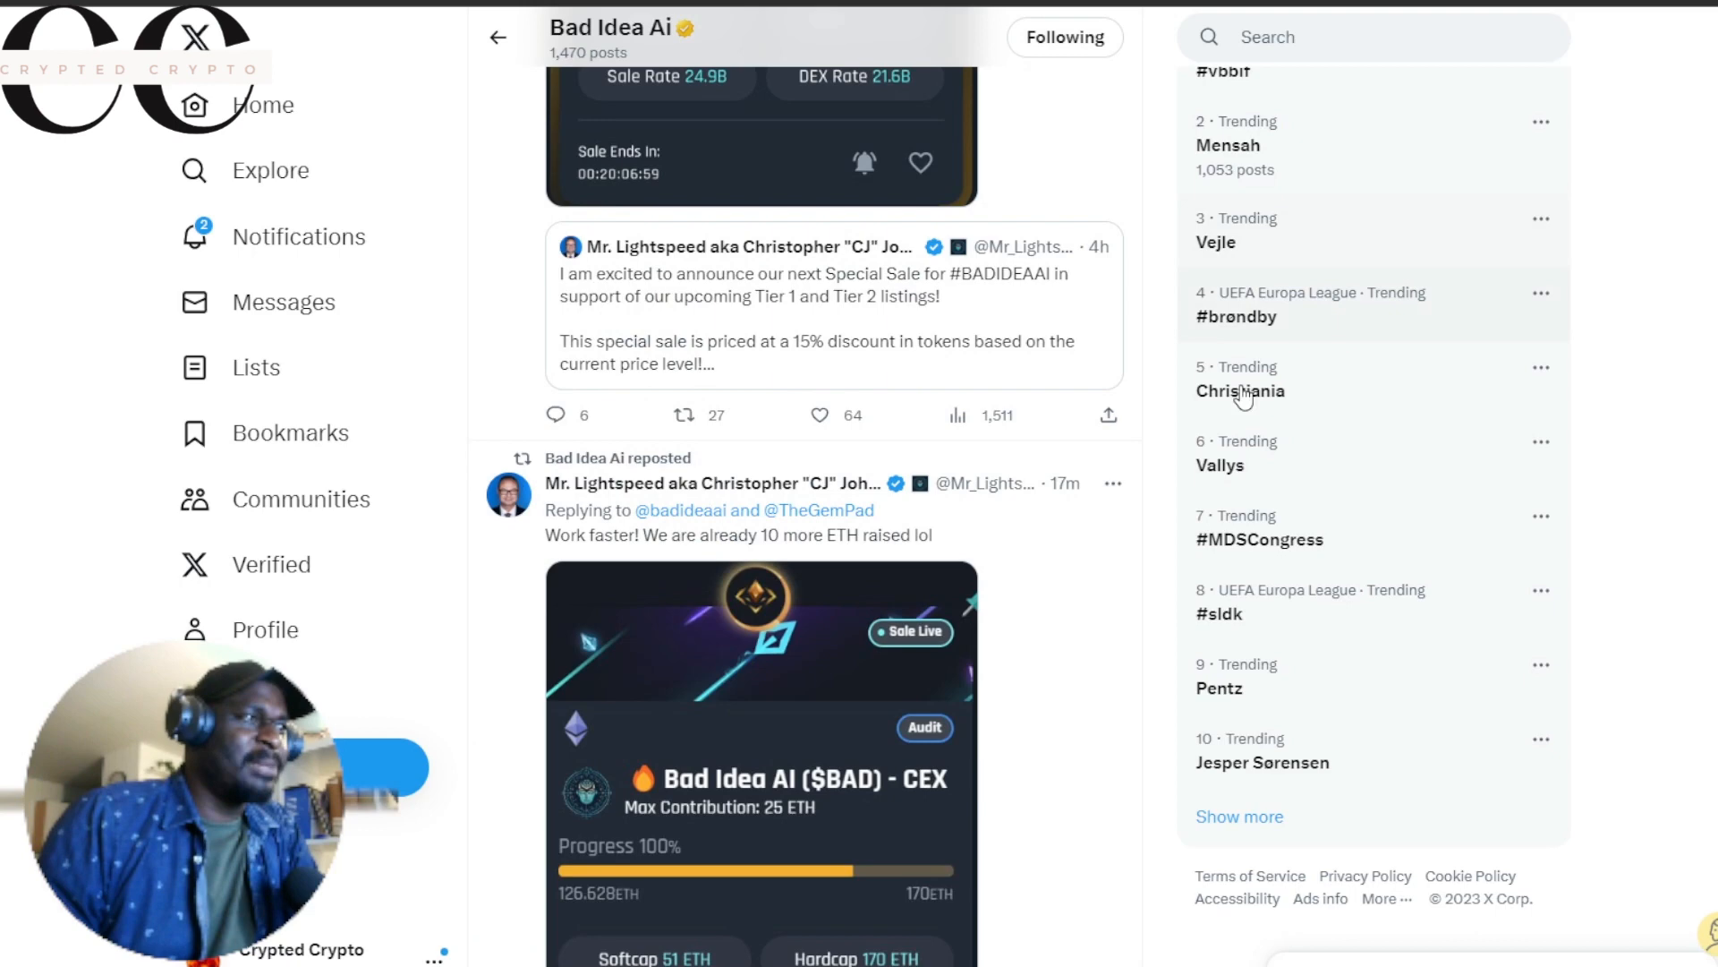
{"action": "mouse_move", "coordinate": [704, 558]}
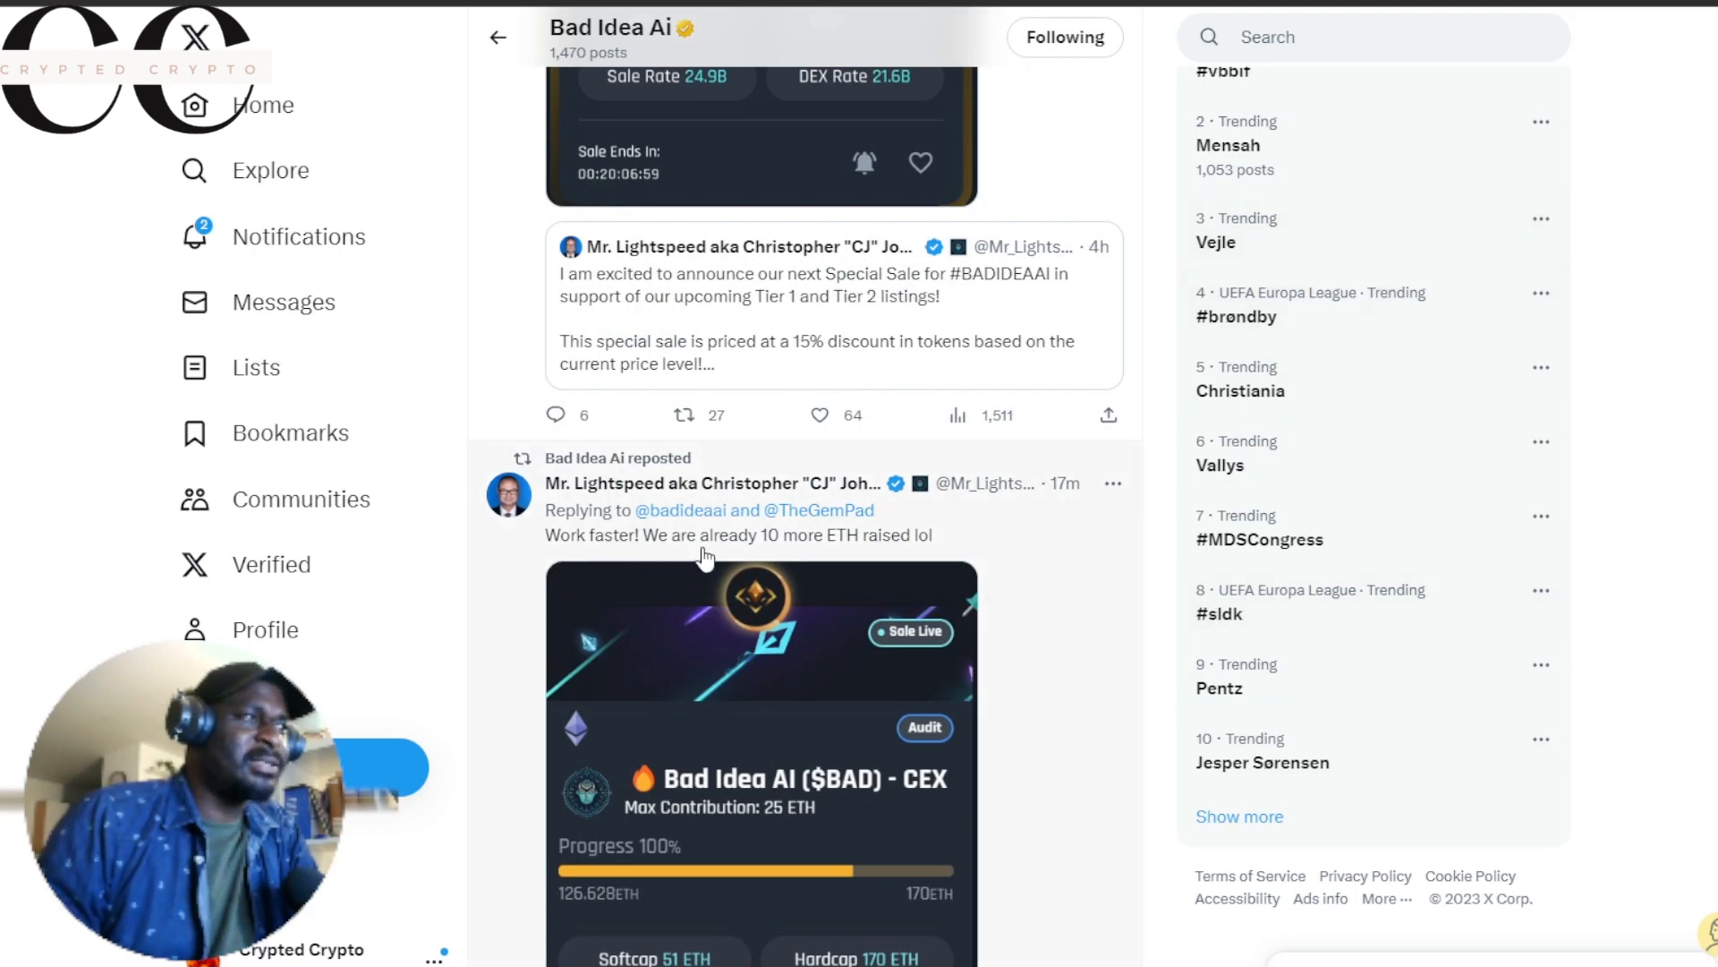
{"action": "mouse_move", "coordinate": [849, 548]}
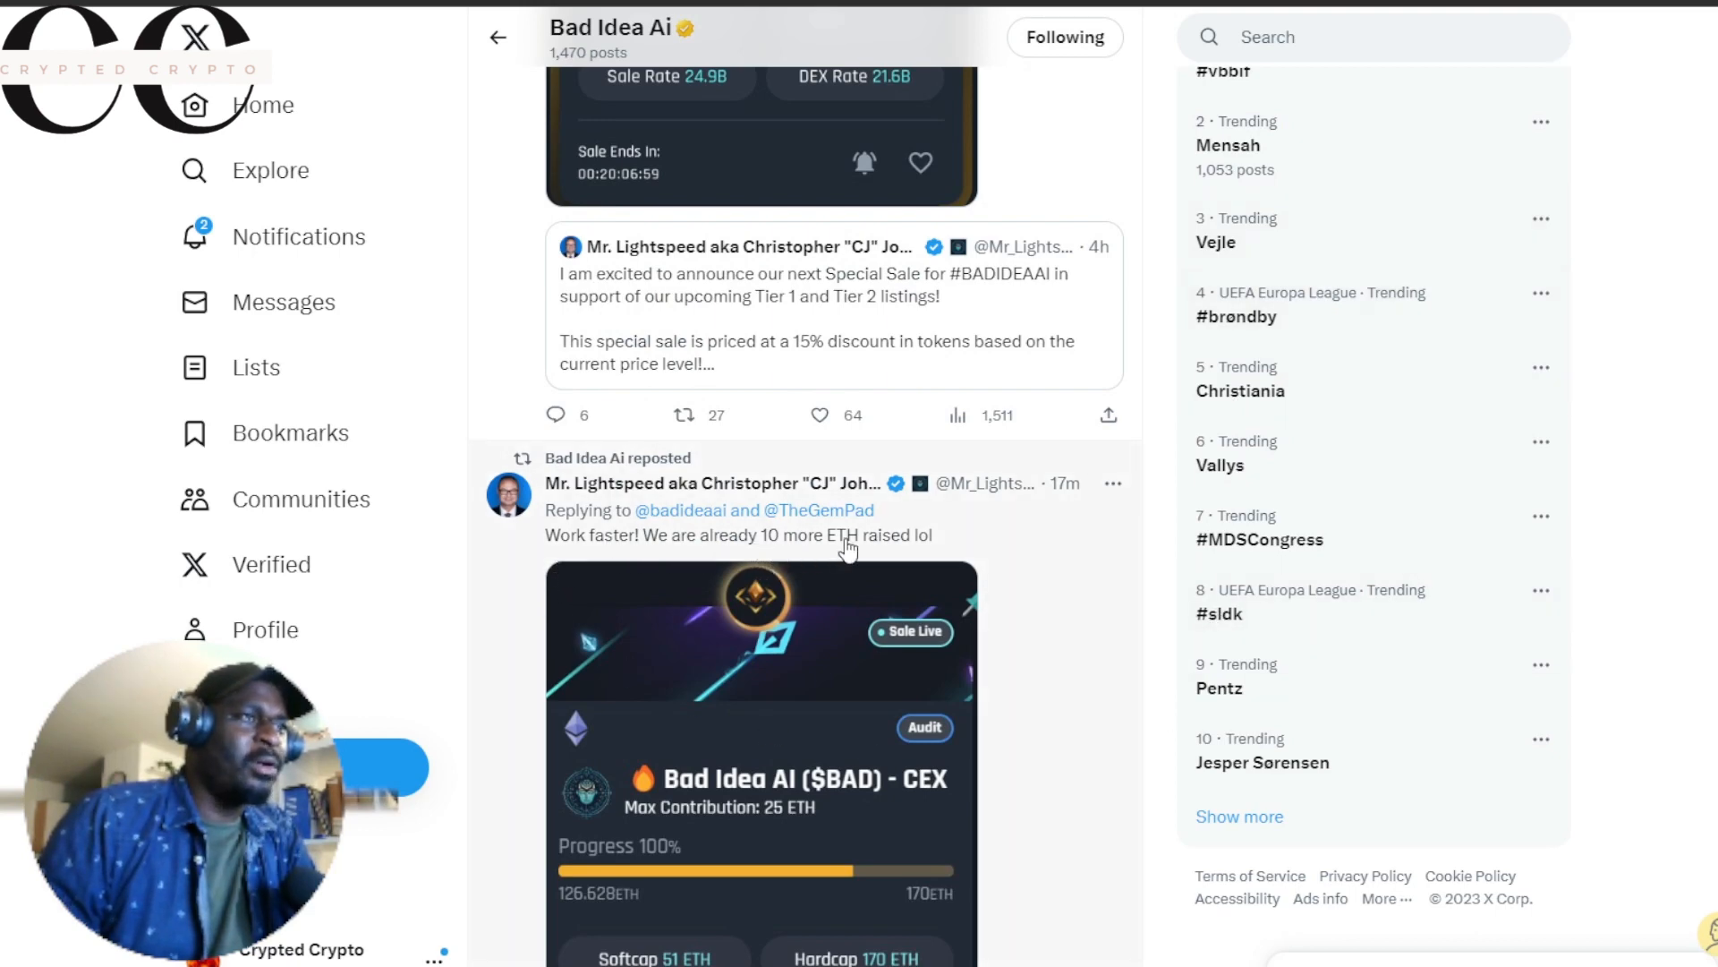
{"action": "scroll", "scroll_direction": "down", "scroll_amount": 3}
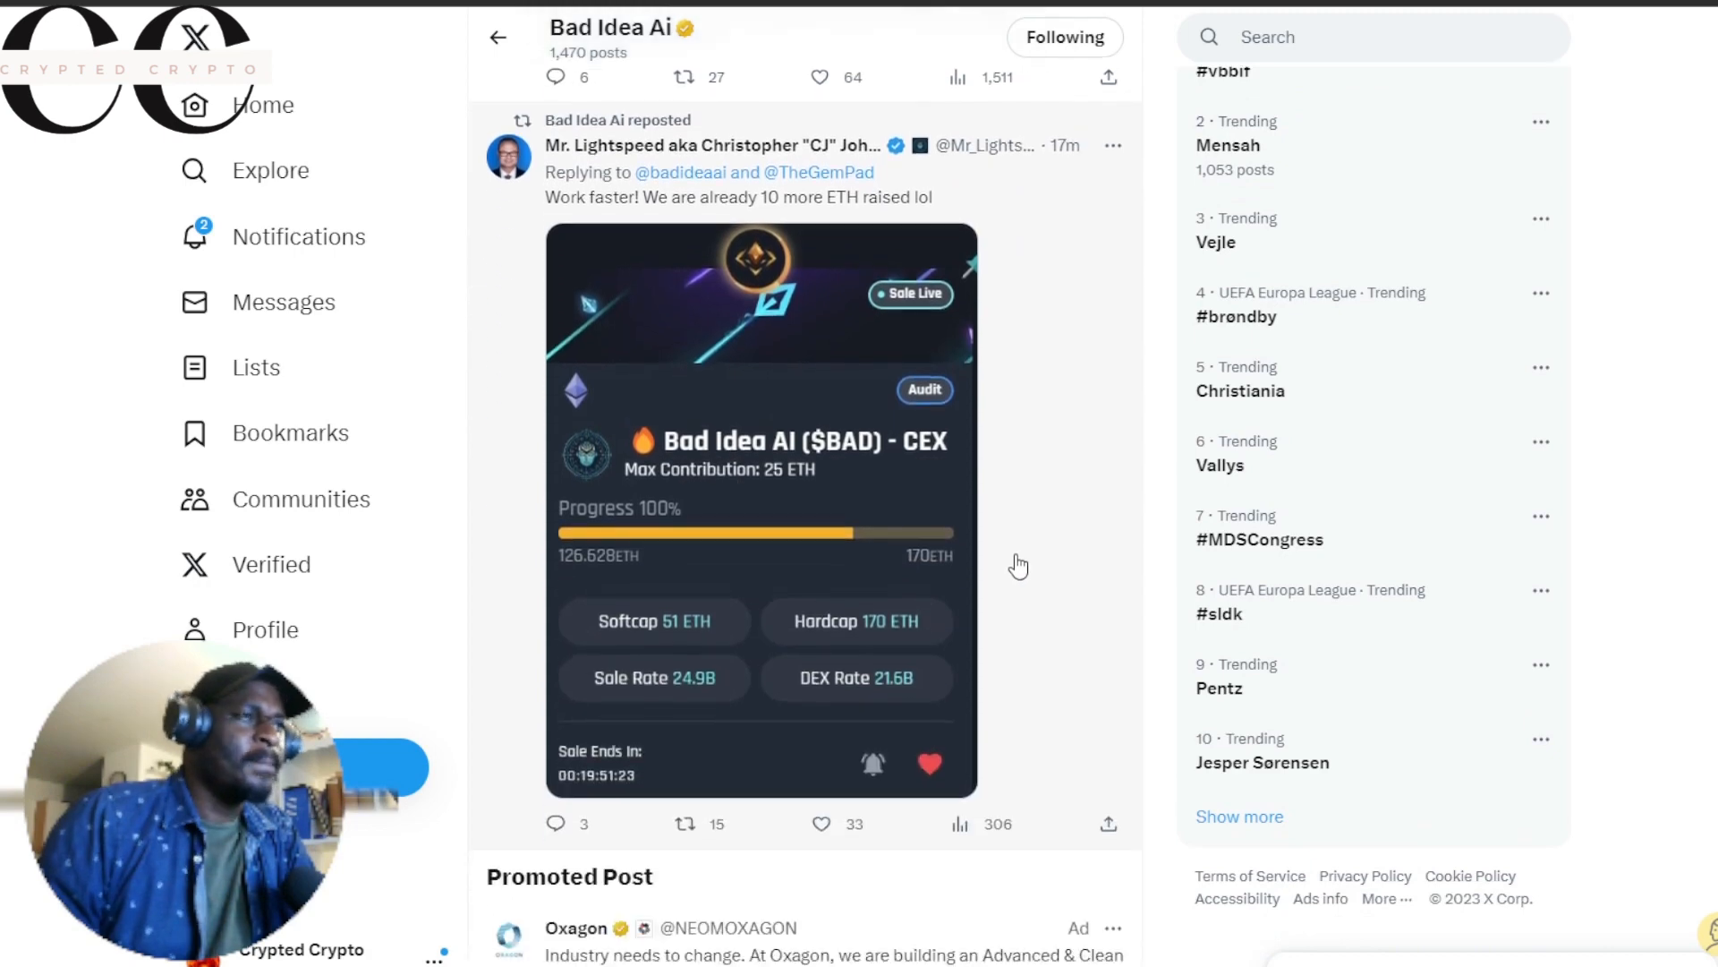
{"action": "scroll", "scroll_direction": "up", "scroll_amount": 3}
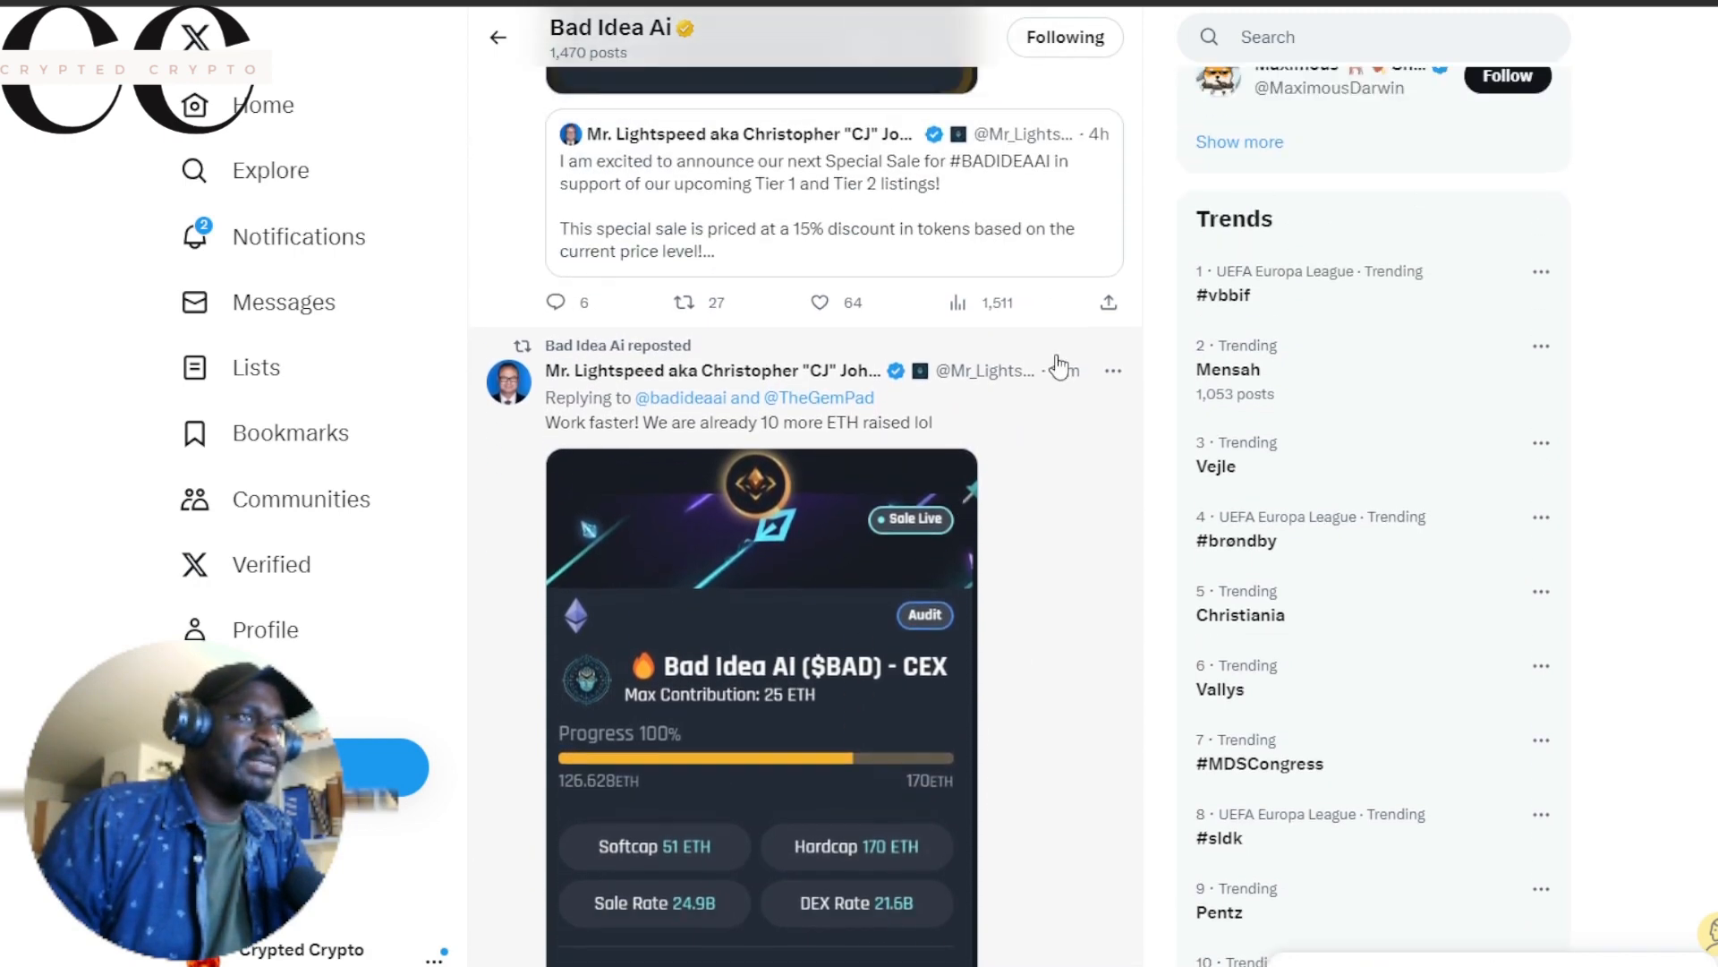
{"action": "scroll", "scroll_direction": "down", "scroll_amount": 3}
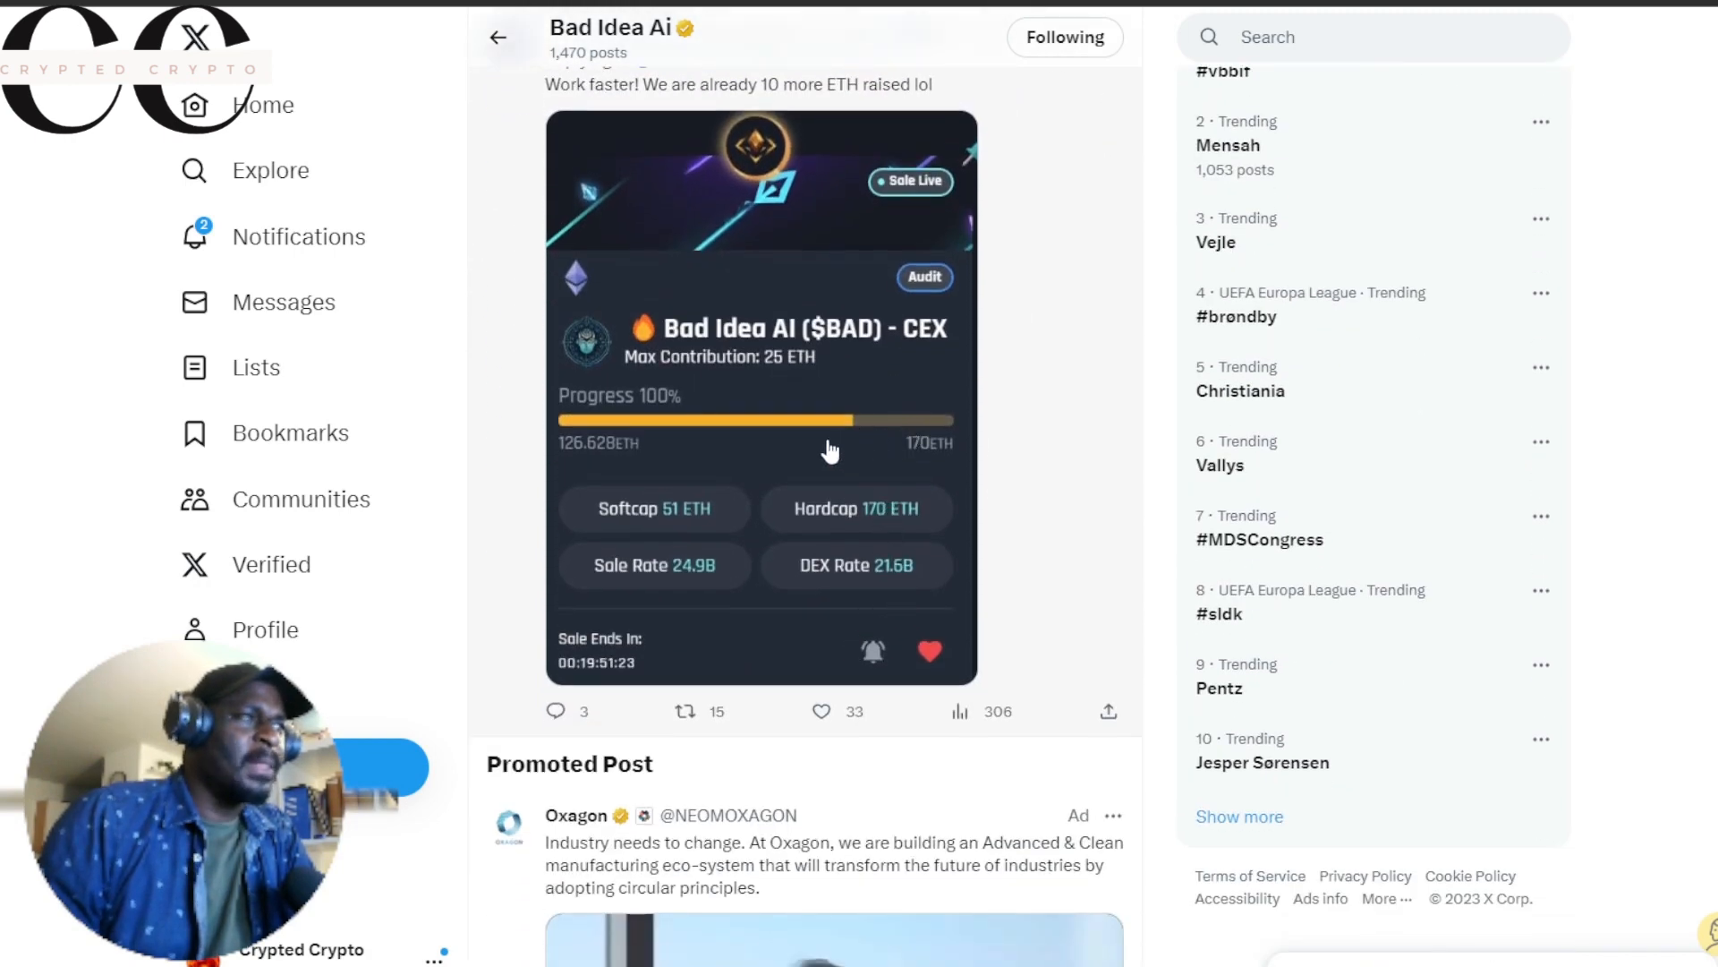
{"action": "mouse_move", "coordinate": [923, 480]}
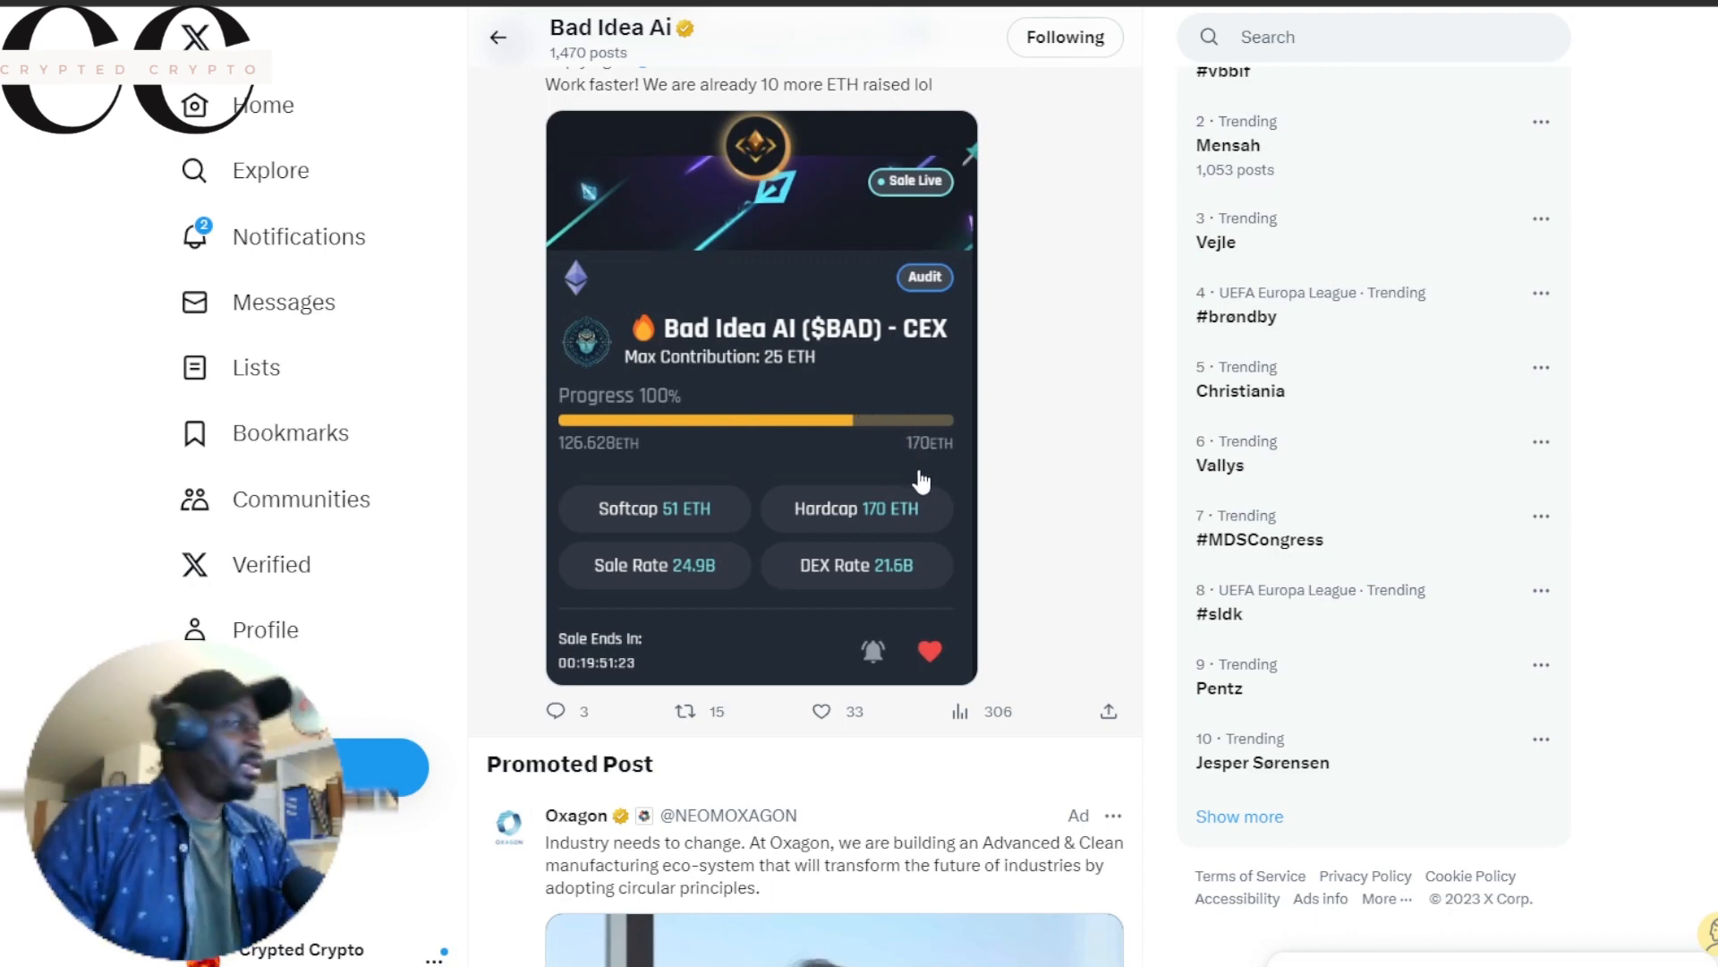
{"action": "mouse_move", "coordinate": [1072, 453]}
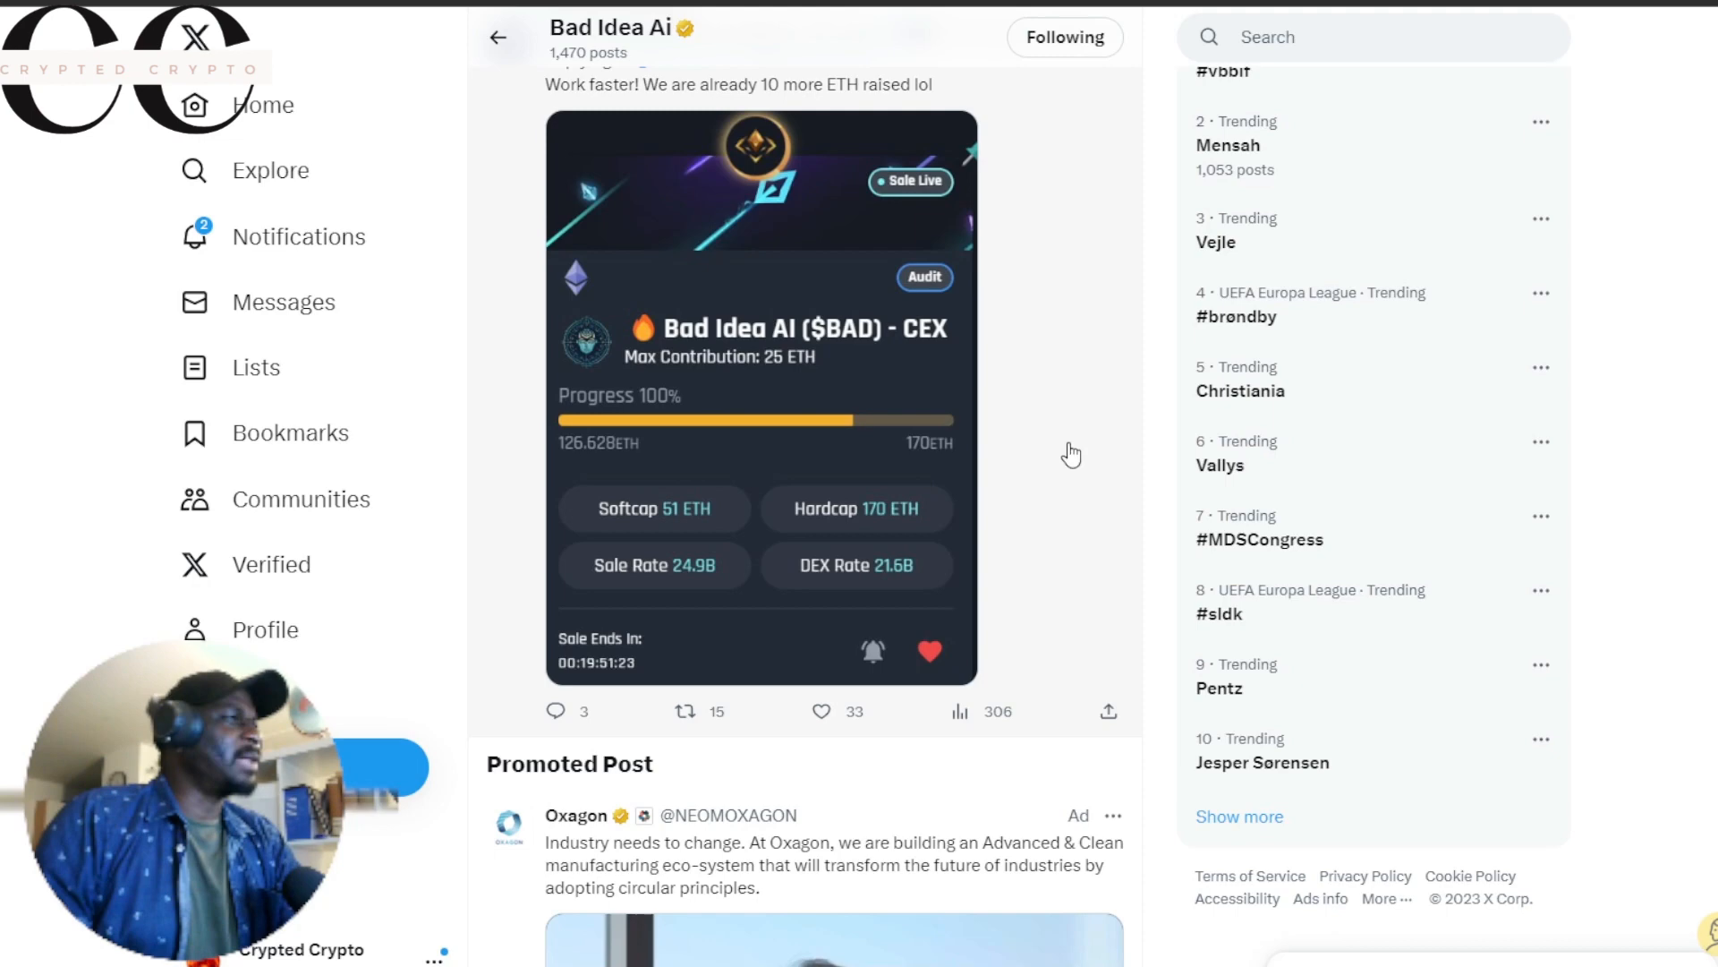
Step: Scroll past the Oxagon promoted post and play the reposted Aug 17 conference keynote video
{"action": "scroll", "scroll_direction": "down", "scroll_amount": 3}
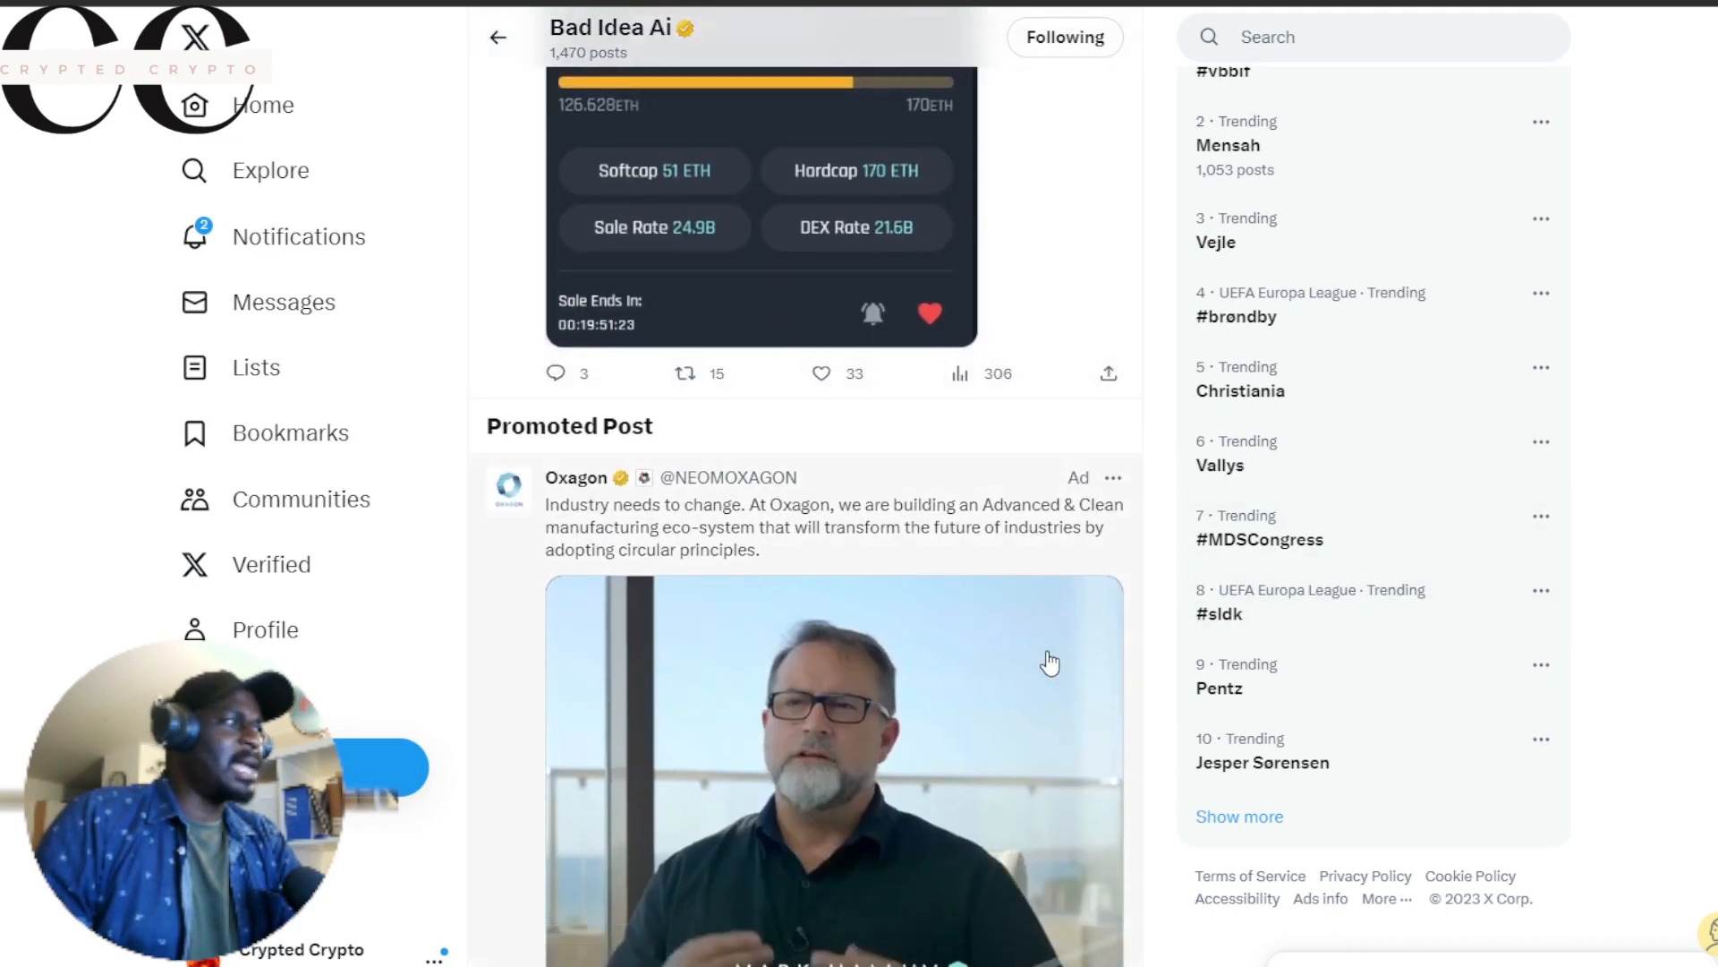
{"action": "scroll", "scroll_direction": "down", "scroll_amount": 3}
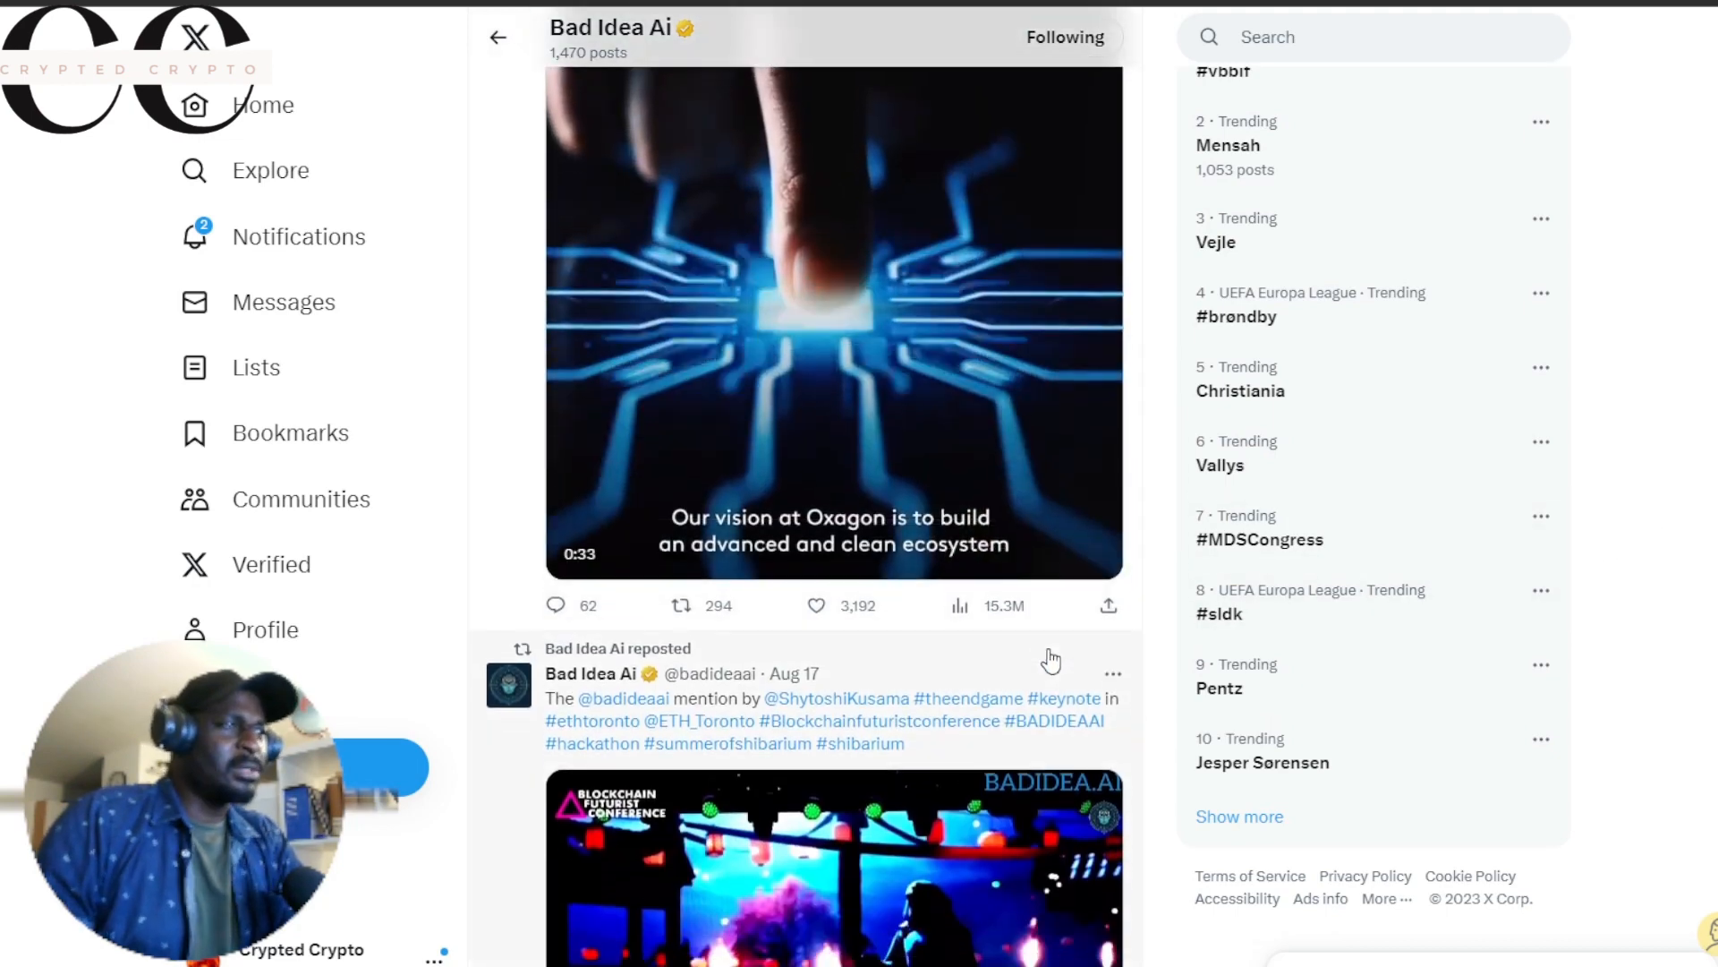
{"action": "scroll", "scroll_direction": "down", "scroll_amount": 3}
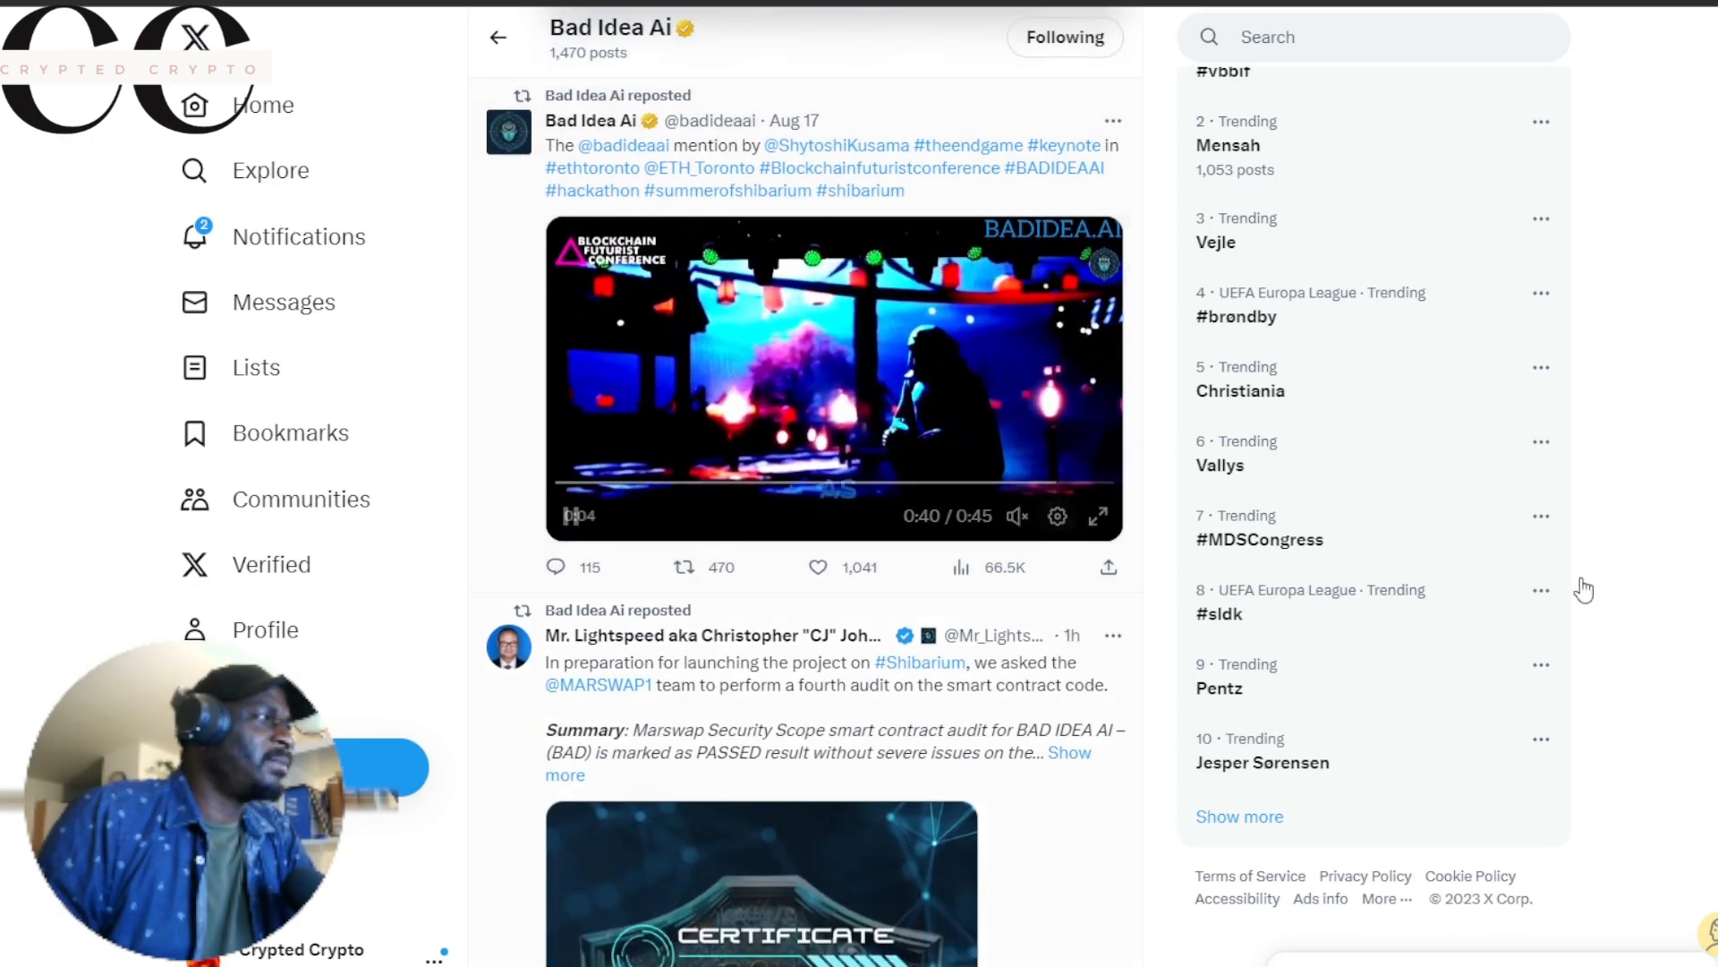
{"action": "left_click", "coordinate": [833, 378]}
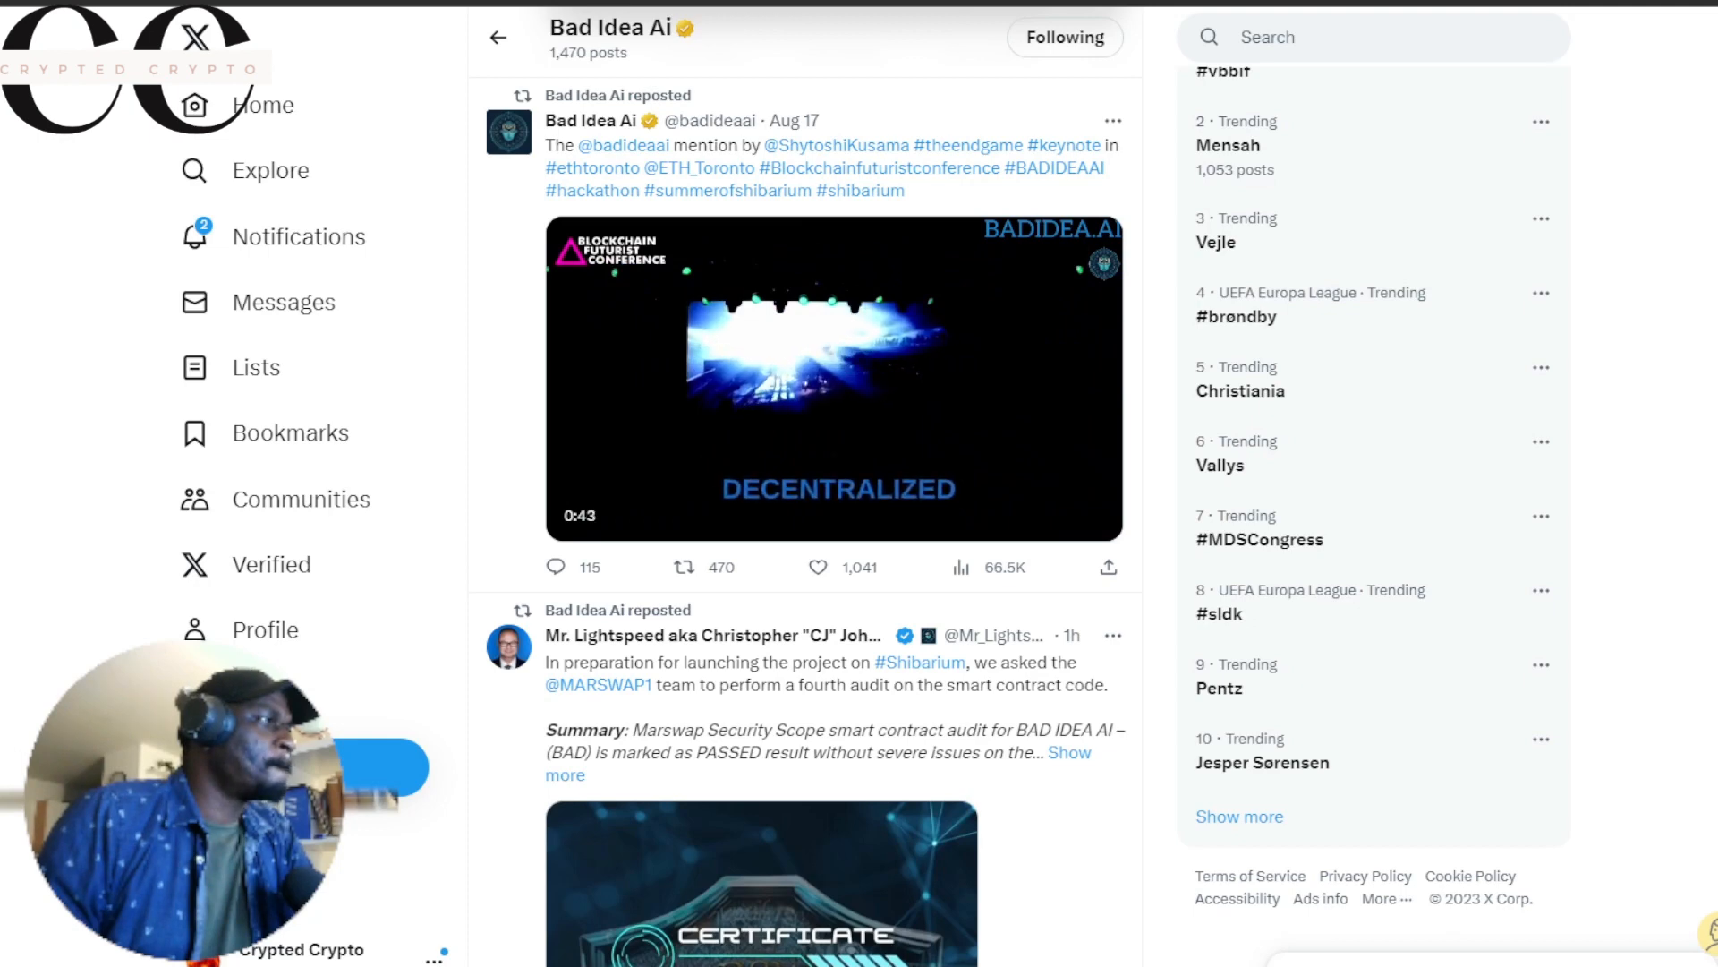
{"action": "mouse_move", "coordinate": [1050, 600]}
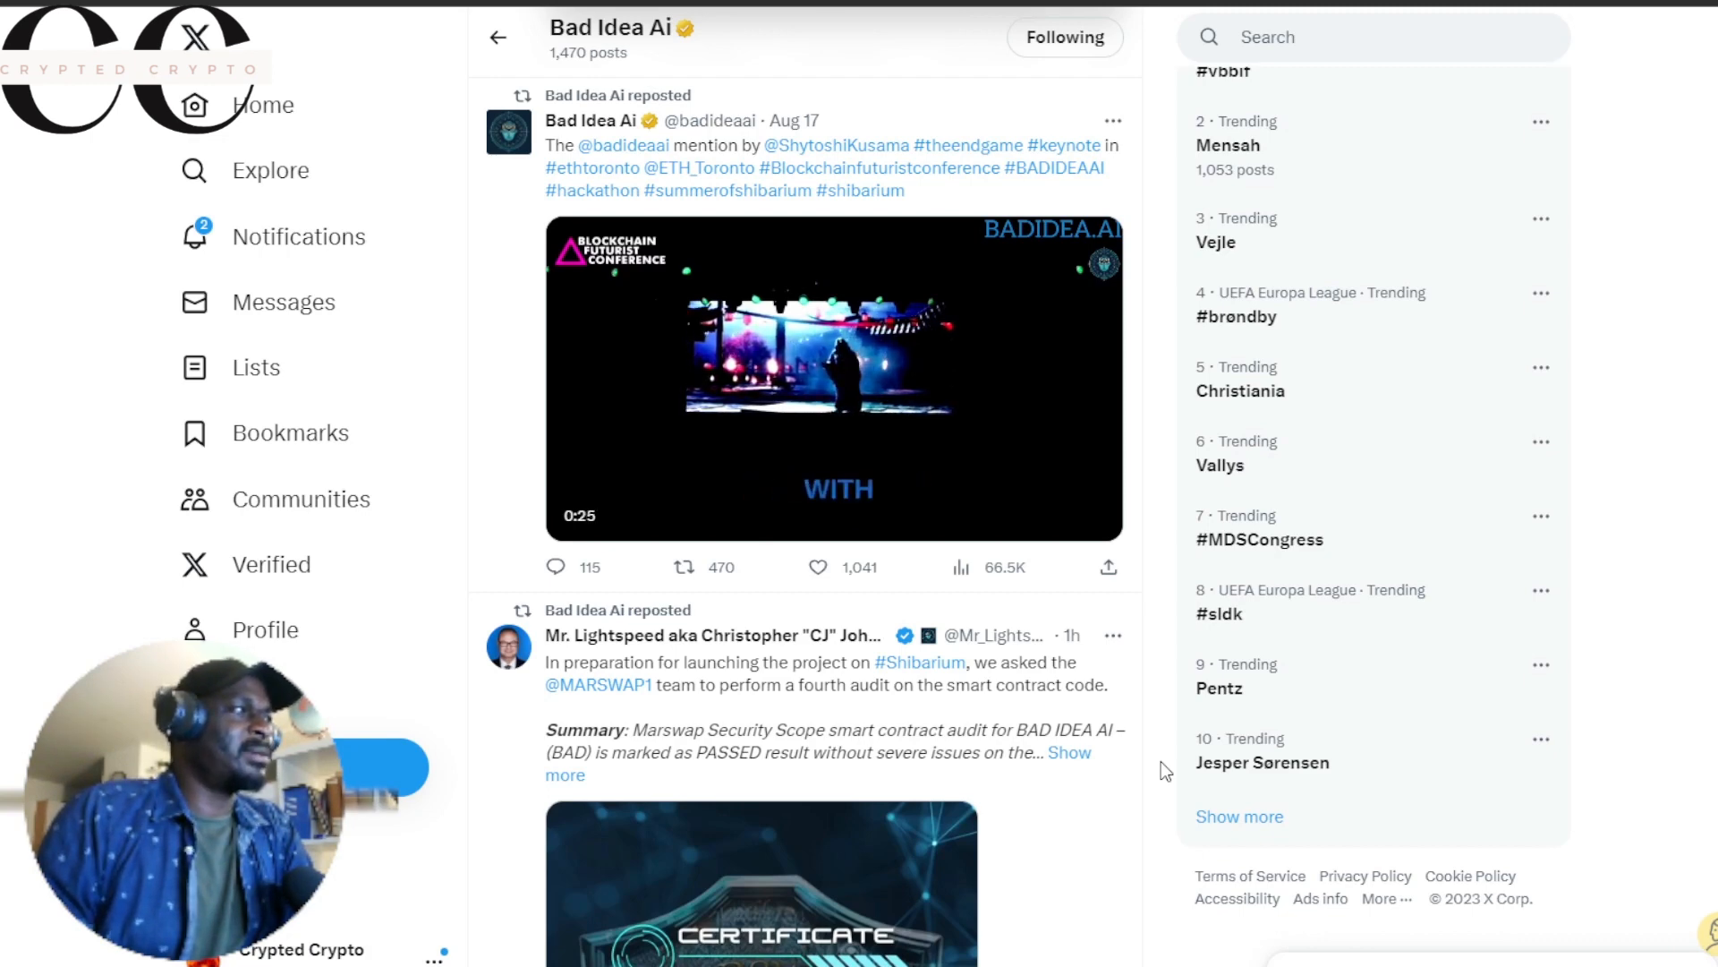
Step: Scroll past the audit certificate to the '13,000 holders' post with its Trending list
{"action": "scroll", "scroll_direction": "down", "scroll_amount": 3}
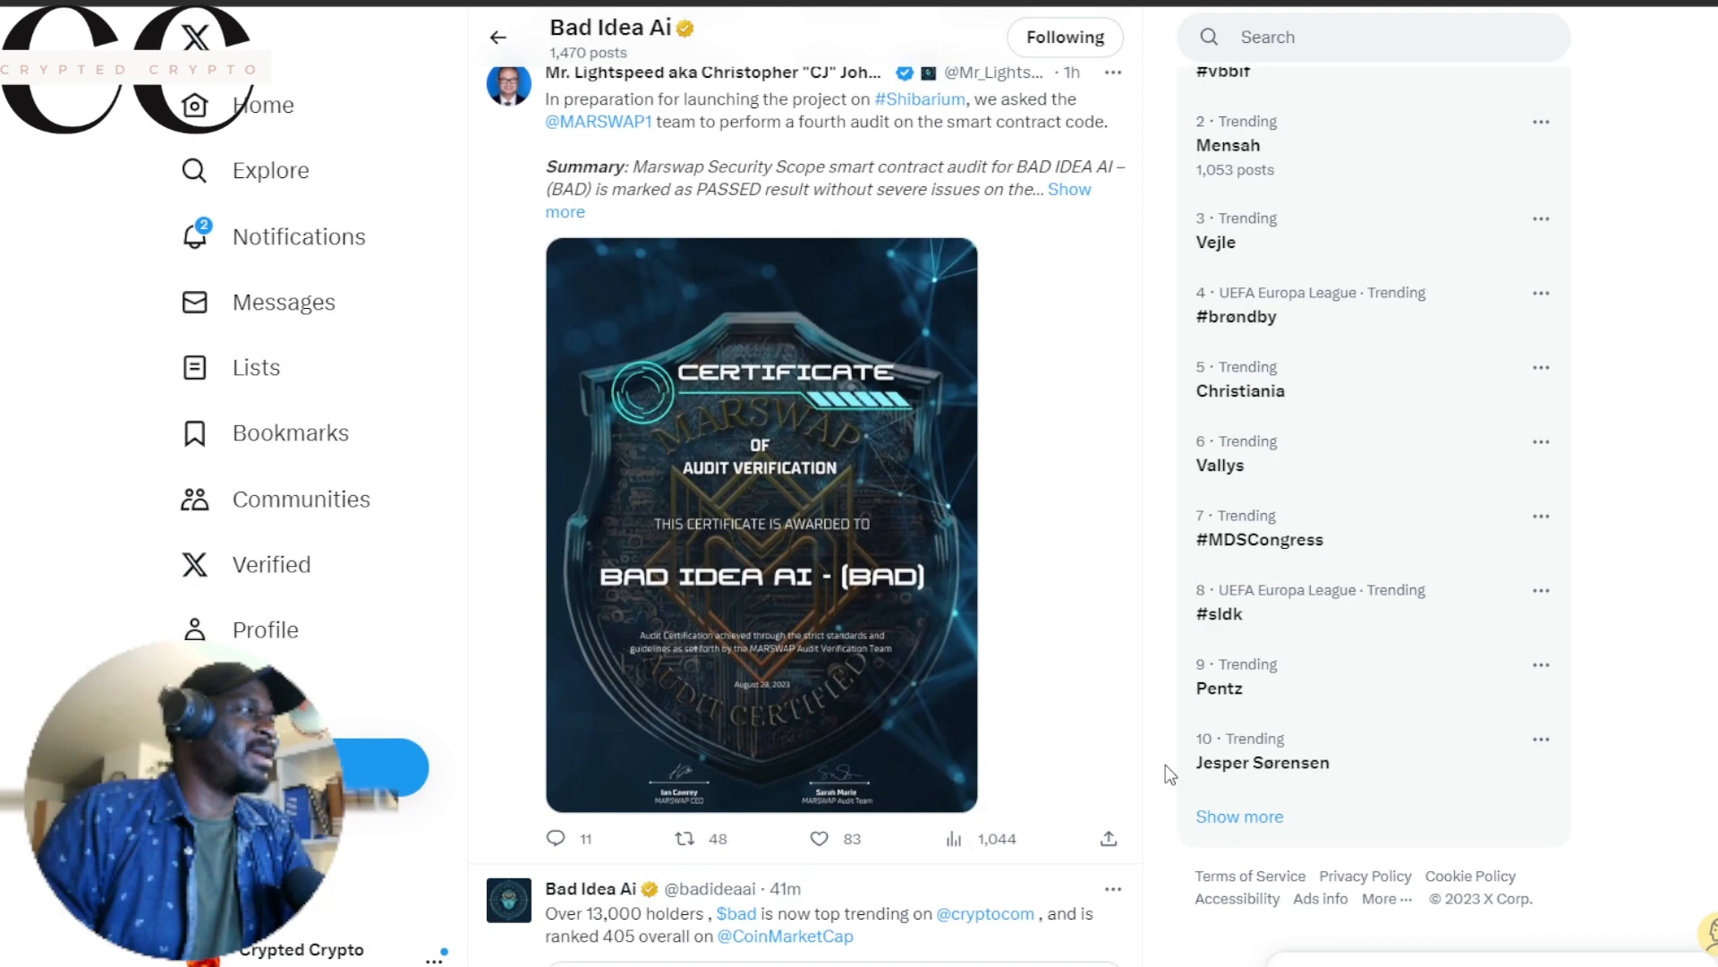
{"action": "scroll", "scroll_direction": "down", "scroll_amount": 3}
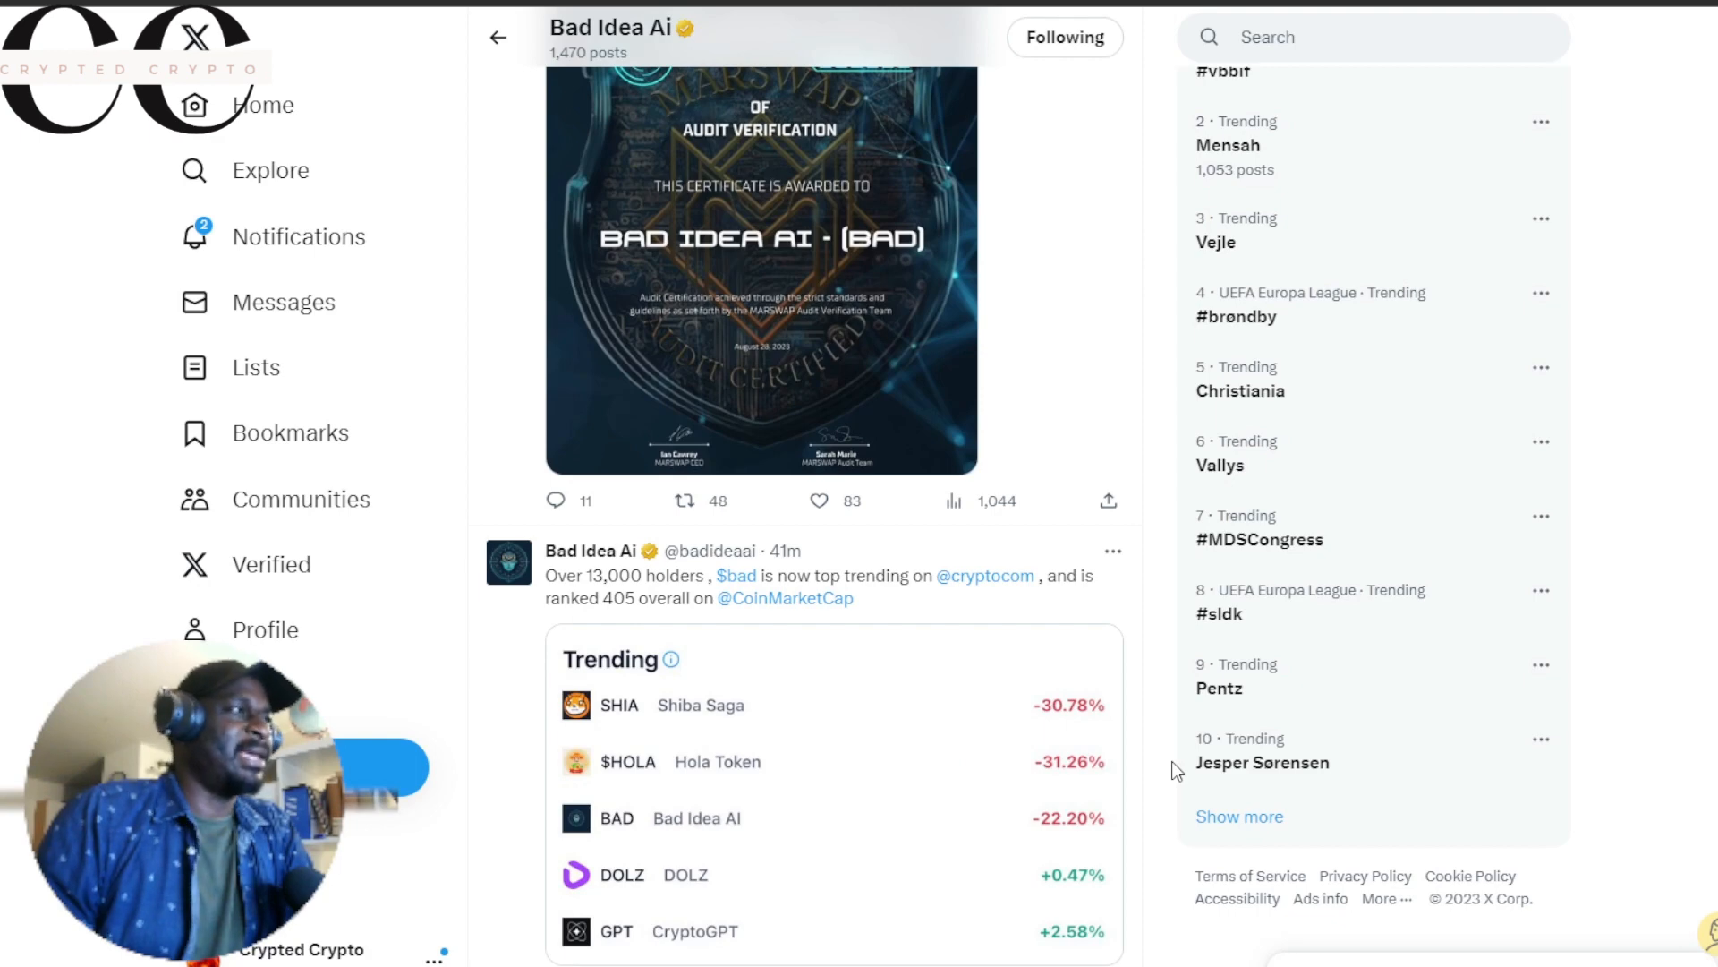
{"action": "scroll", "scroll_direction": "down", "scroll_amount": 3}
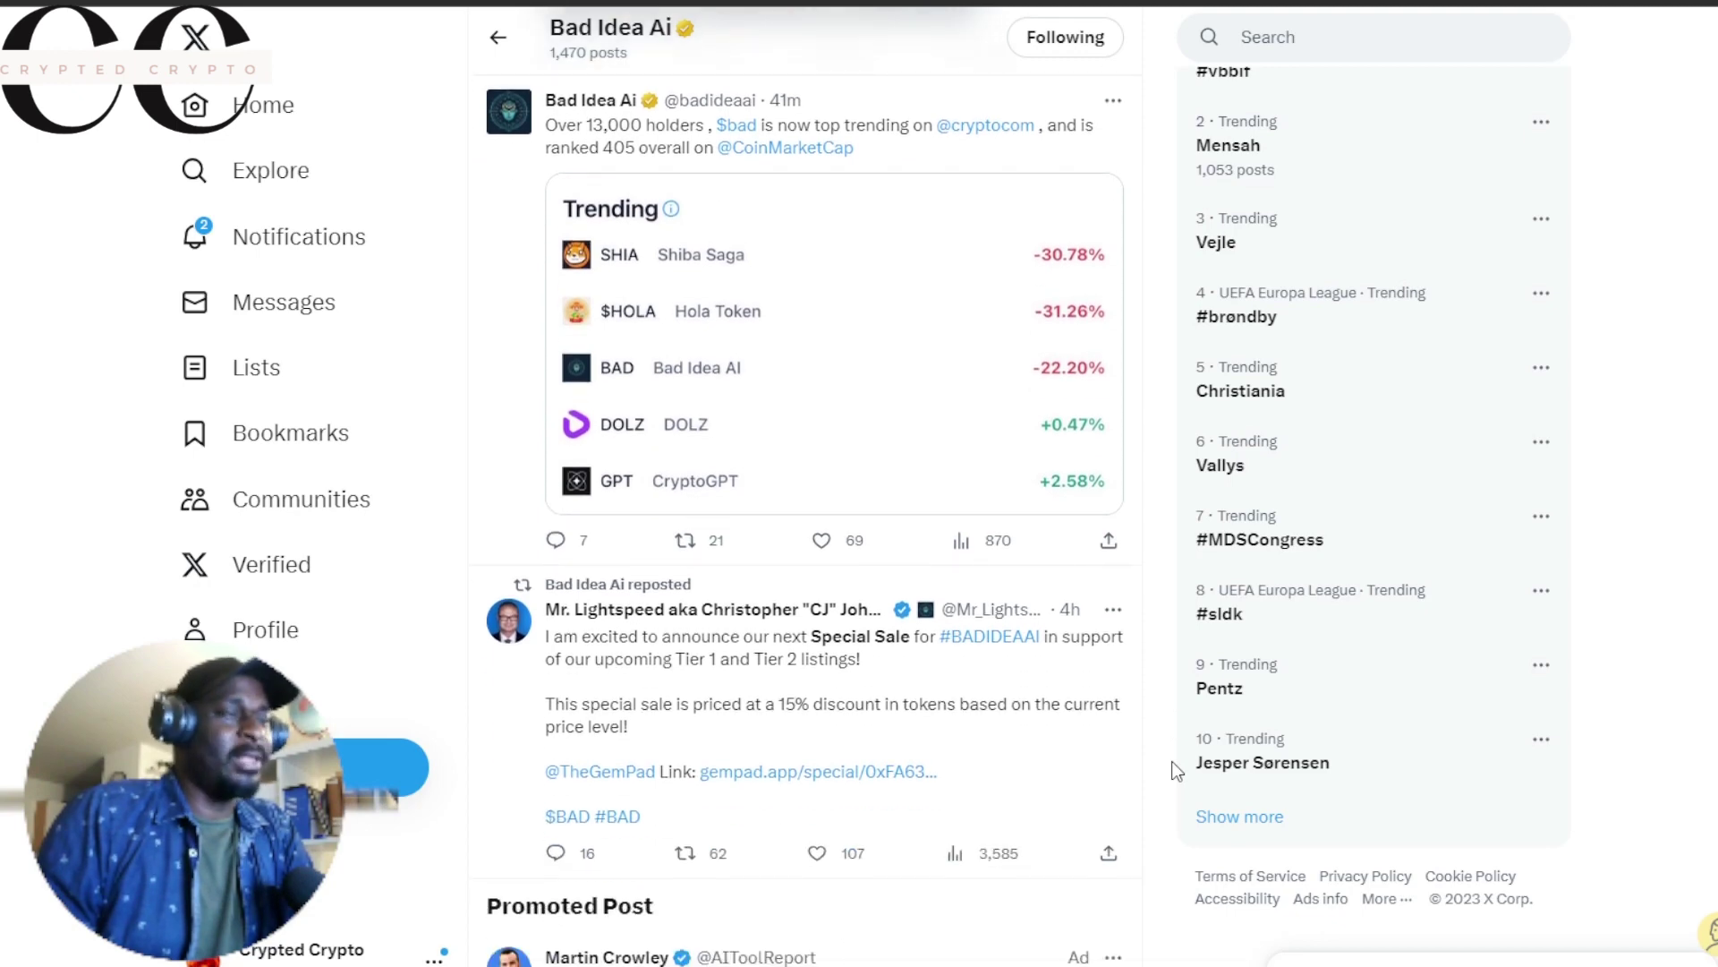
{"action": "mouse_move", "coordinate": [1163, 764]}
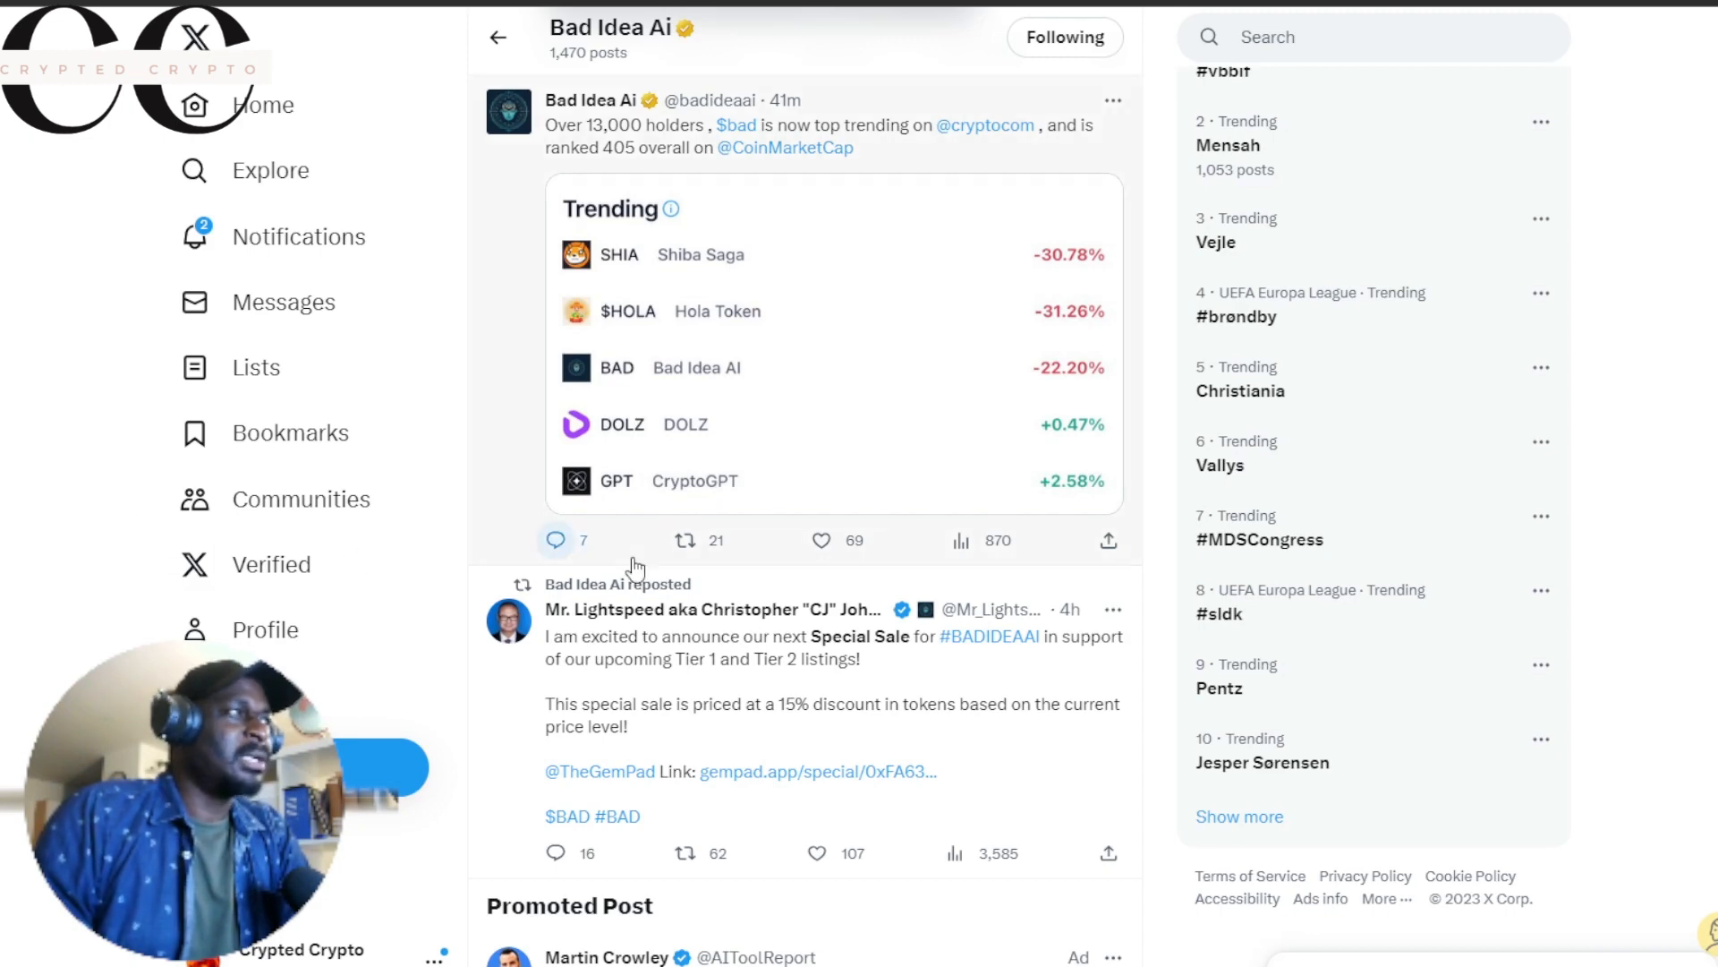
{"action": "mouse_move", "coordinate": [1074, 680]}
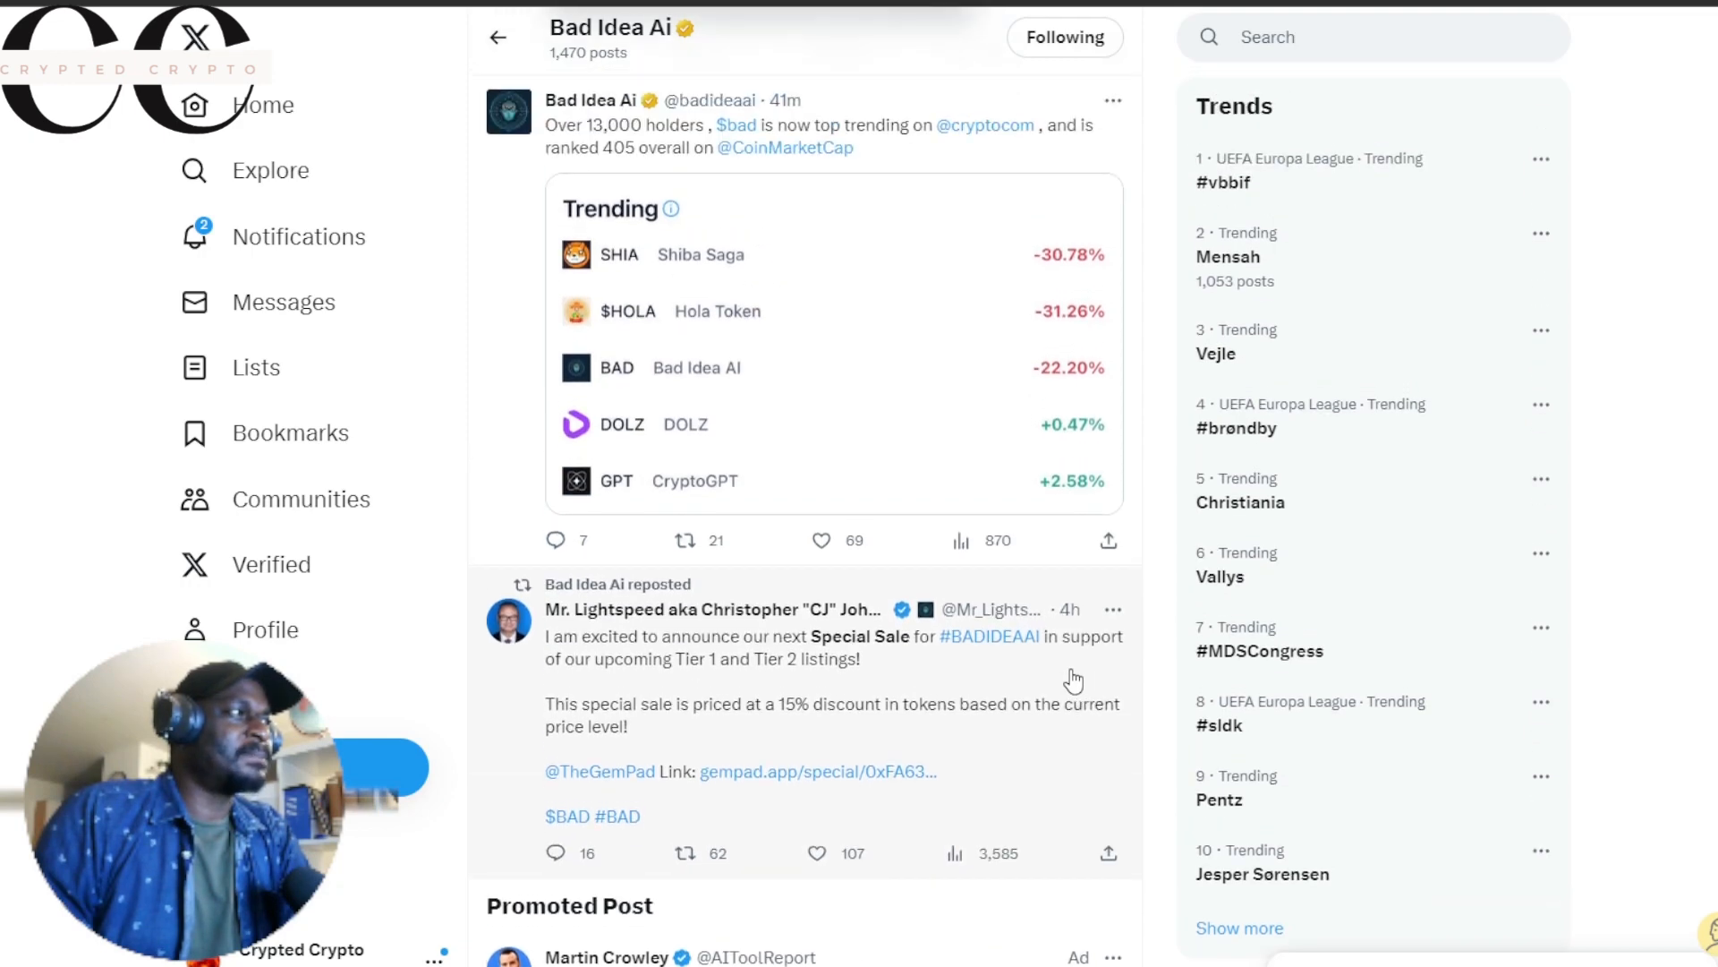
{"action": "mouse_move", "coordinate": [1177, 542]}
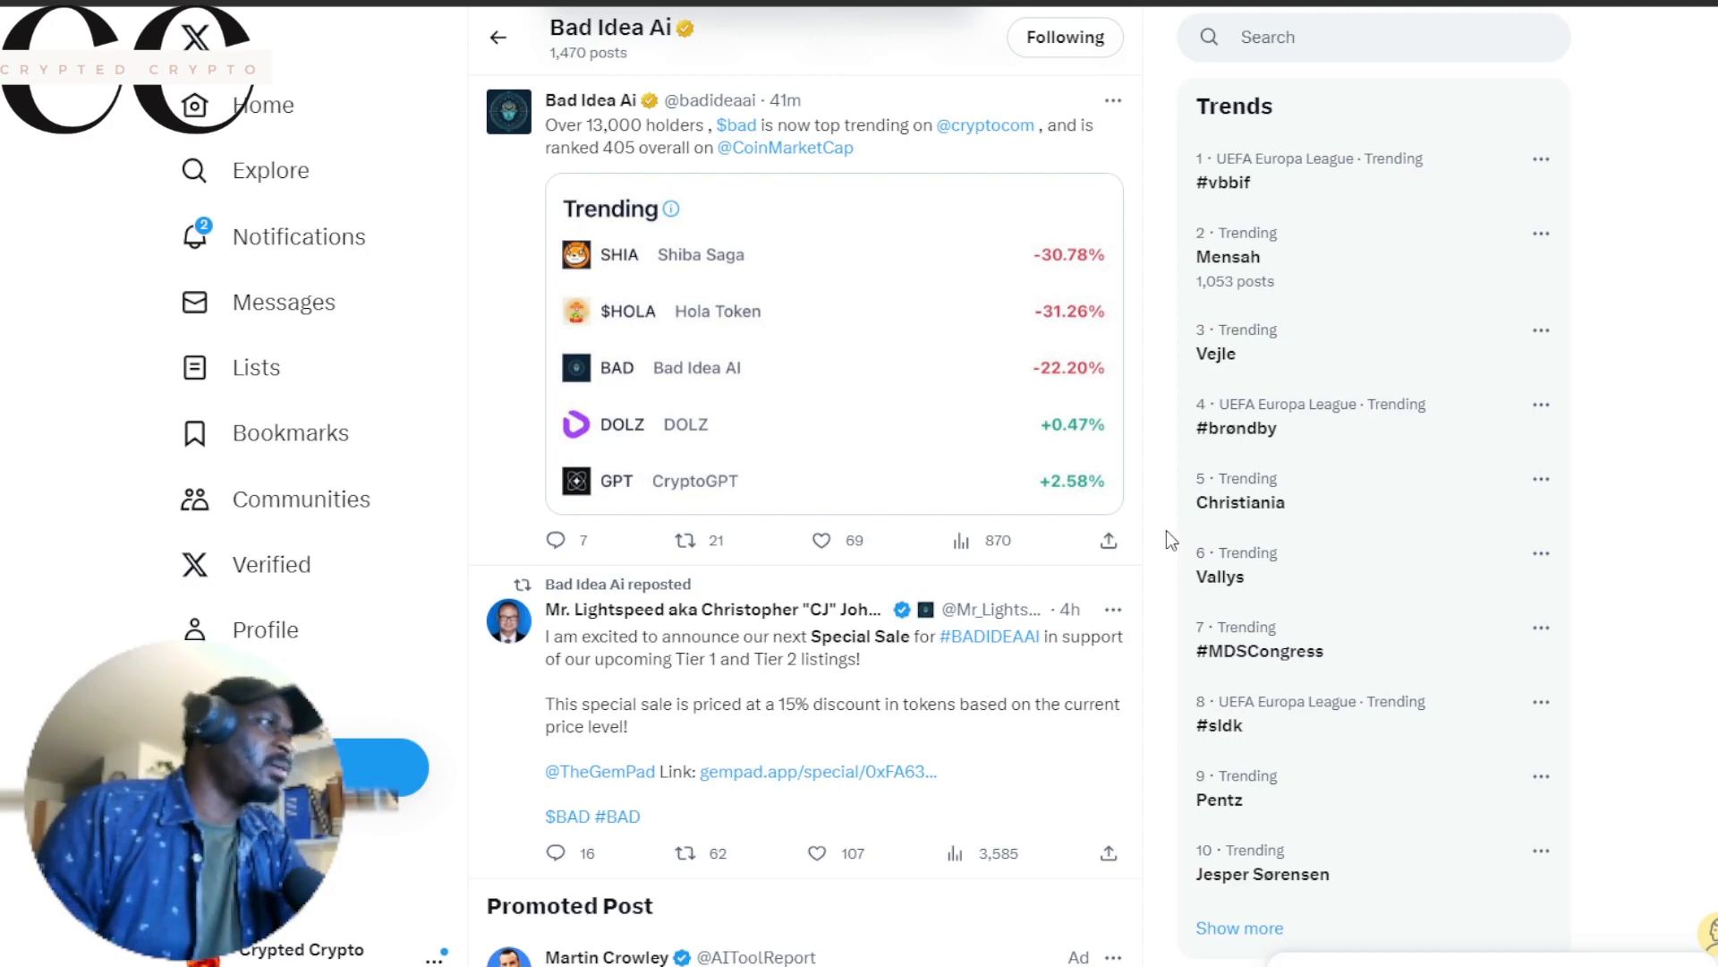
Step: Scroll past the special sale repost until the promoted ChatGPT Cheat Sheet ad appears
{"action": "scroll", "scroll_direction": "down", "scroll_amount": 3}
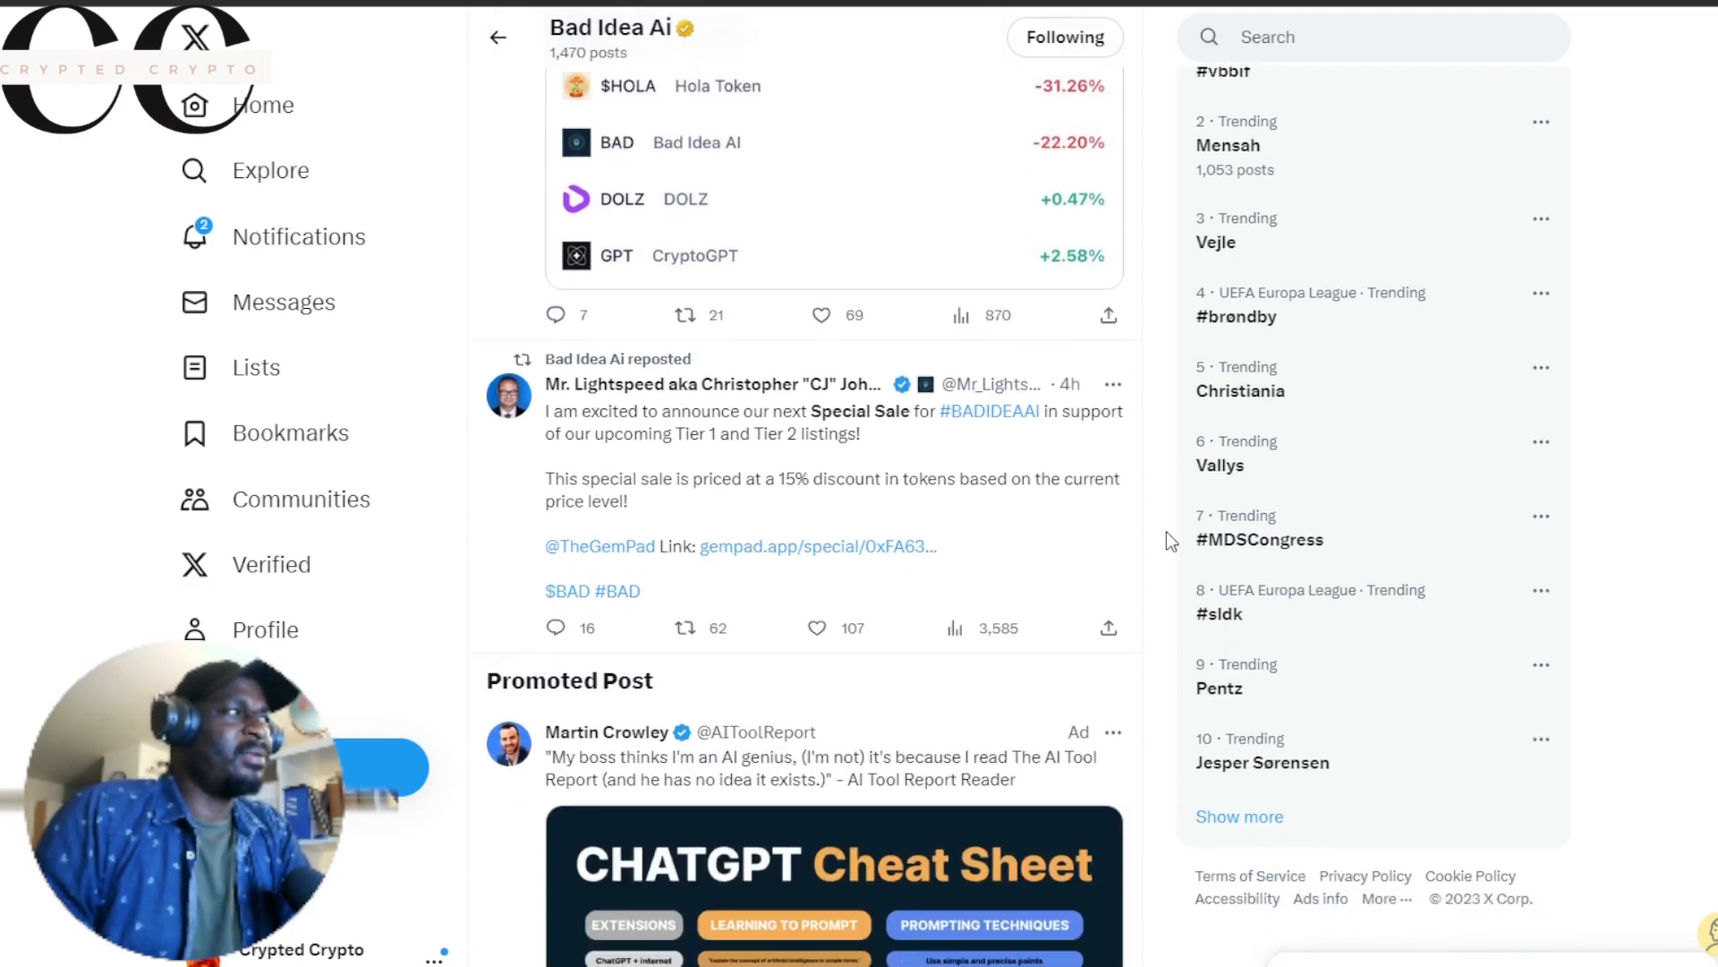
{"action": "mouse_move", "coordinate": [624, 459]}
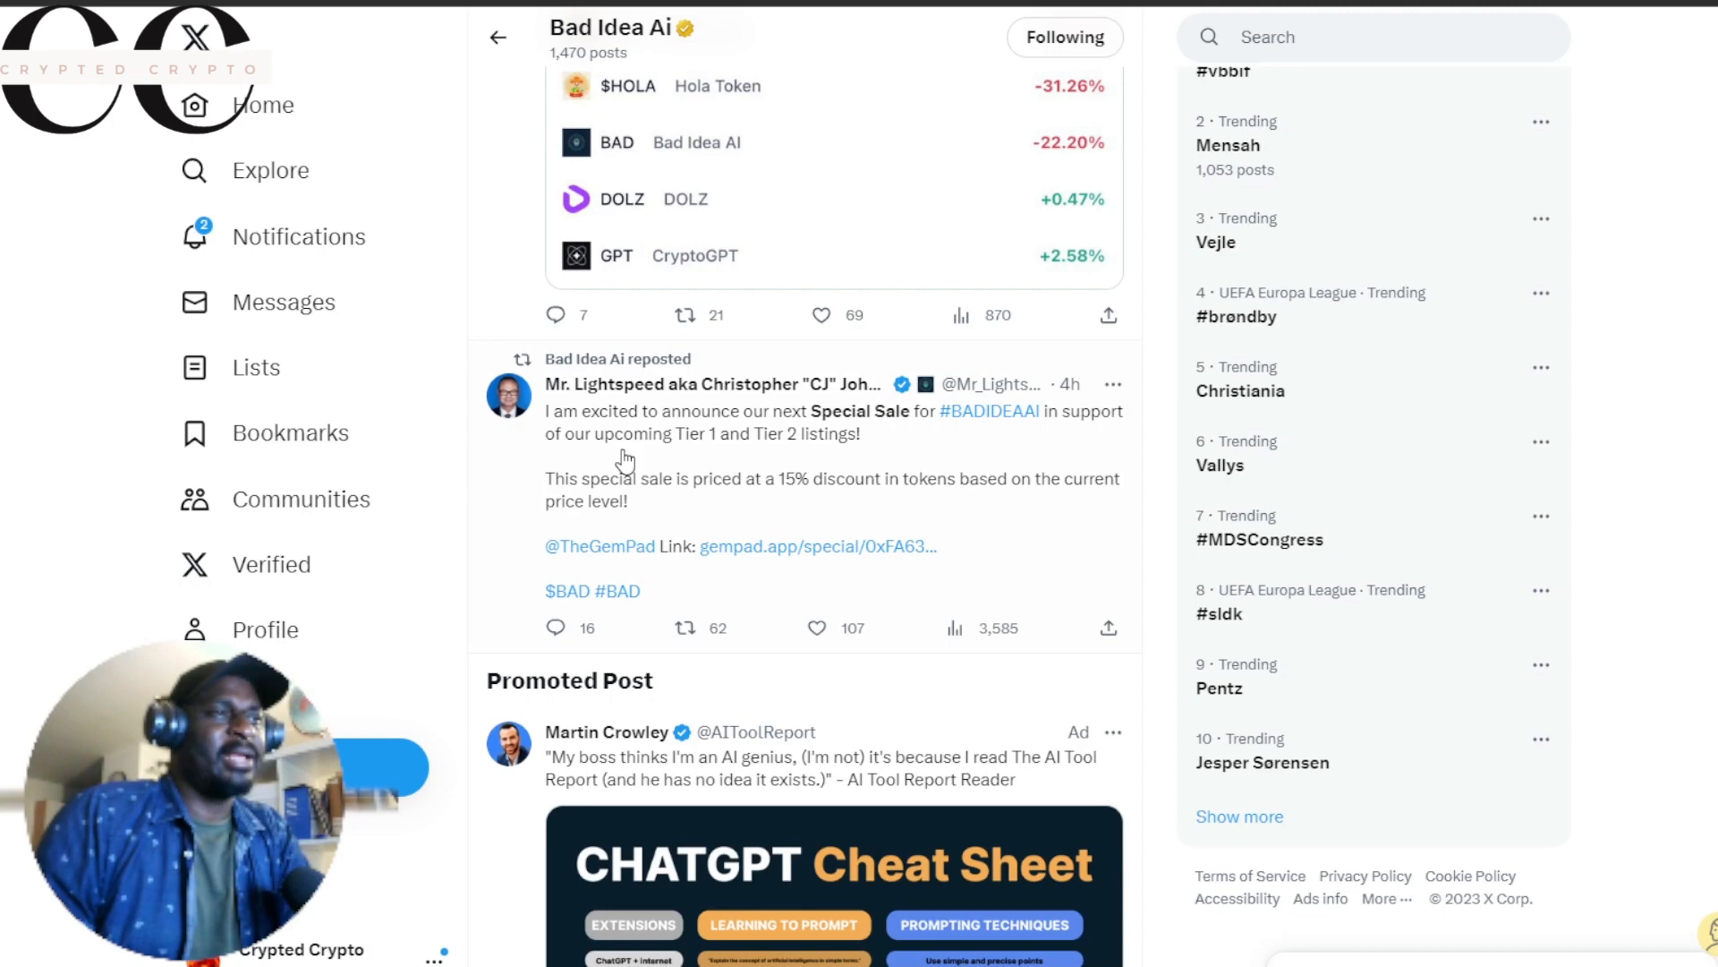
{"action": "scroll", "scroll_direction": "down", "scroll_amount": 3}
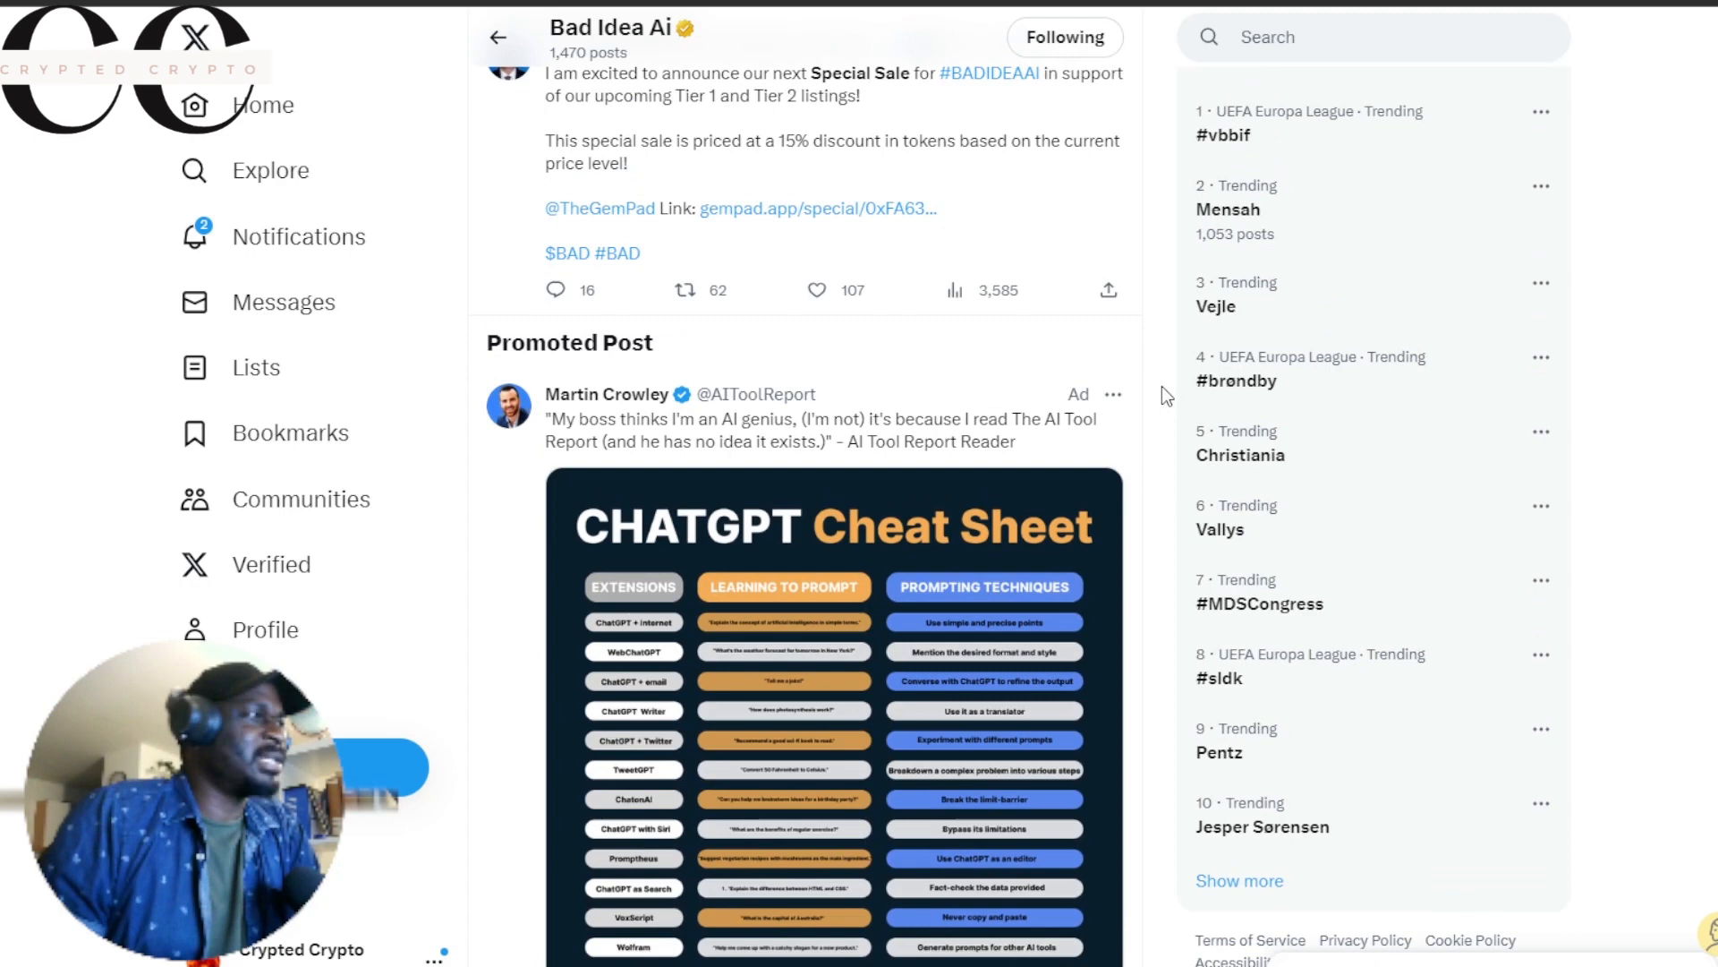
Step: Scroll to Mr. Lightspeed's ShibPaper repost showing the BADIDEA.AI video
{"action": "scroll", "scroll_direction": "down", "scroll_amount": 3}
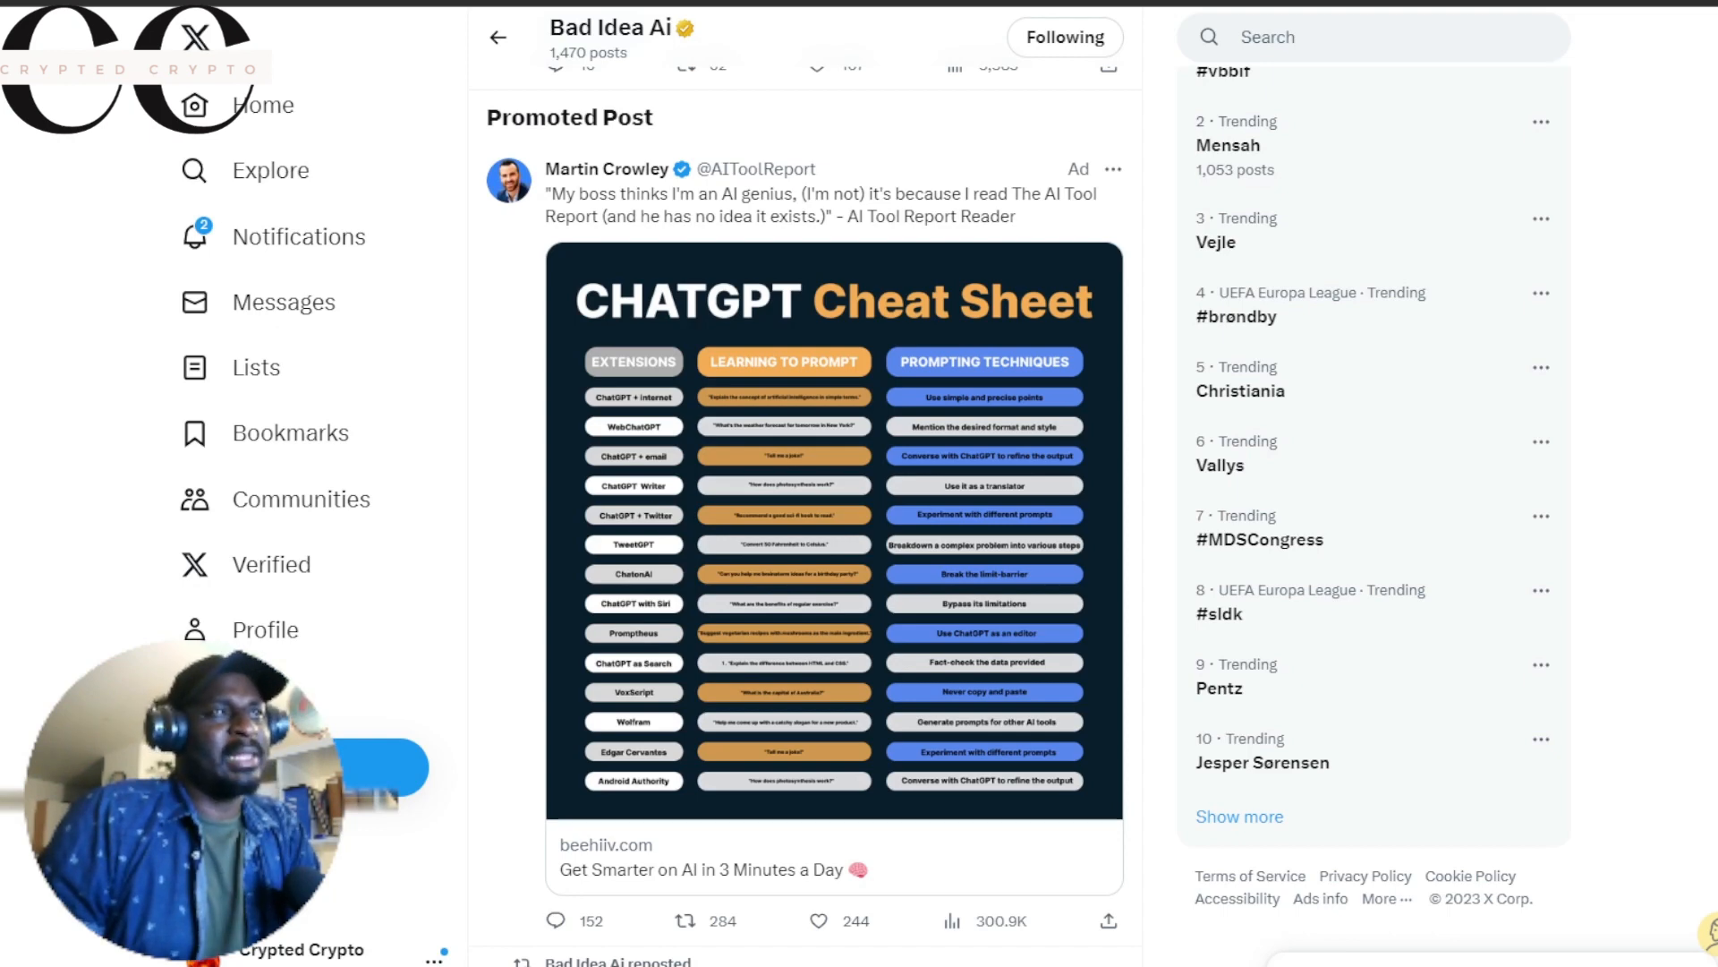
{"action": "mouse_move", "coordinate": [731, 299]}
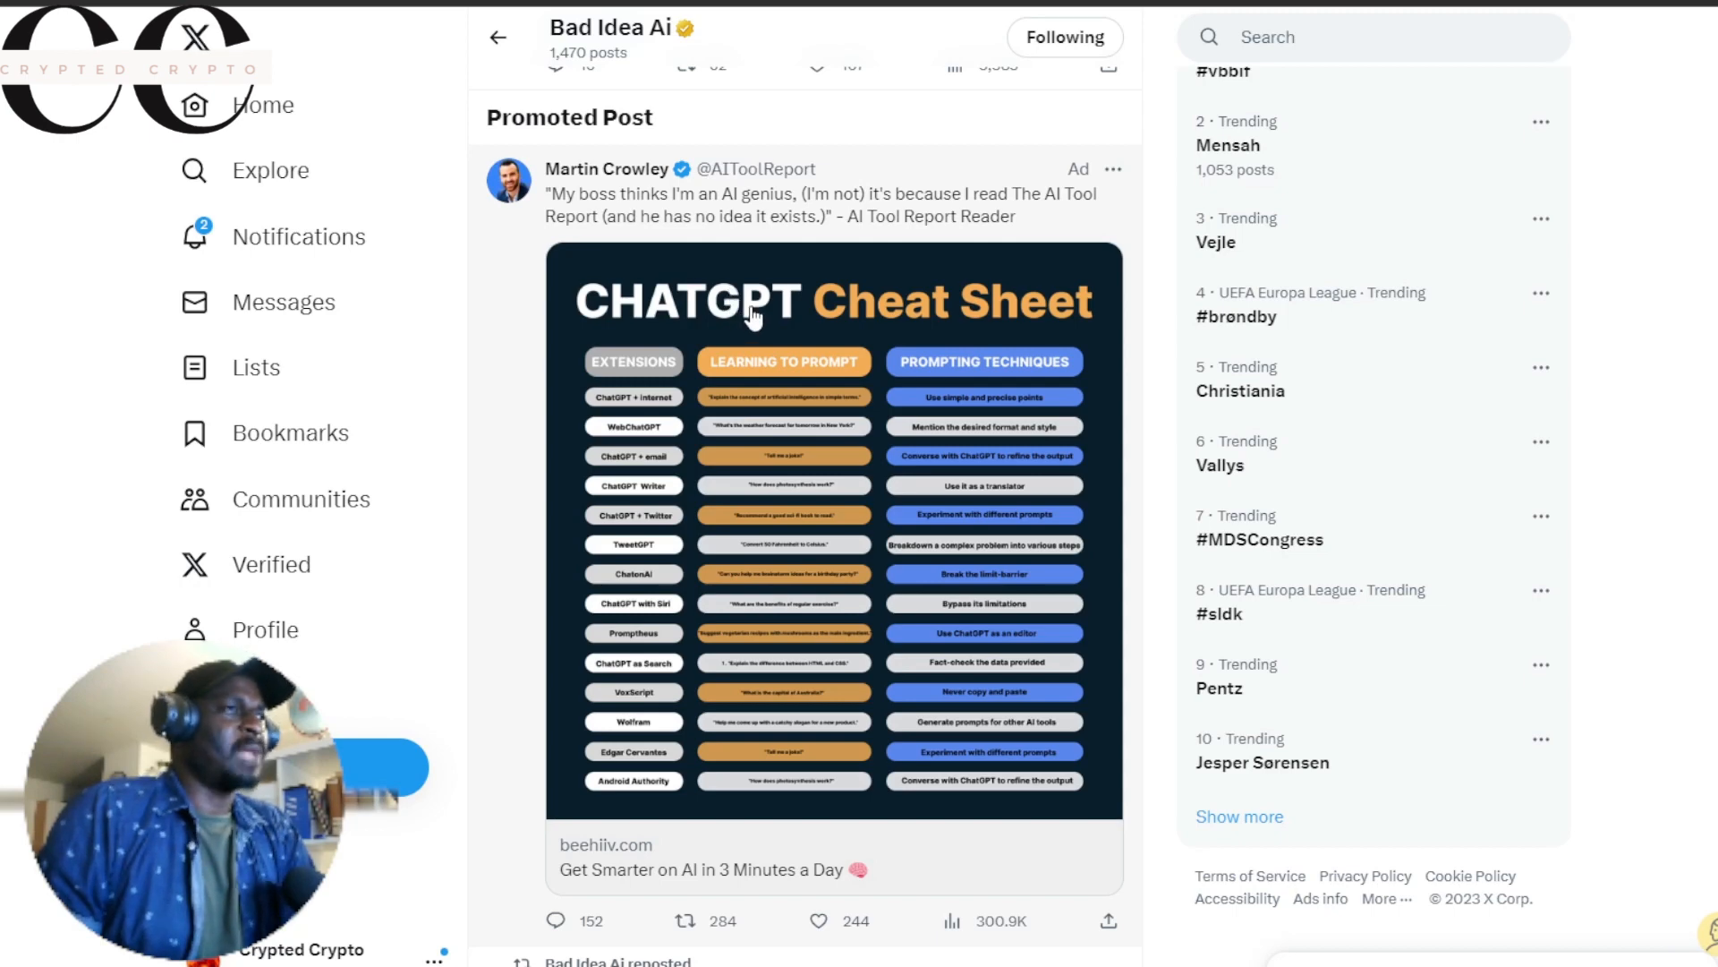
{"action": "mouse_move", "coordinate": [889, 245]}
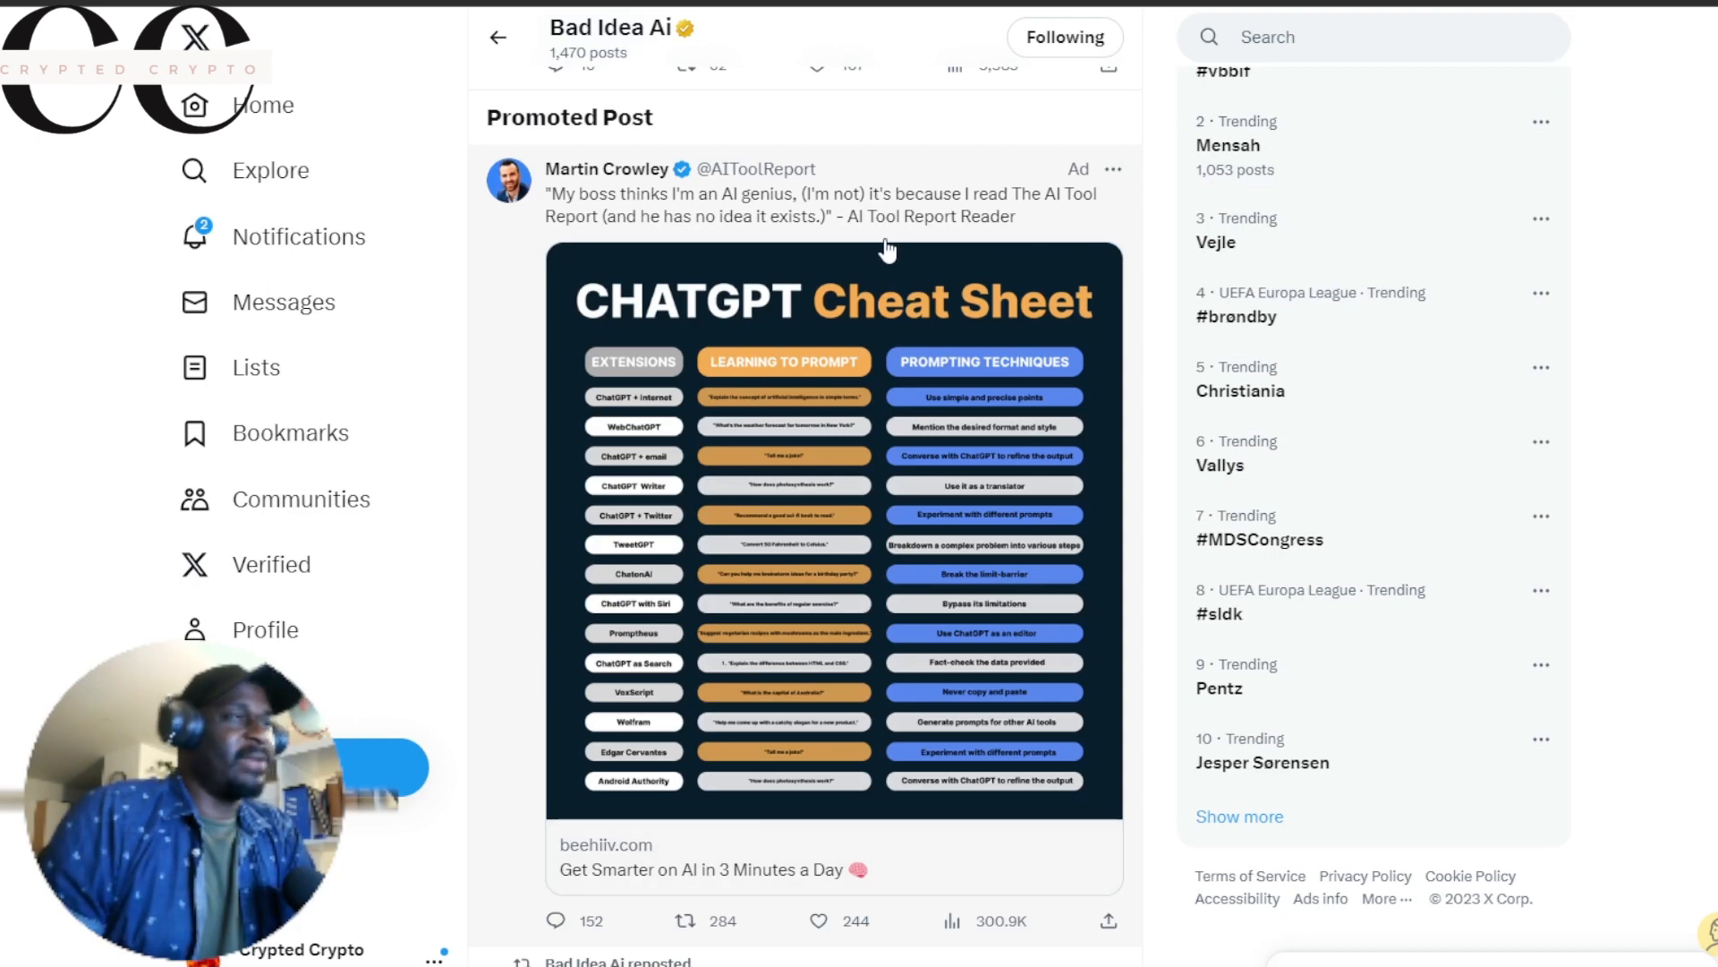
{"action": "scroll", "scroll_direction": "down", "scroll_amount": 3}
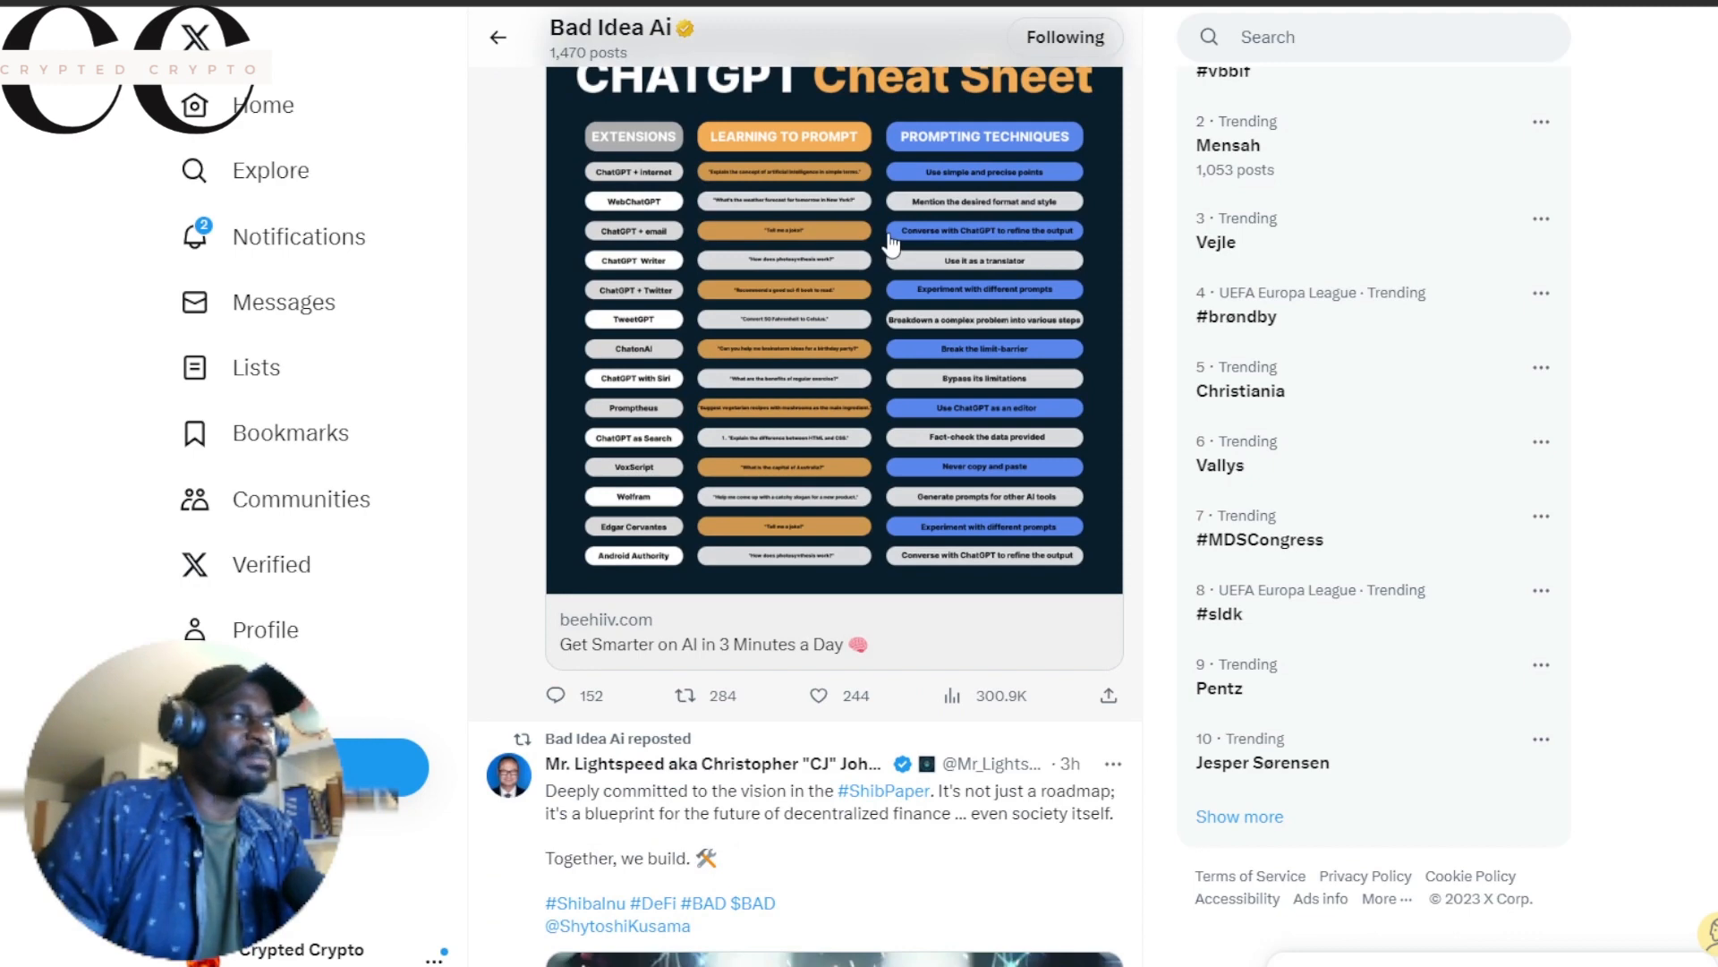
{"action": "mouse_move", "coordinate": [1020, 439]}
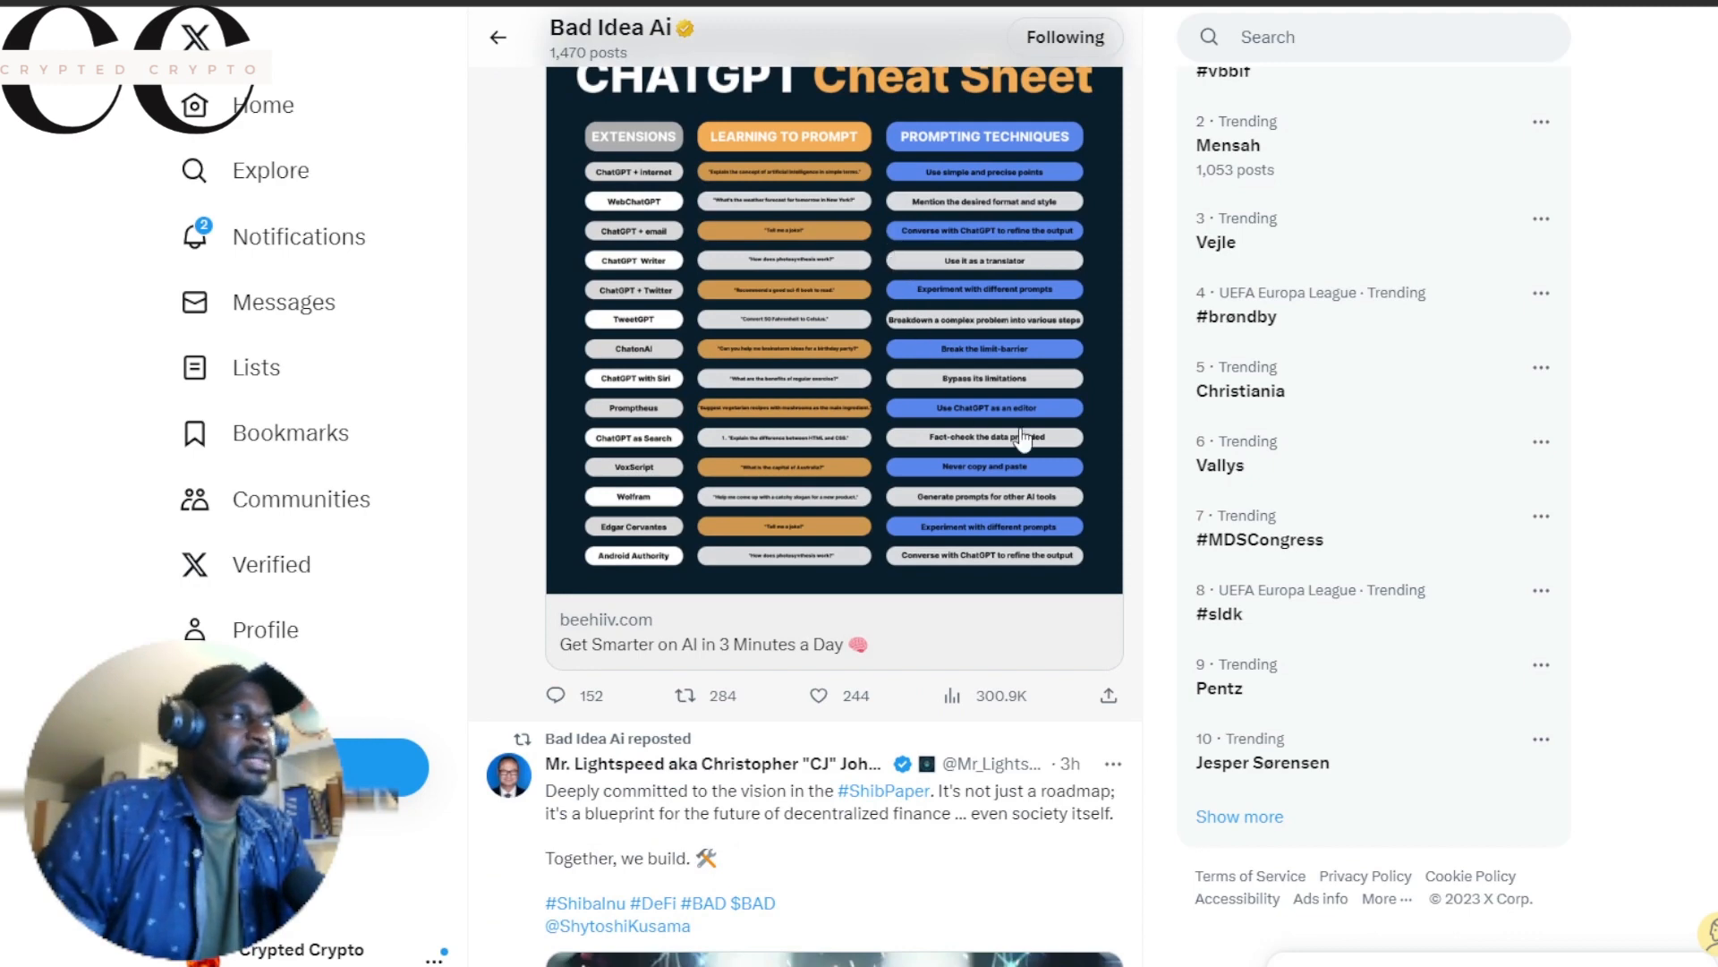
{"action": "mouse_move", "coordinate": [967, 454]}
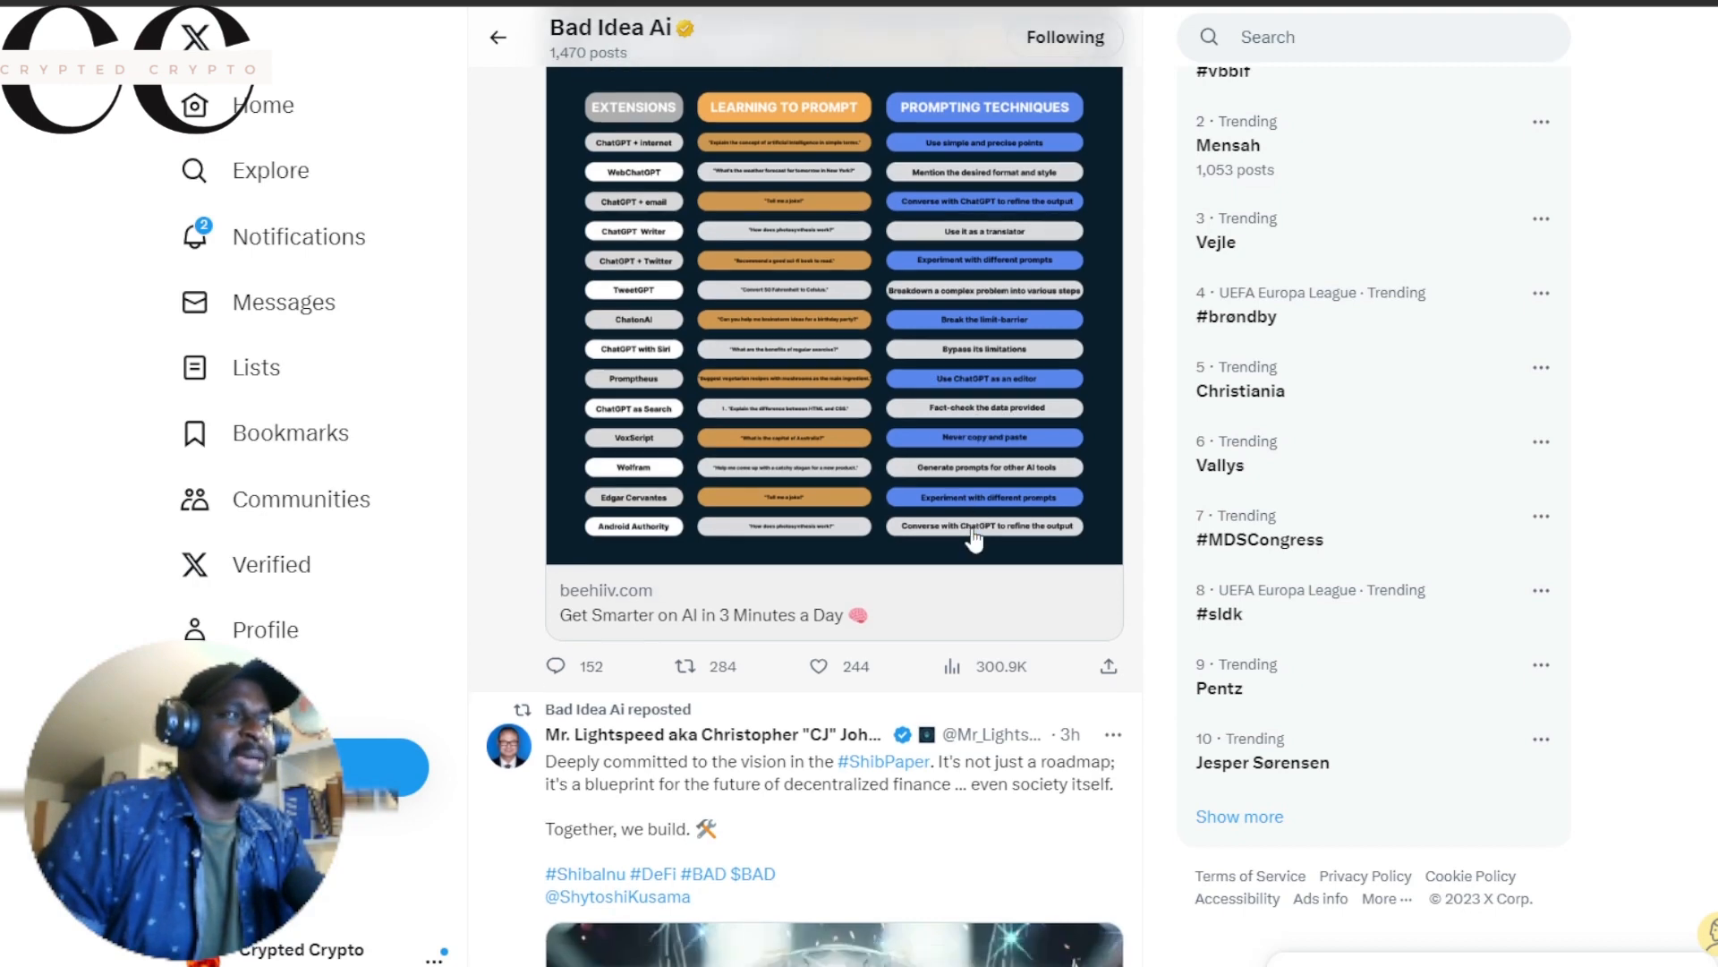
{"action": "scroll", "scroll_direction": "down", "scroll_amount": 3}
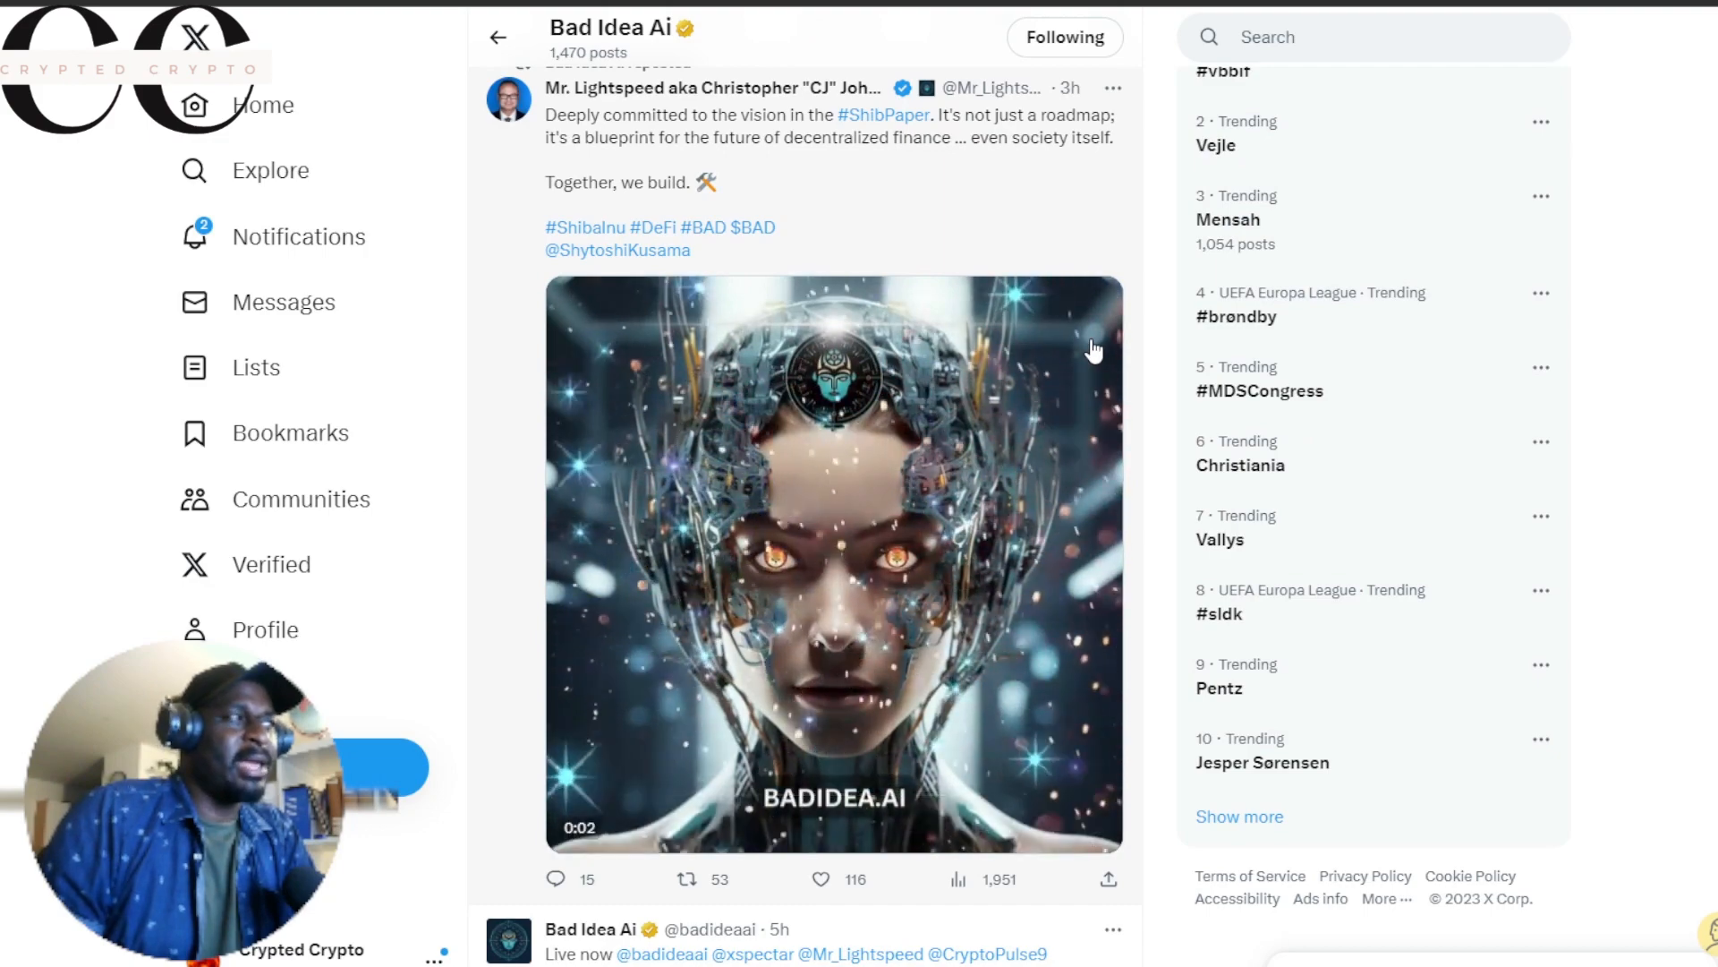
Step: Scroll past the BADIDEA.AI video to the 'Live now' quote of xSPECTAR's show #51 Space
{"action": "left_click", "coordinate": [833, 558]}
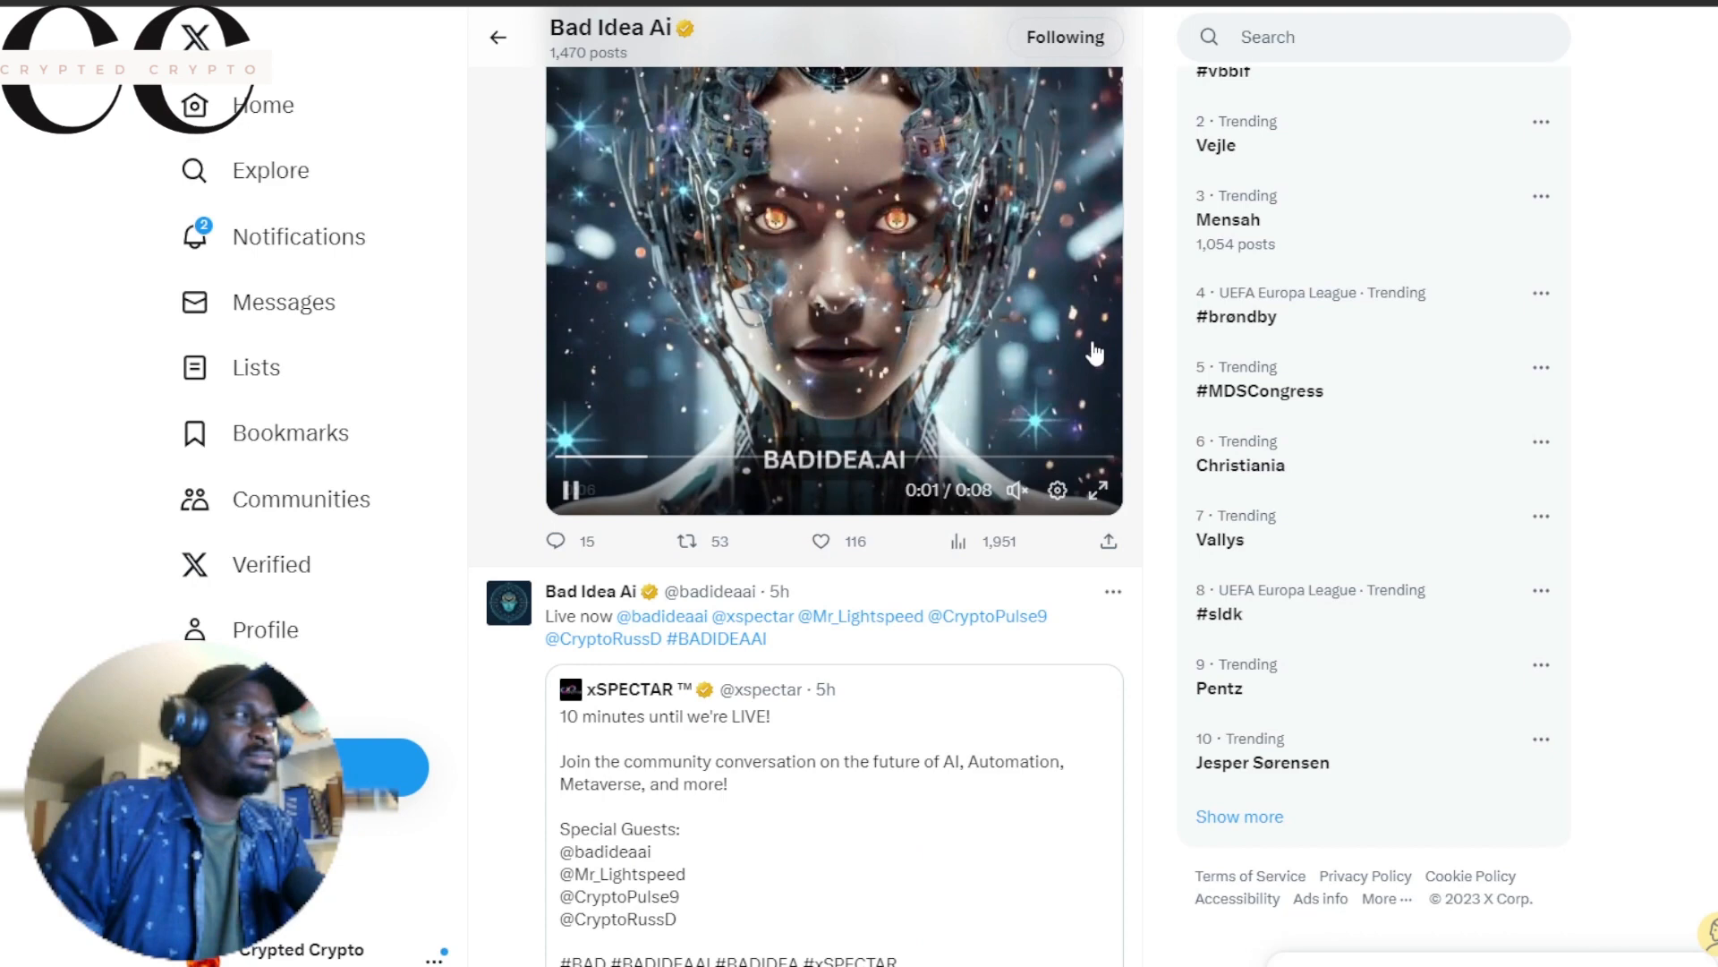
{"action": "scroll", "scroll_direction": "down", "scroll_amount": 3}
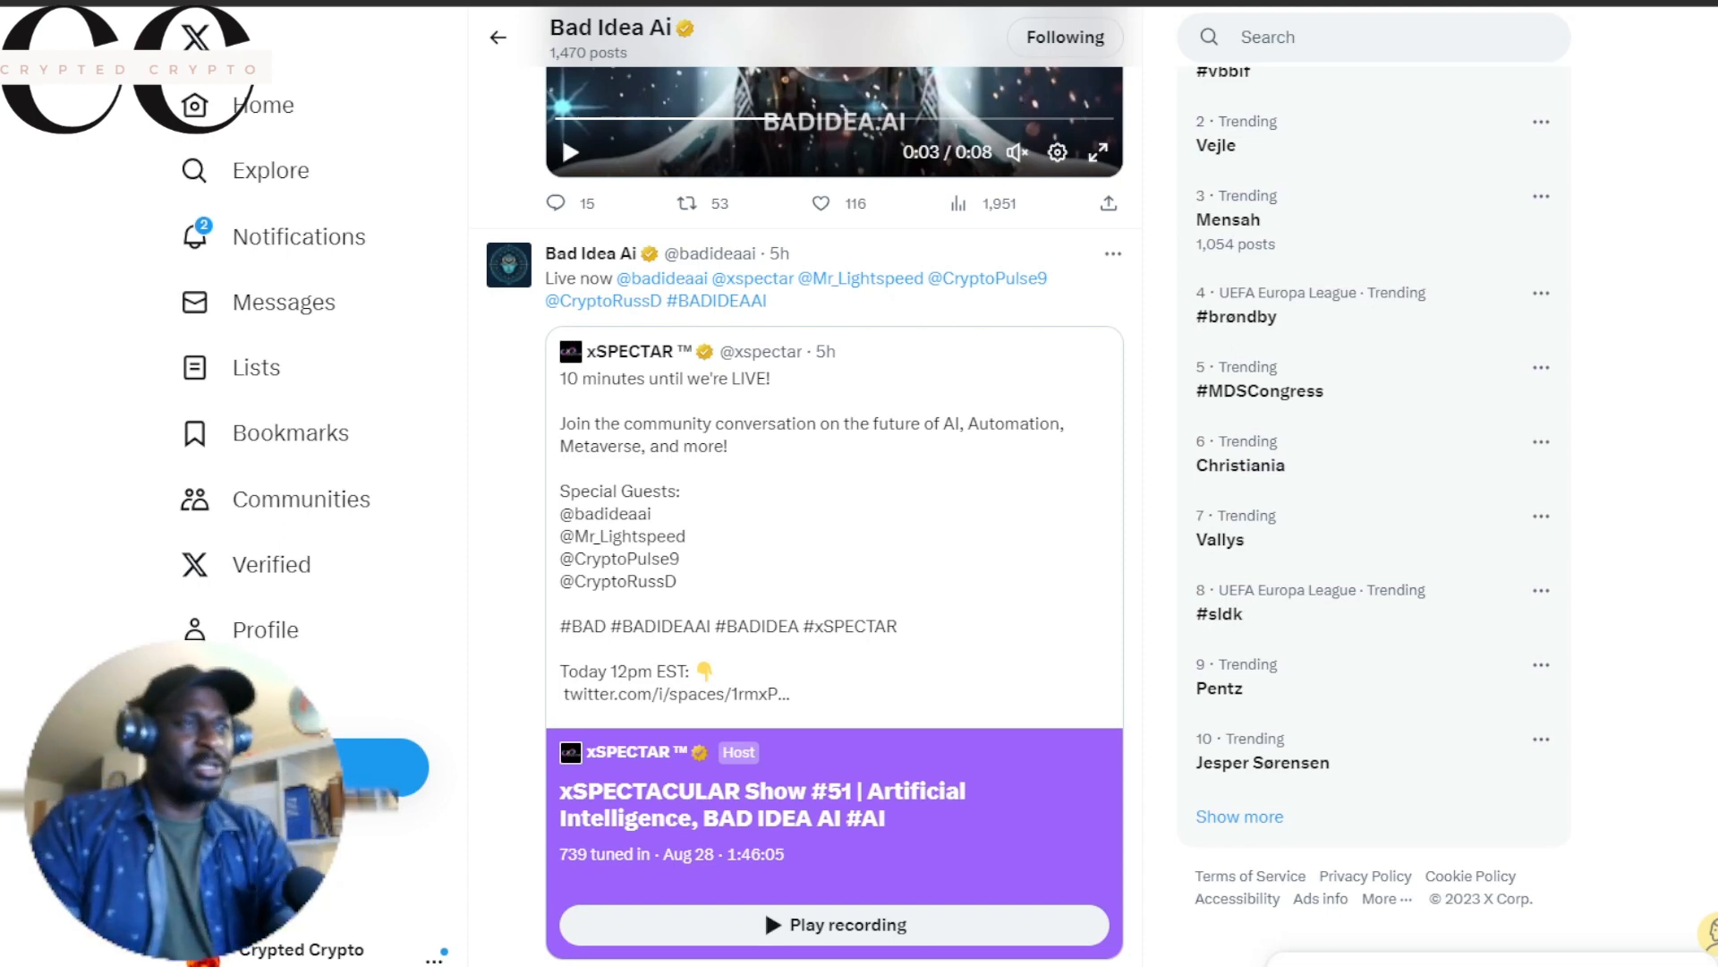
{"action": "mouse_move", "coordinate": [1357, 595]}
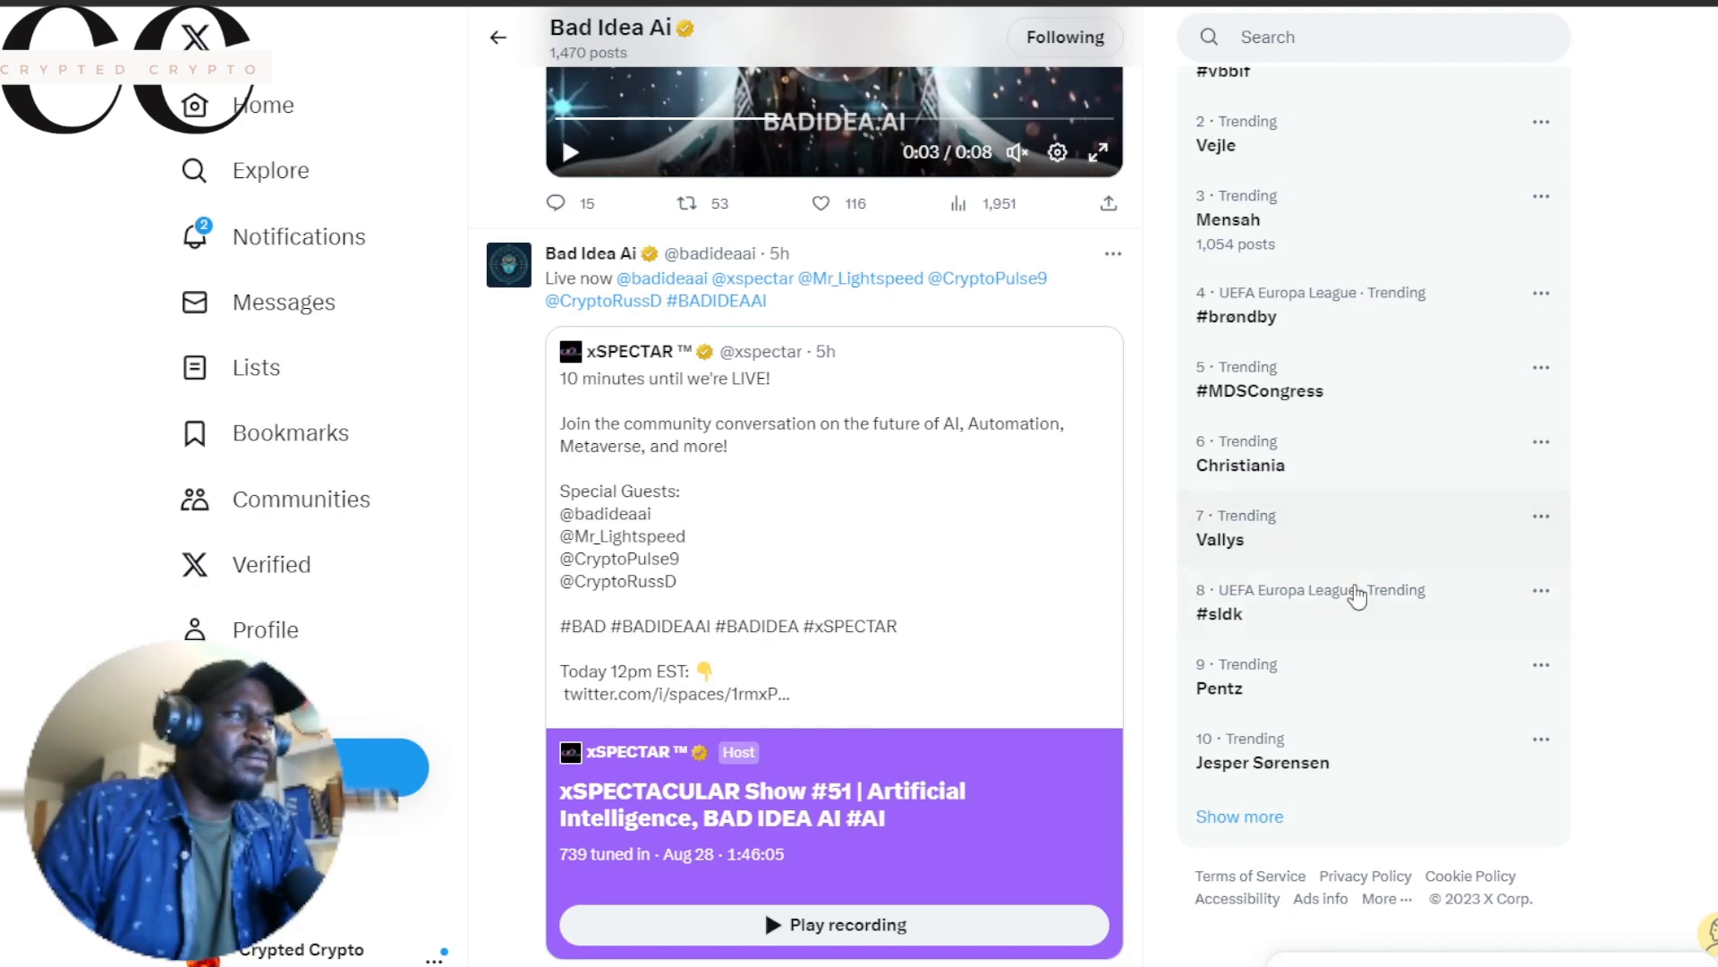
{"action": "mouse_move", "coordinate": [524, 423]}
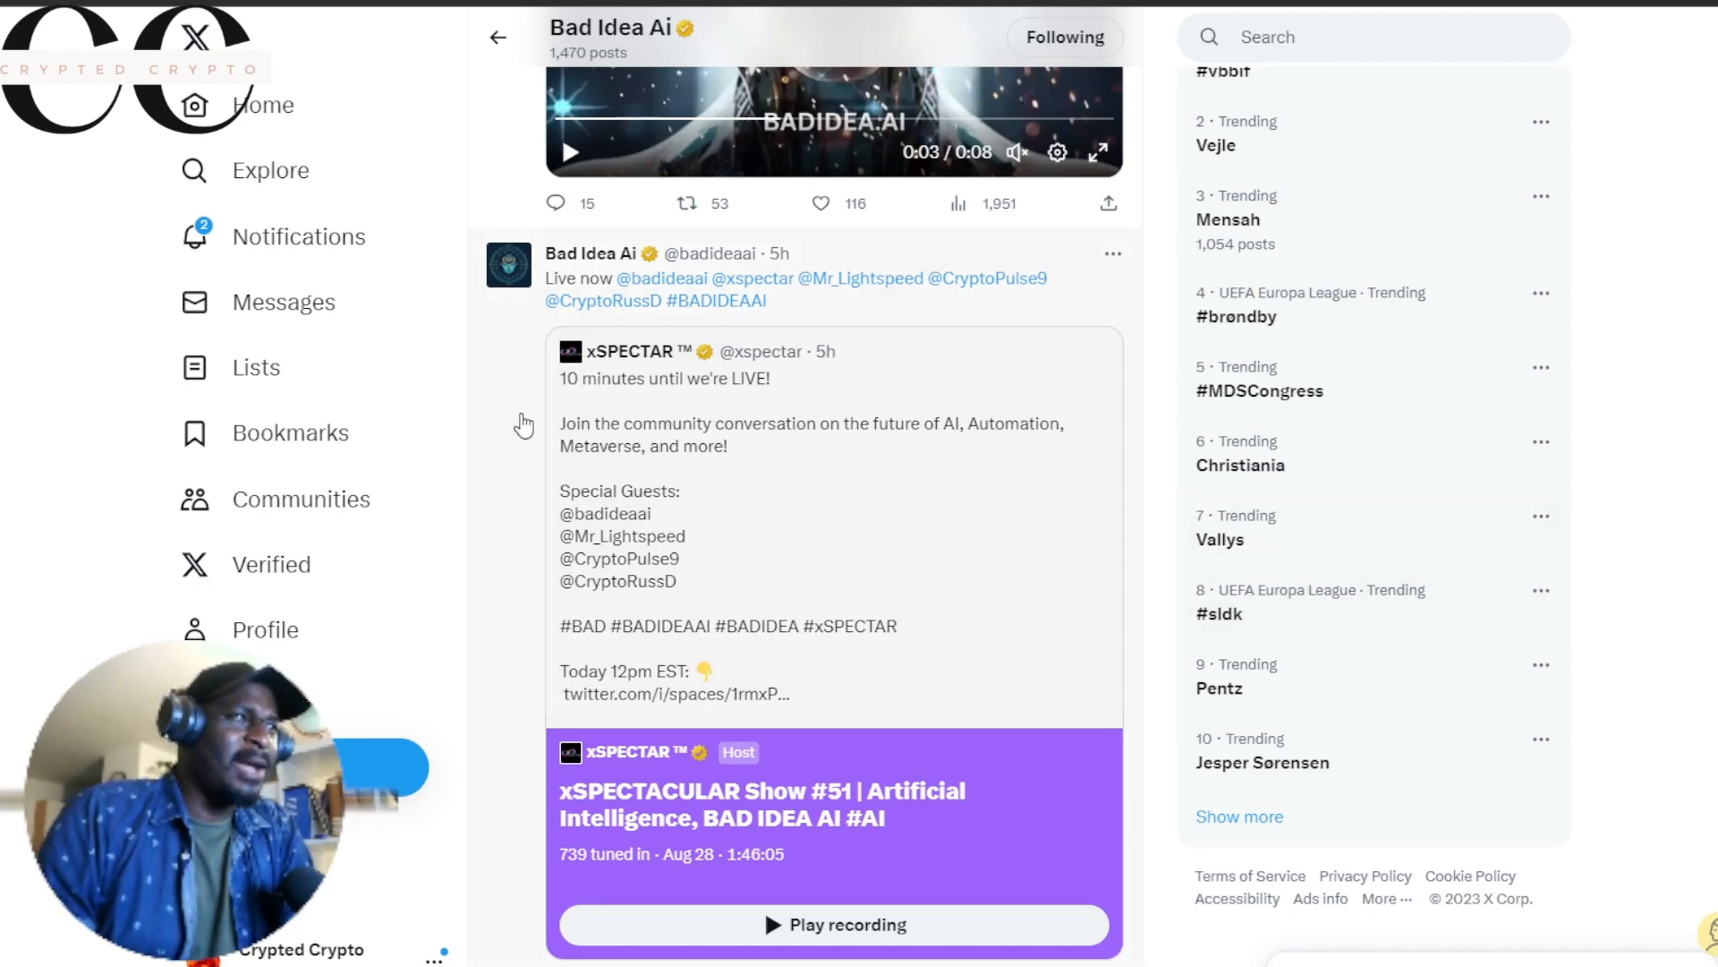
{"action": "mouse_move", "coordinate": [795, 509]}
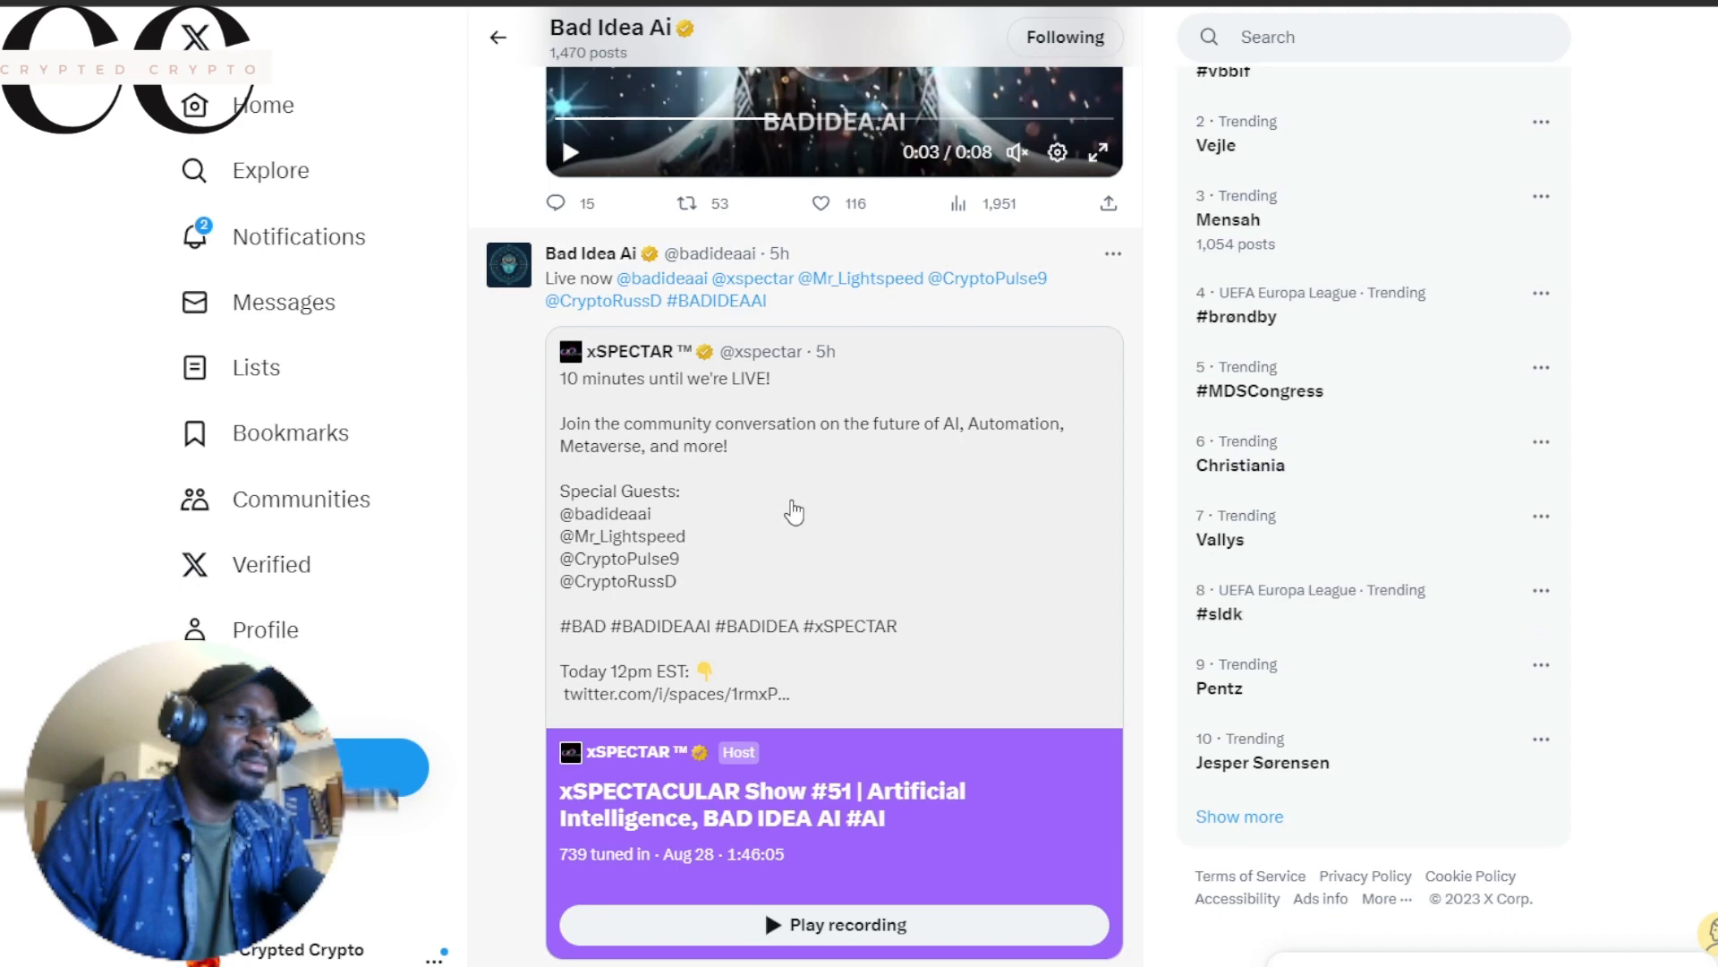
Step: Scroll slightly so the purple Space card and its Play recording button are fully visible
{"action": "scroll", "scroll_direction": "down", "scroll_amount": 3}
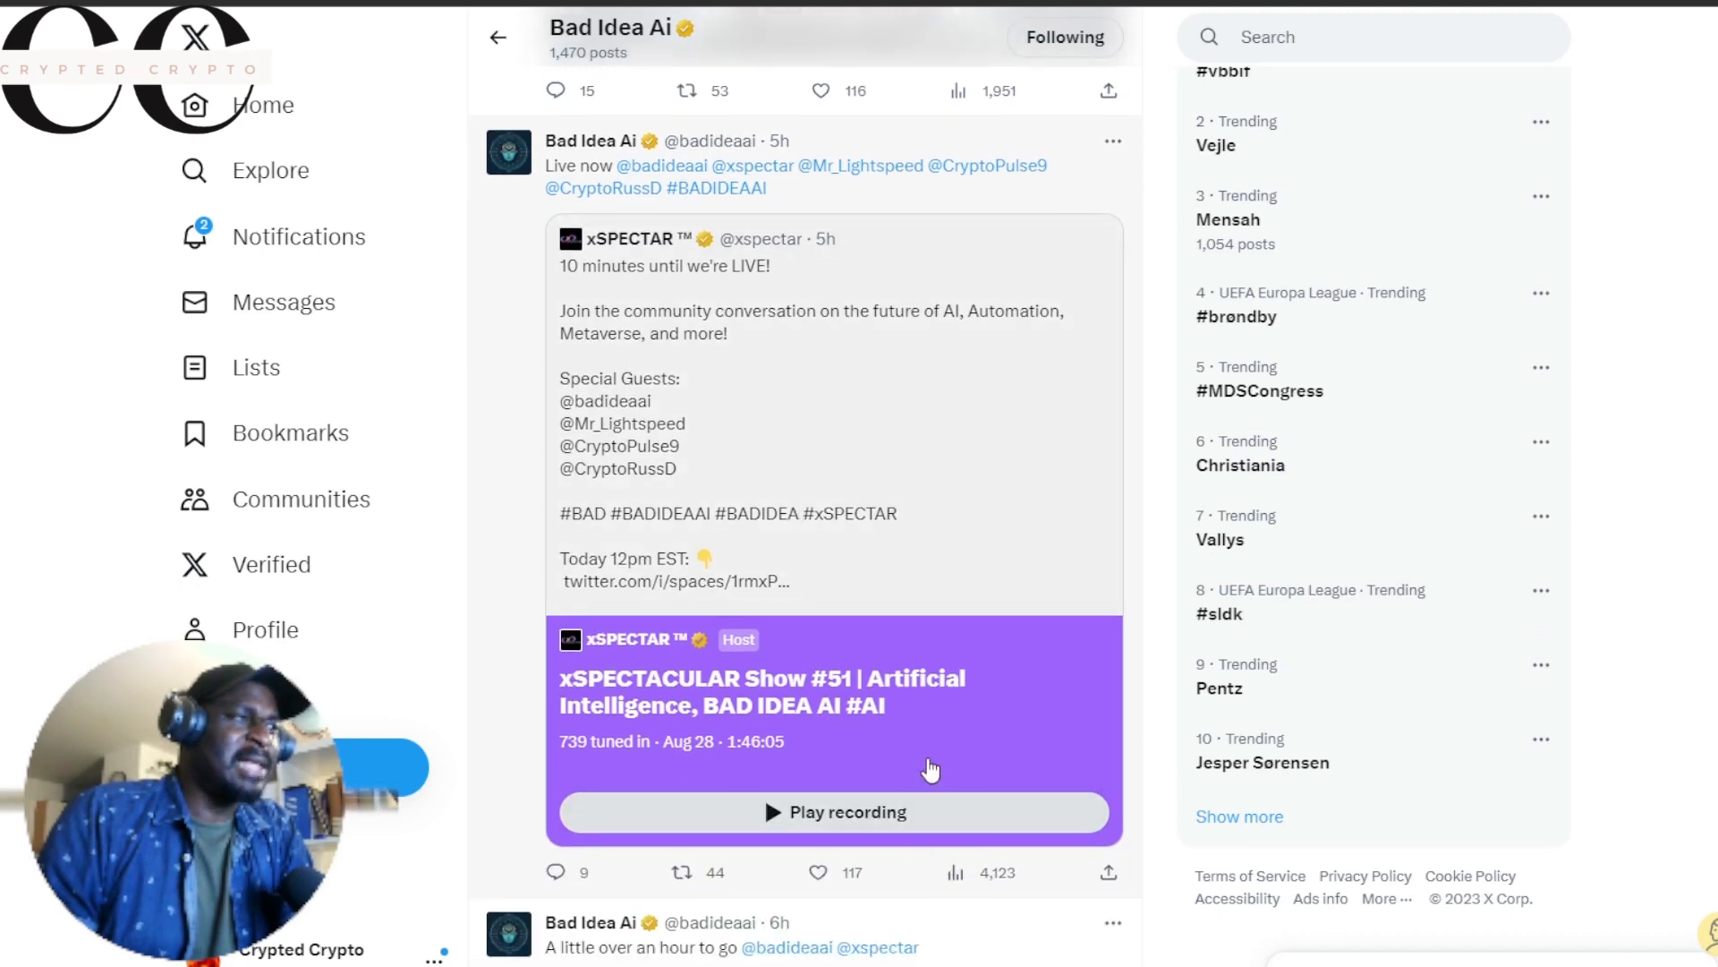
{"action": "mouse_move", "coordinate": [1030, 798]}
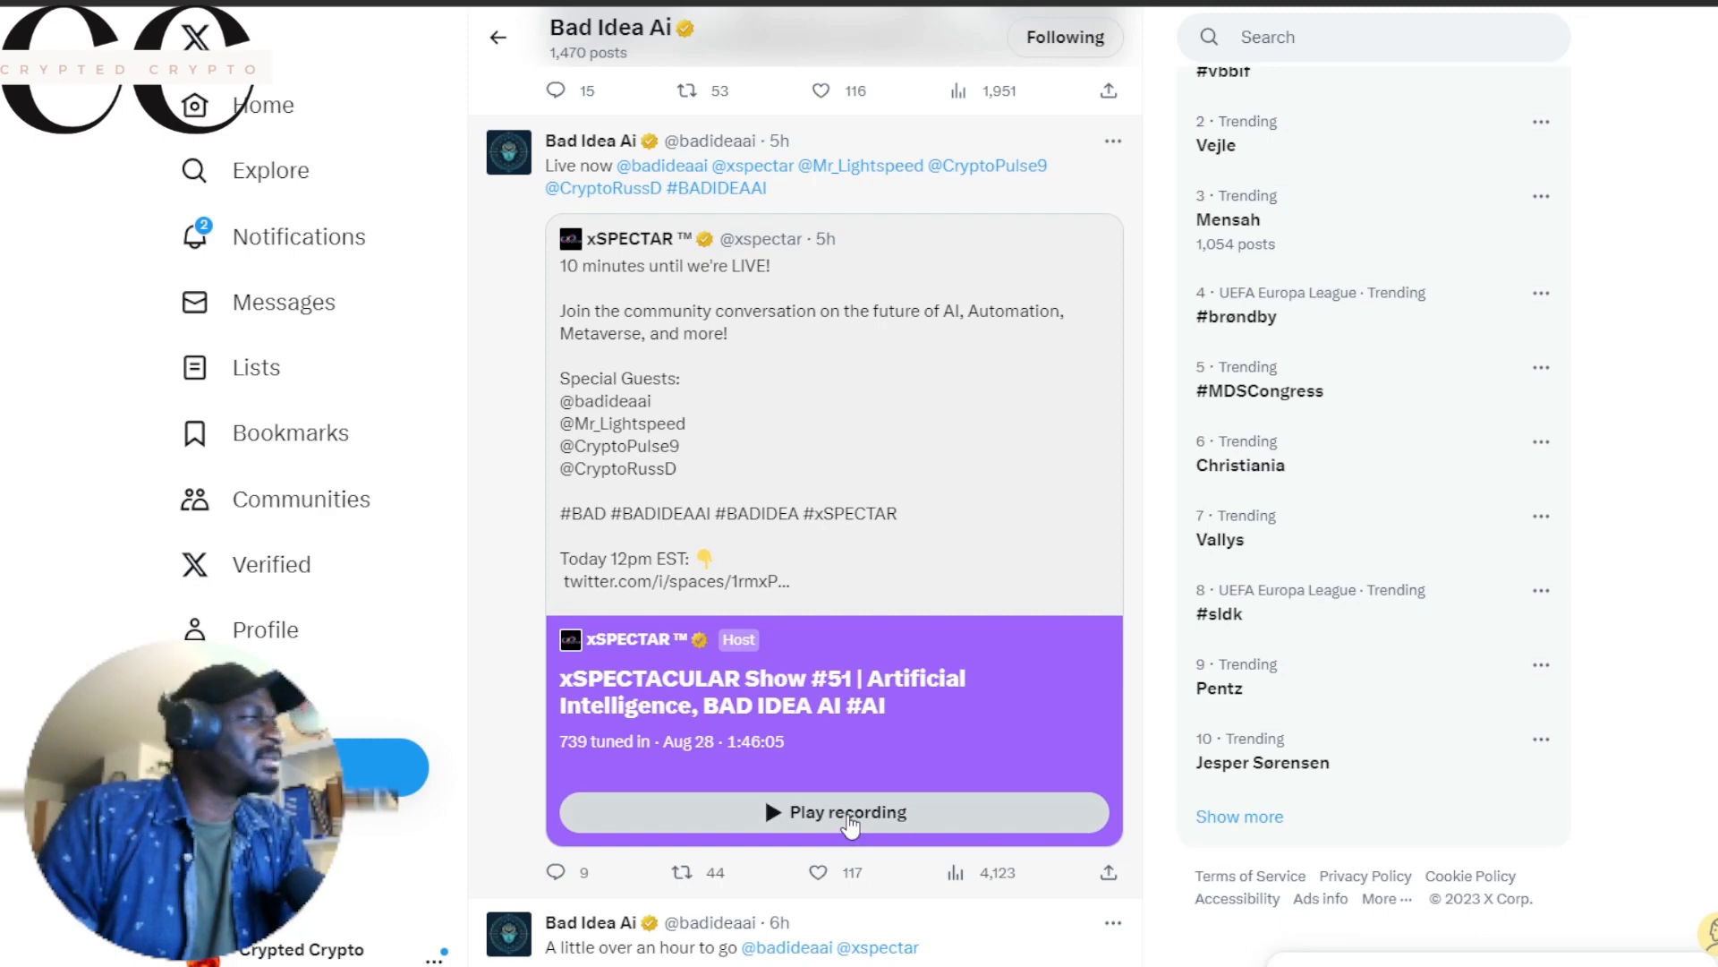
{"action": "mouse_move", "coordinate": [1020, 827]}
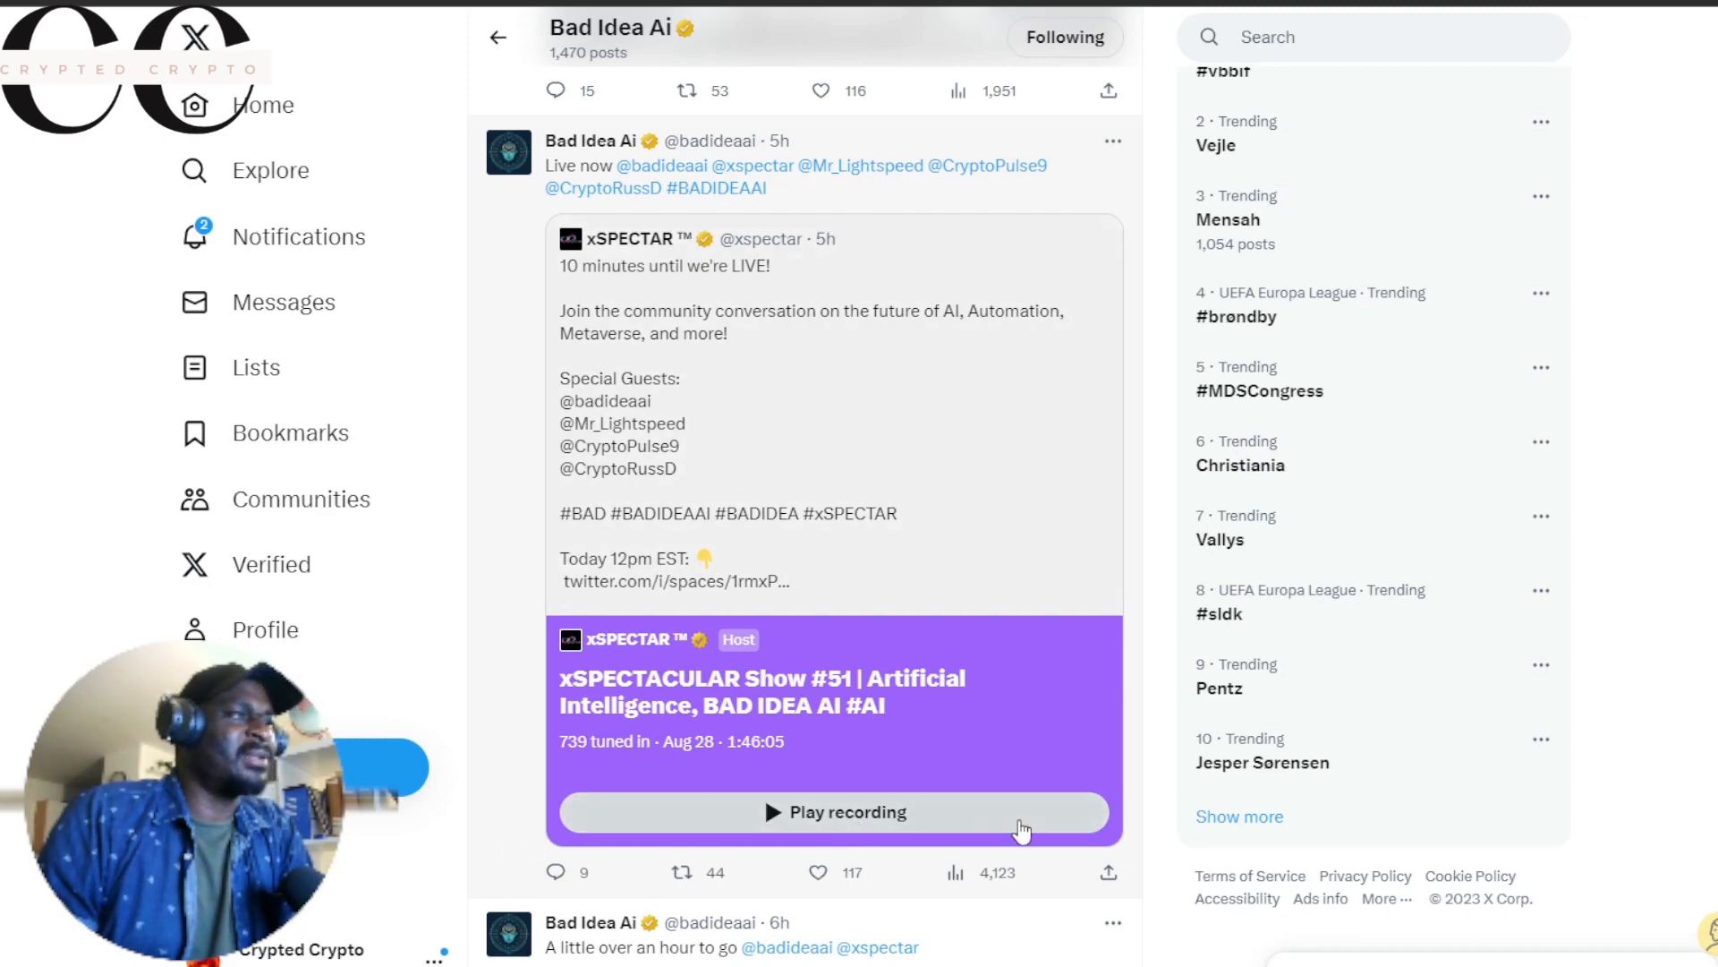
Step: Play the xSPECTACULAR Show #51 recording in the Space player dock
{"action": "left_click", "coordinate": [835, 811]}
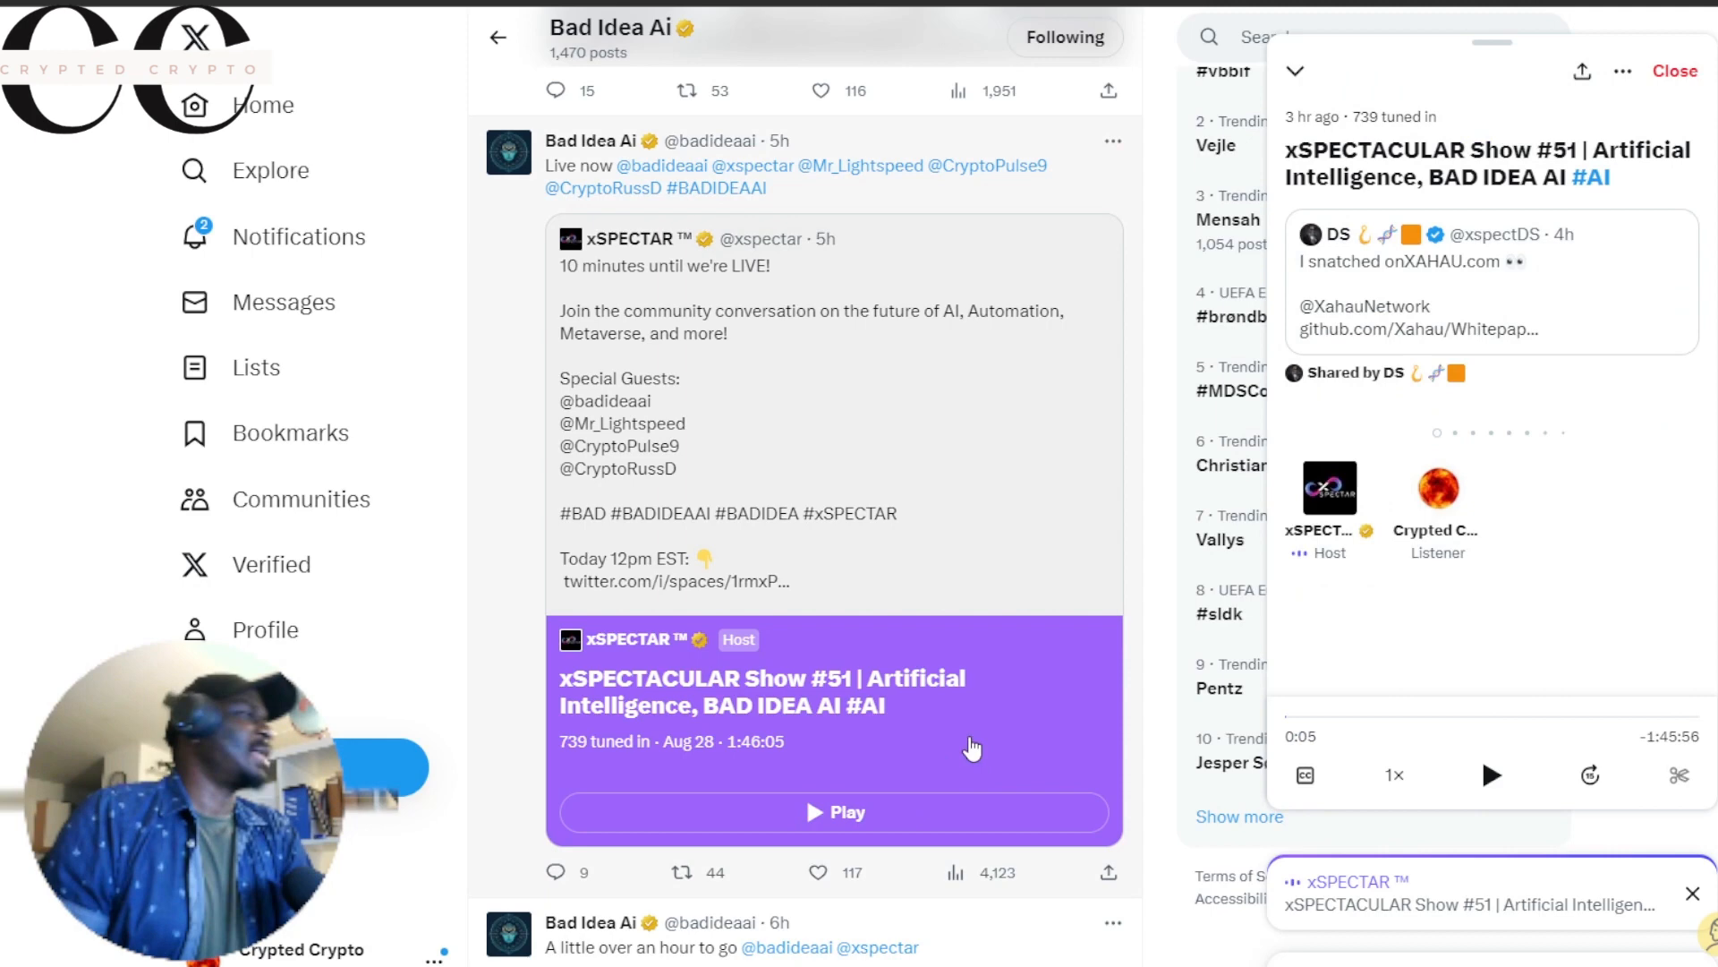
{"action": "mouse_move", "coordinate": [1002, 780]}
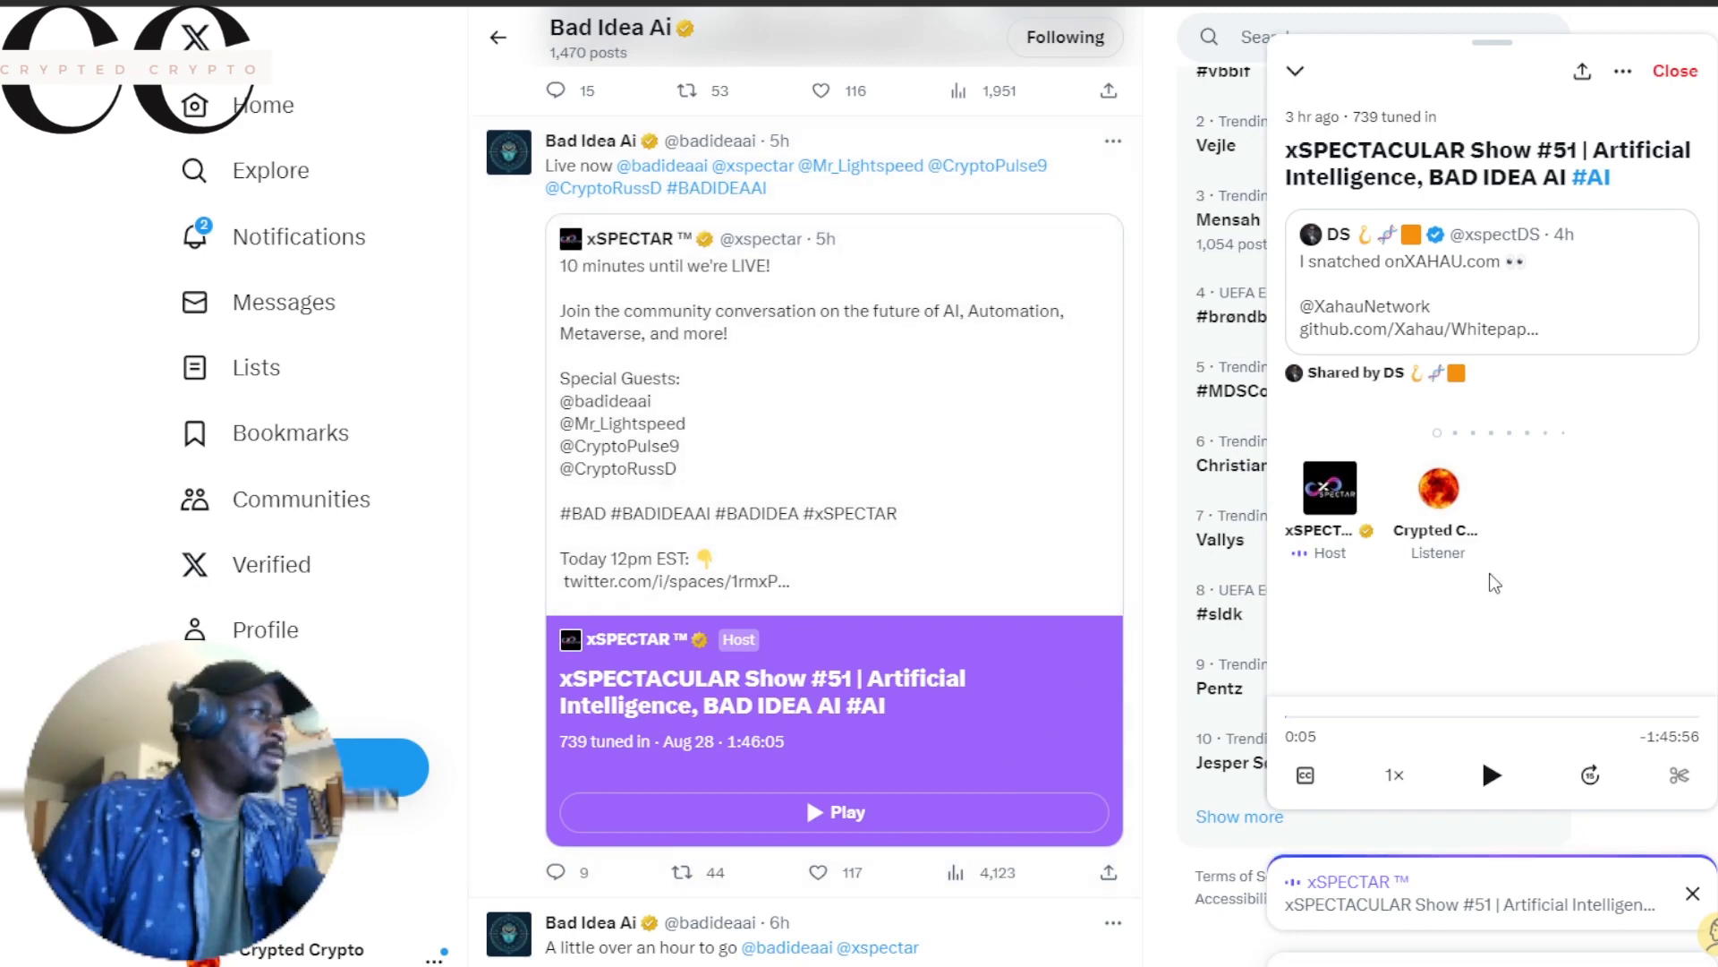
{"action": "mouse_move", "coordinate": [1099, 606]}
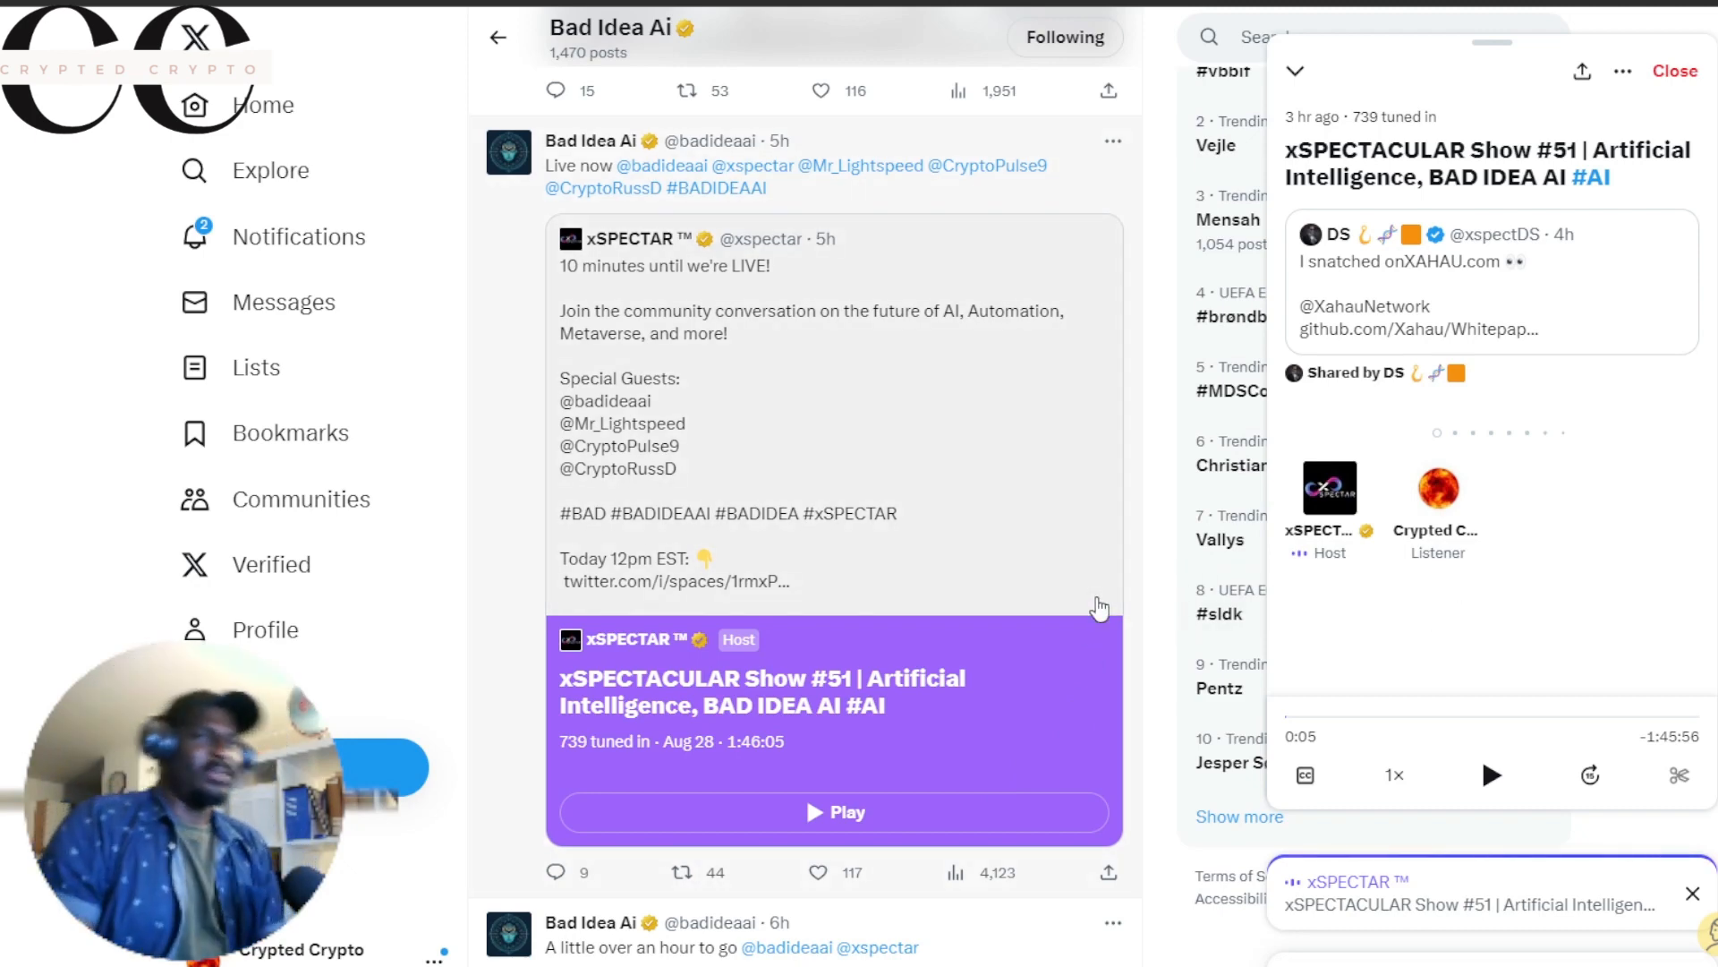
{"action": "mouse_move", "coordinate": [1089, 615]}
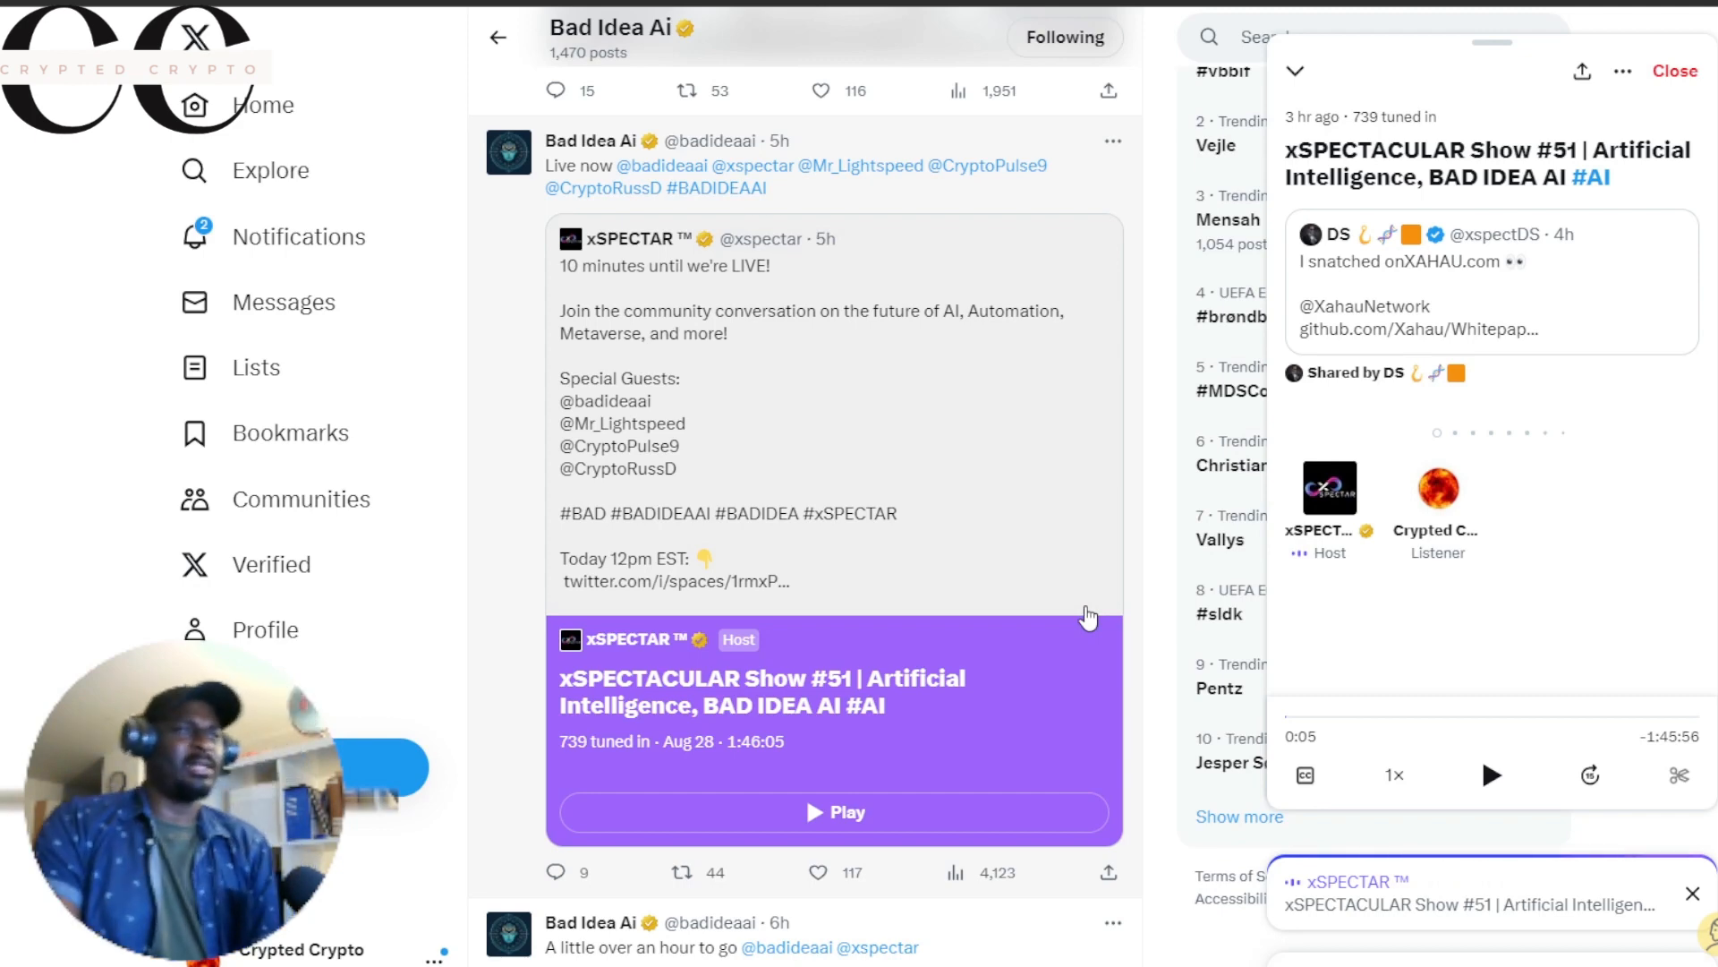
{"action": "mouse_move", "coordinate": [1102, 590]}
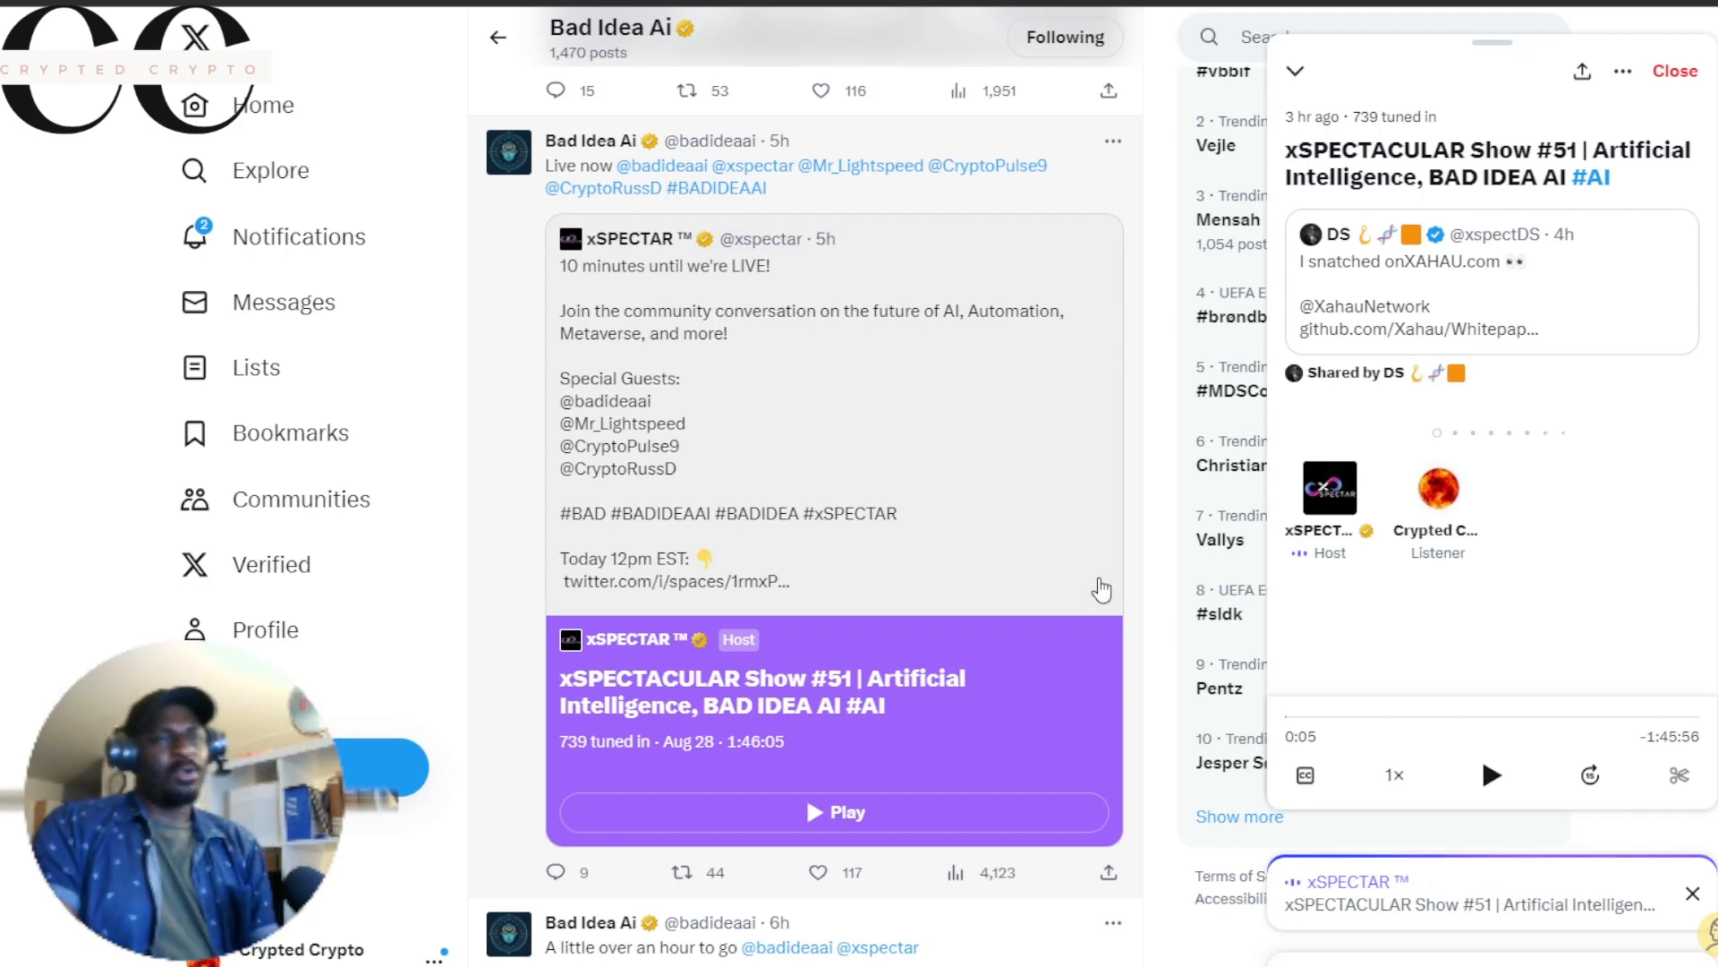